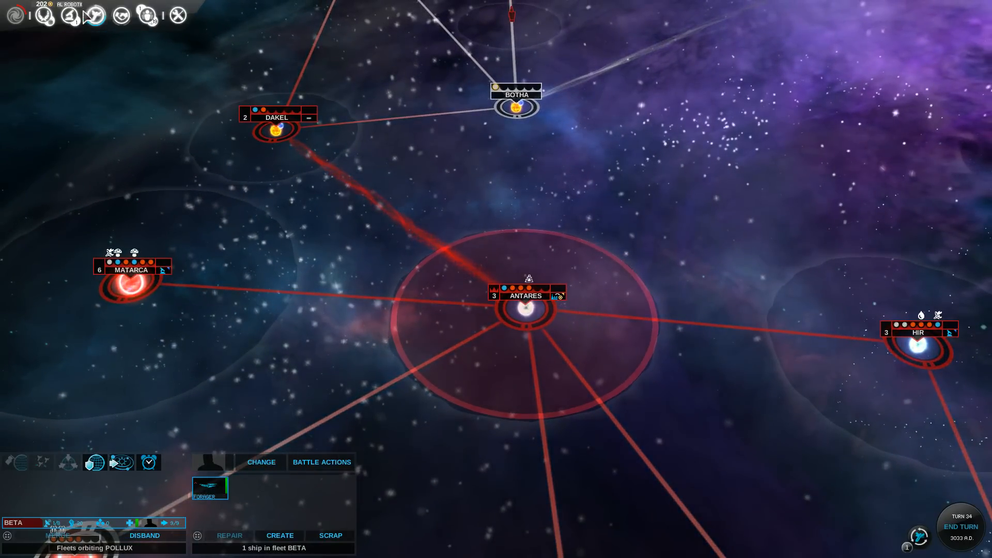
Step: Look over the systems around Antares on the galaxy map and end turn 34
left_click(70, 14)
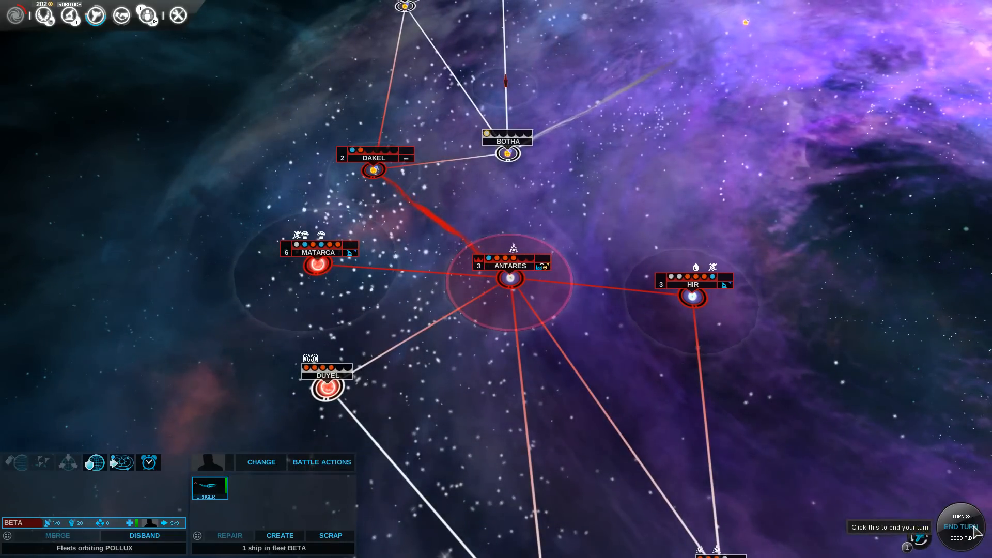
left_click(959, 527)
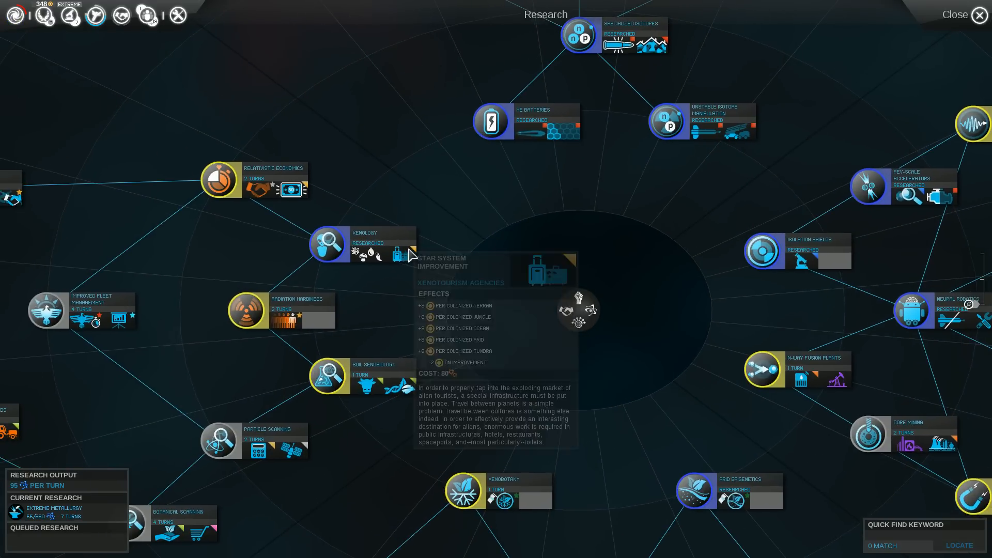
mouse_move(376, 236)
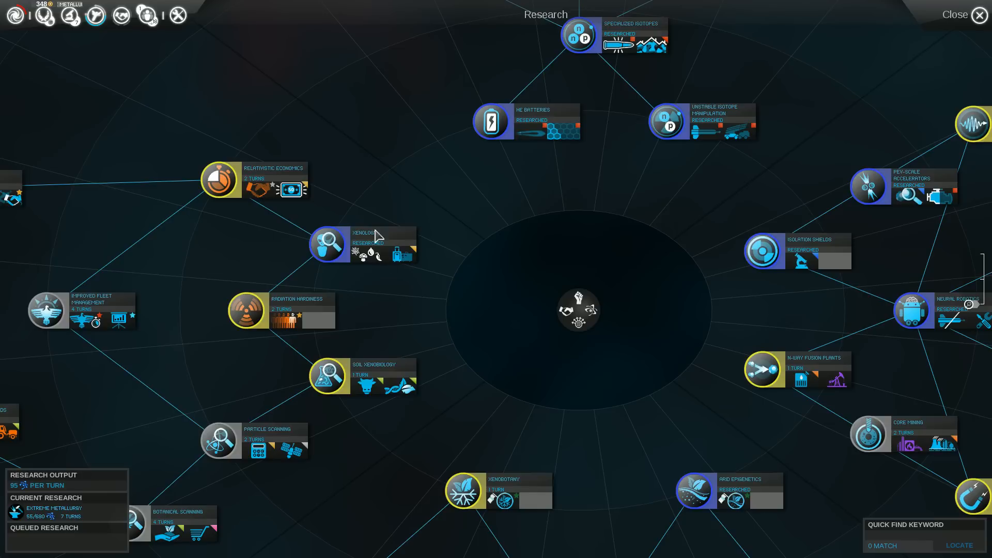
Step: Replace Extreme Metallurgy with Soil Xenobiology as current research and leave the Research screen
left_click(330, 374)
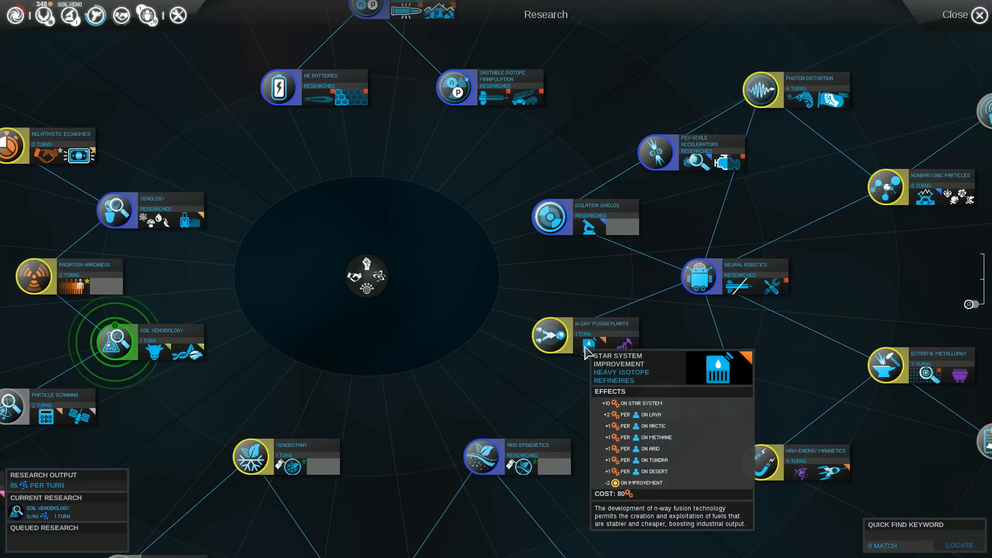
mouse_move(611, 367)
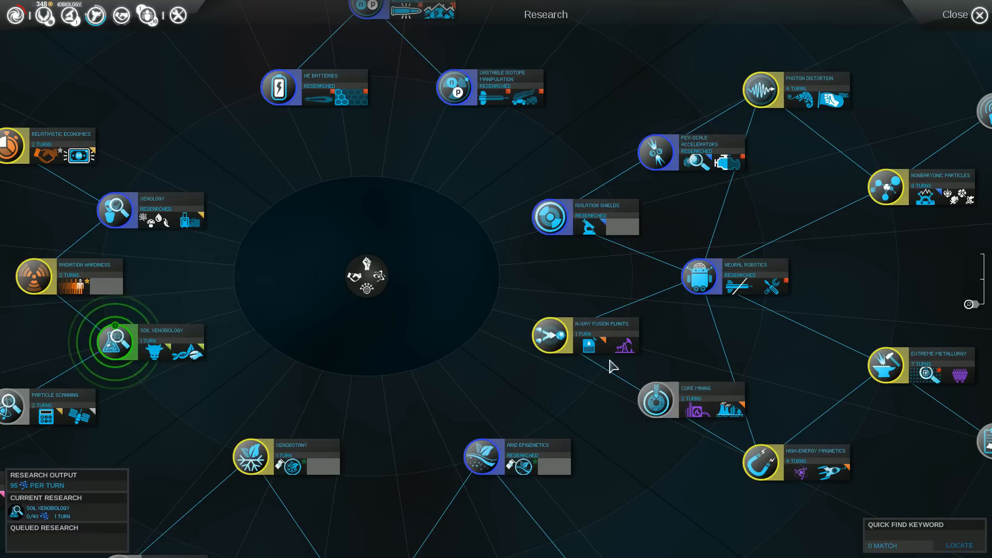
mouse_move(257, 370)
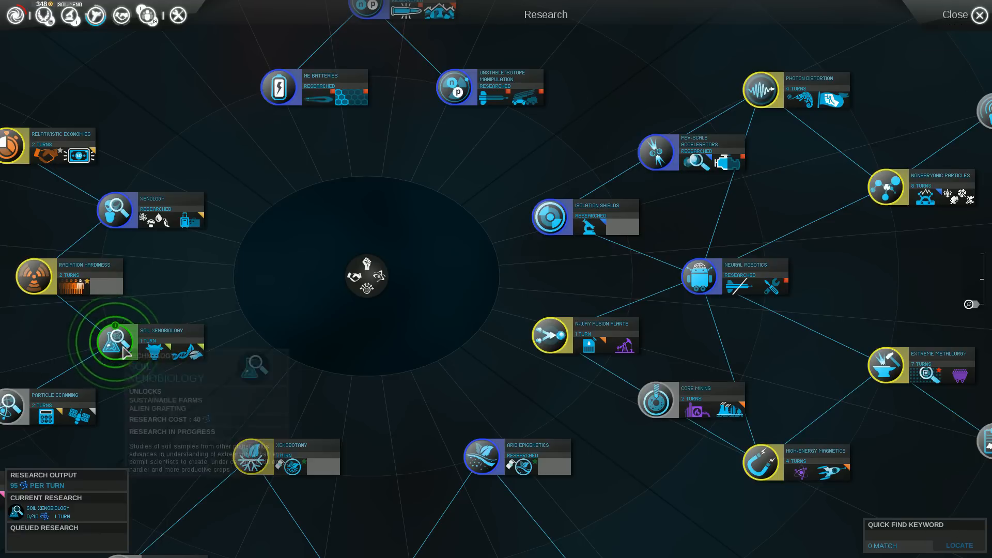
left_click(955, 14)
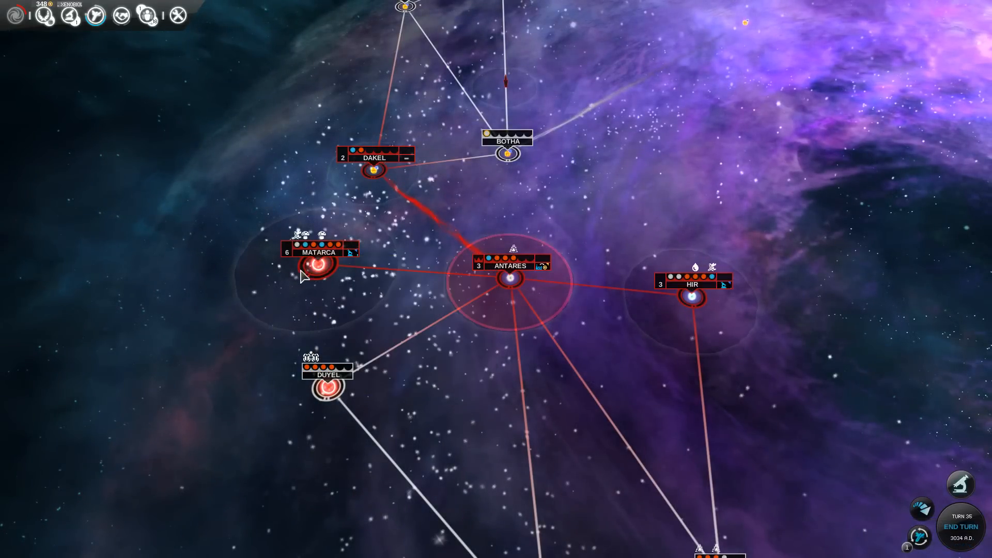
Step: Check Matarca's System View, then queue Public-Private Partnerships at Antares
left_click(319, 265)
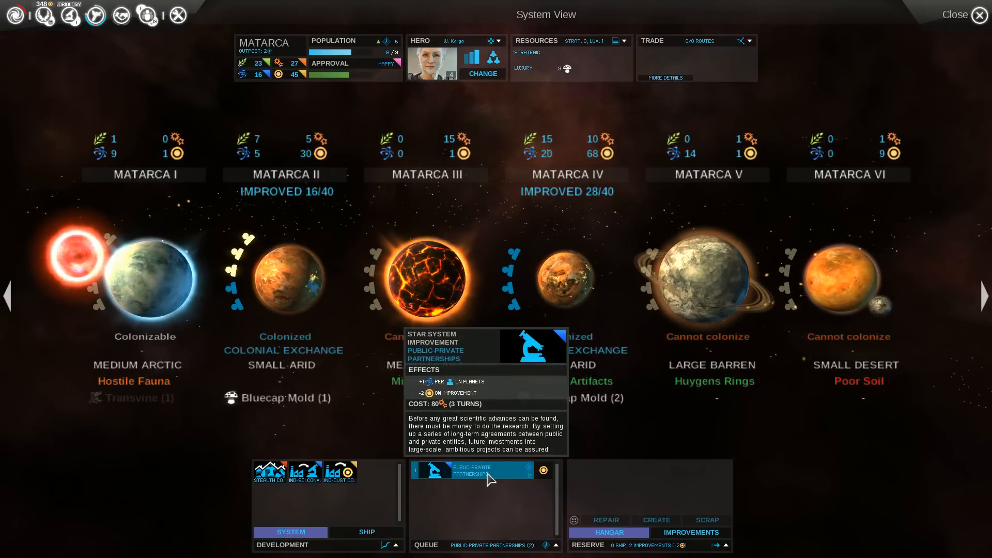
left_click(978, 14)
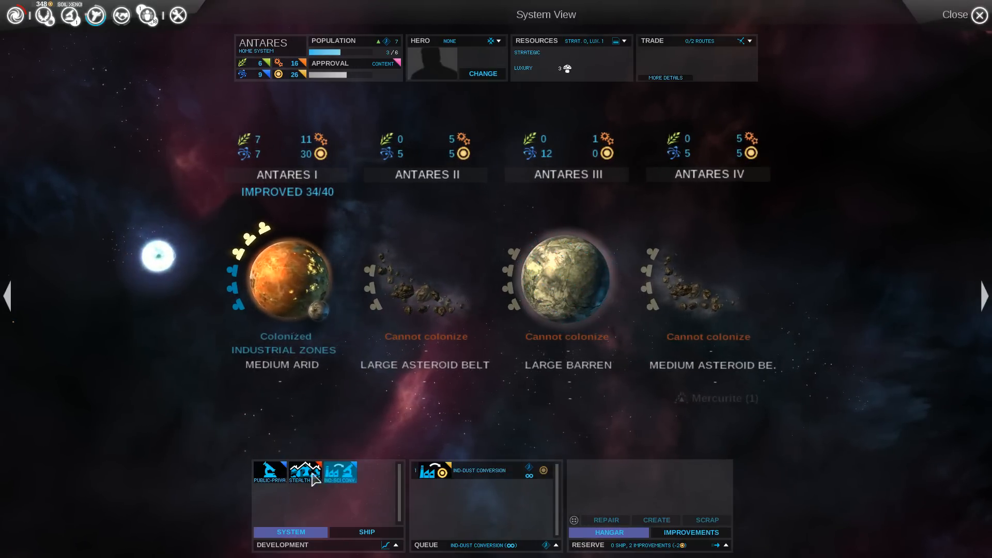
mouse_move(270, 473)
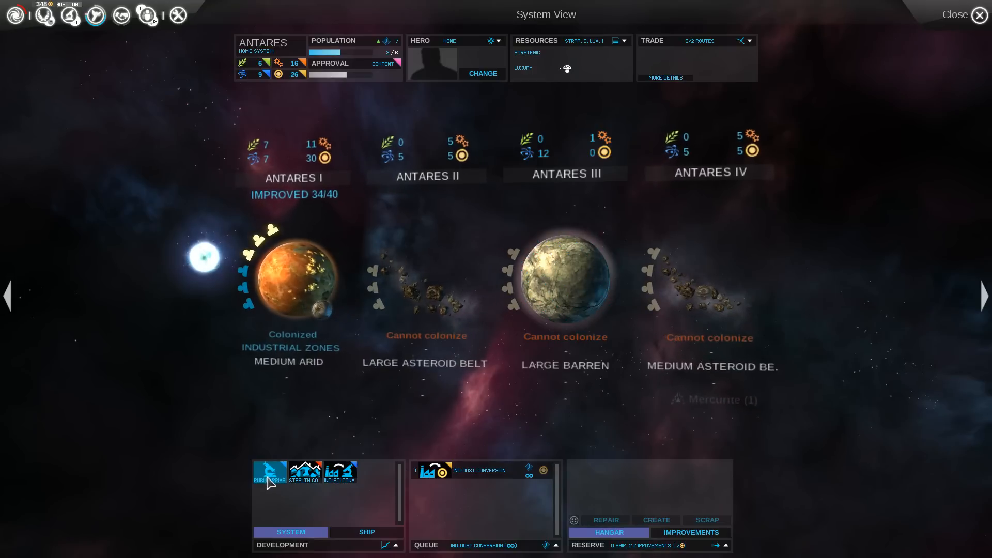
mouse_move(270, 471)
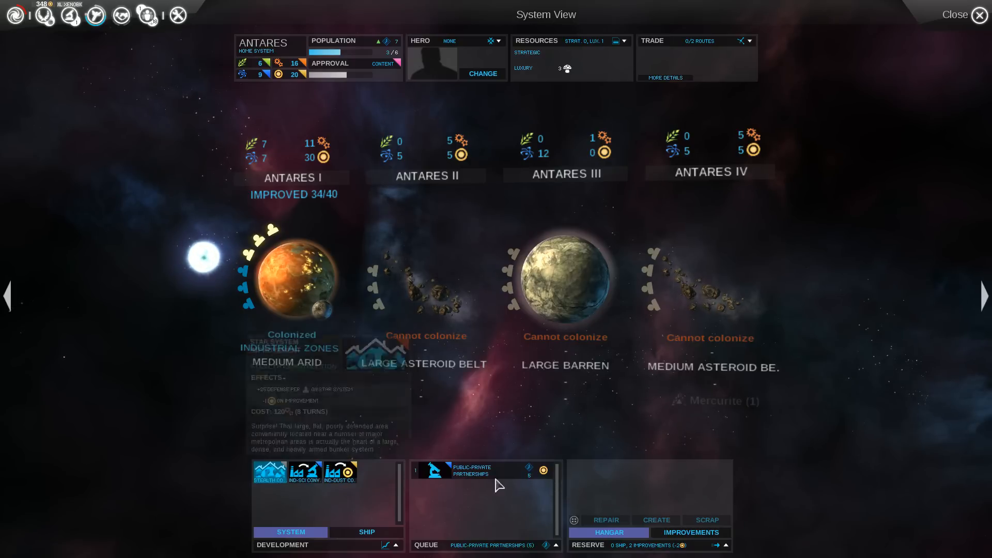
left_click(978, 15)
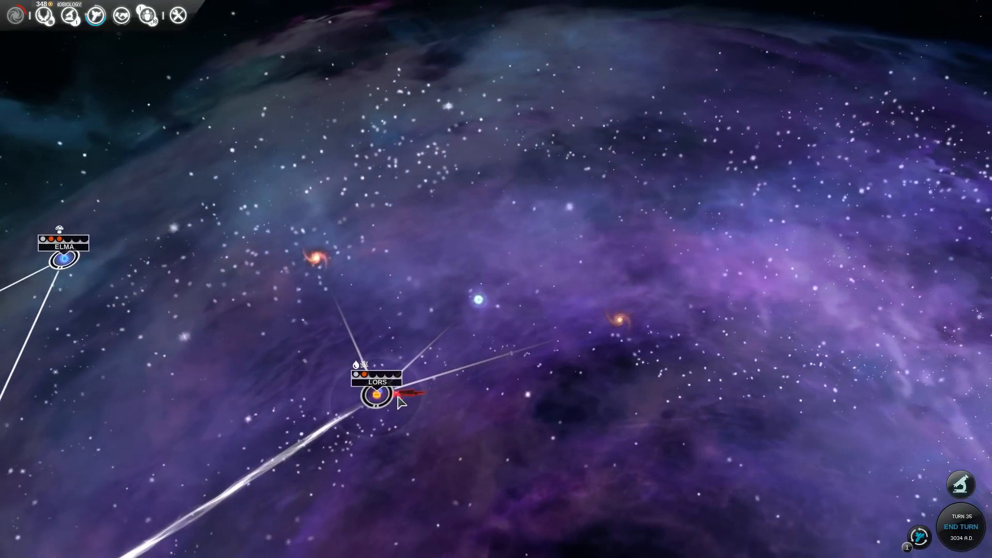
Step: Open the Lors system to inspect its two planets, anomalies and Redsang resource
left_click(377, 392)
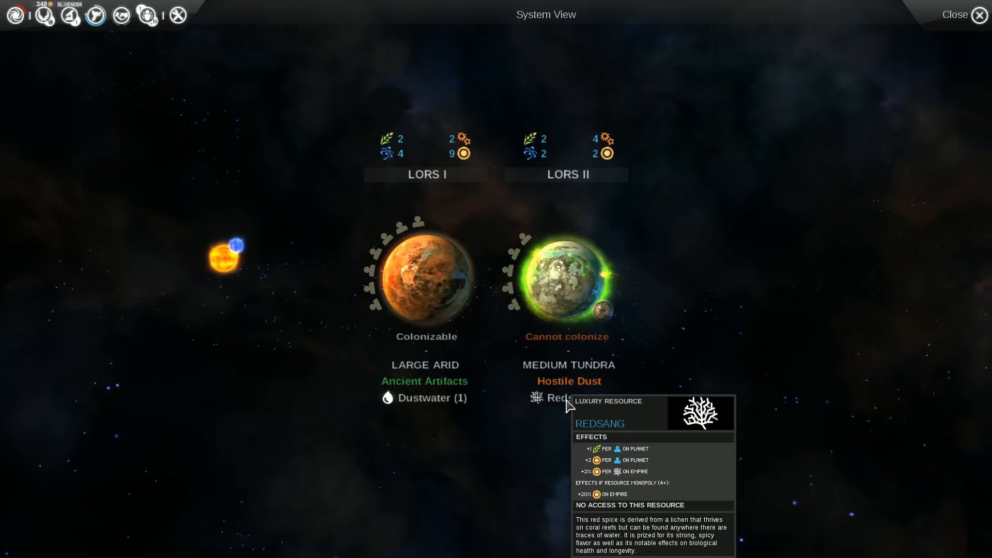
mouse_move(569, 381)
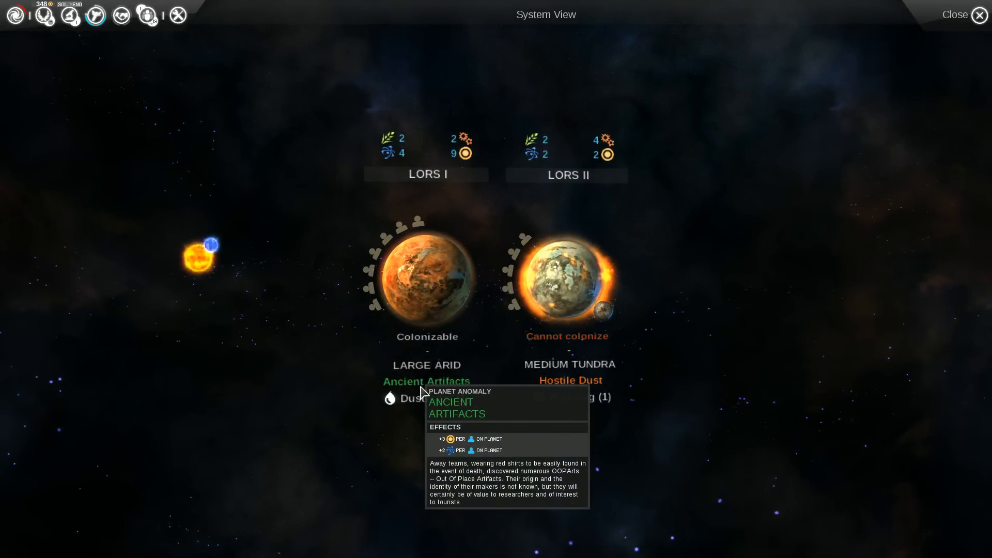
mouse_move(405, 410)
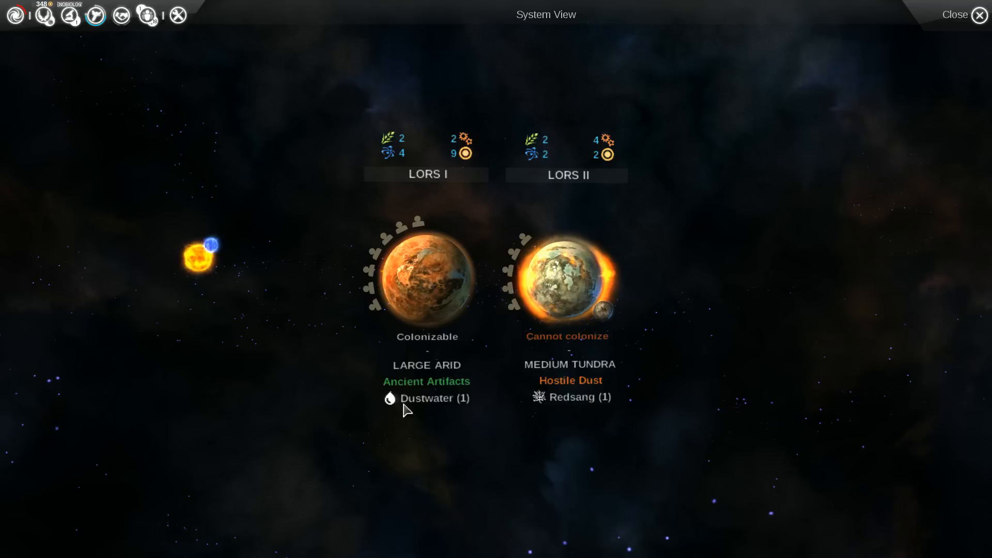
mouse_move(389, 398)
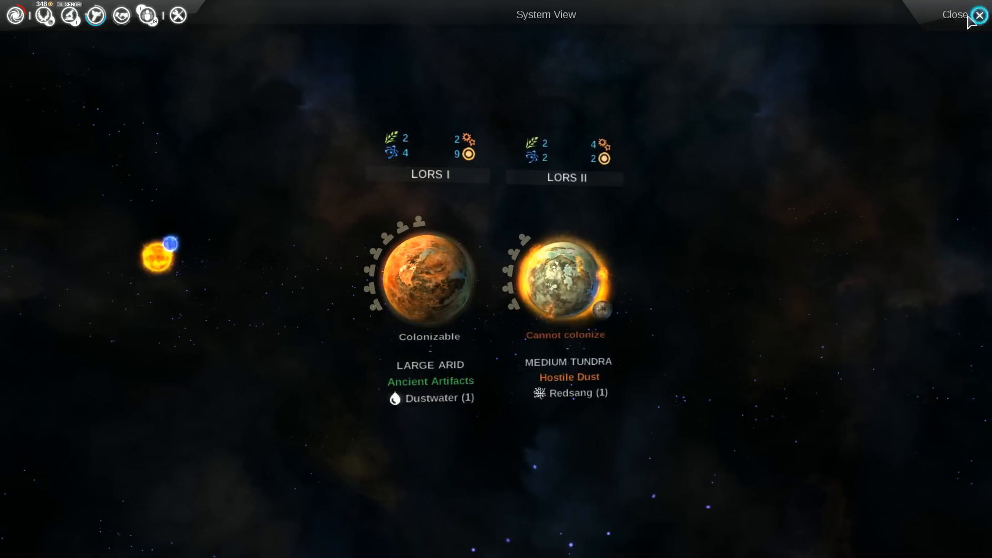
Step: Close Lors, note Neural Robotics completed, and glance over the research tree
left_click(955, 14)
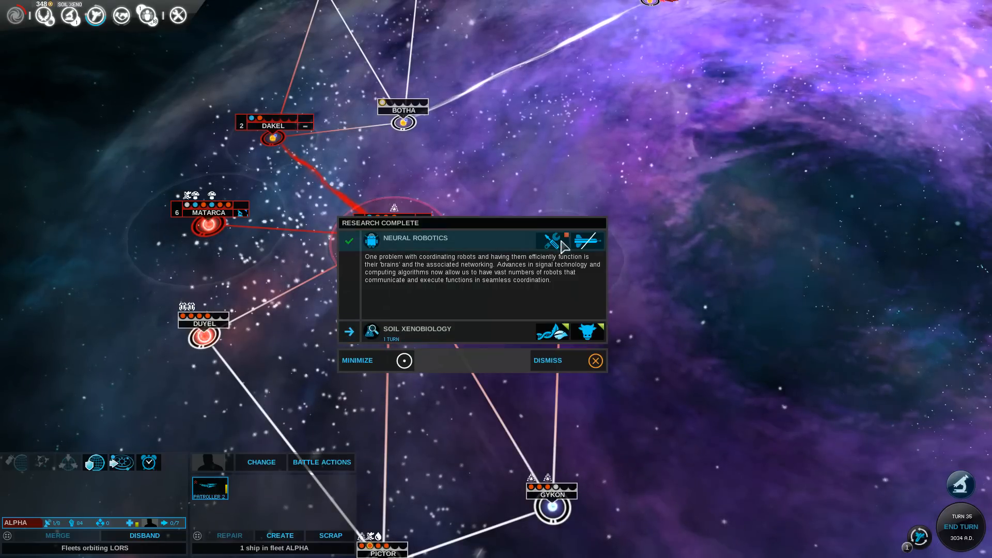
mouse_move(550, 240)
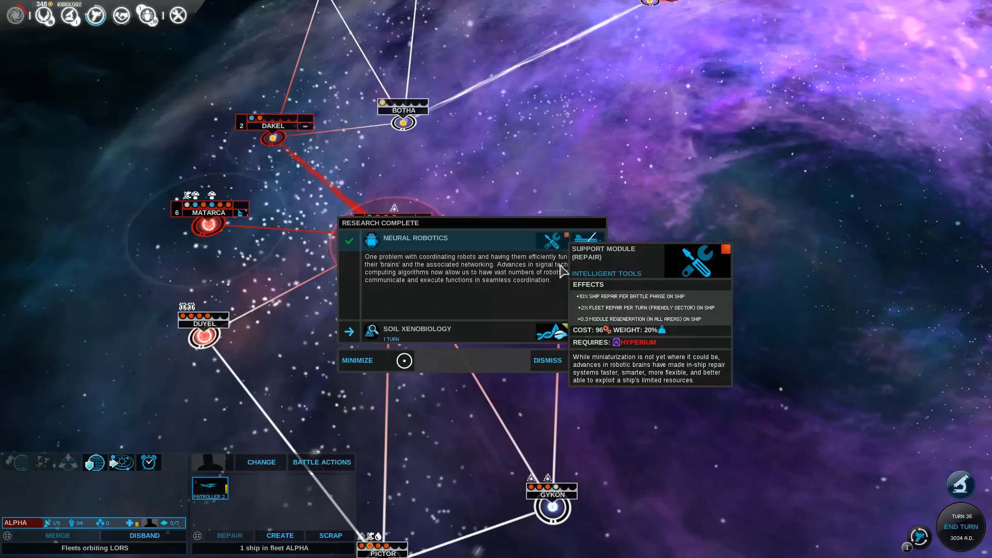
mouse_move(494, 288)
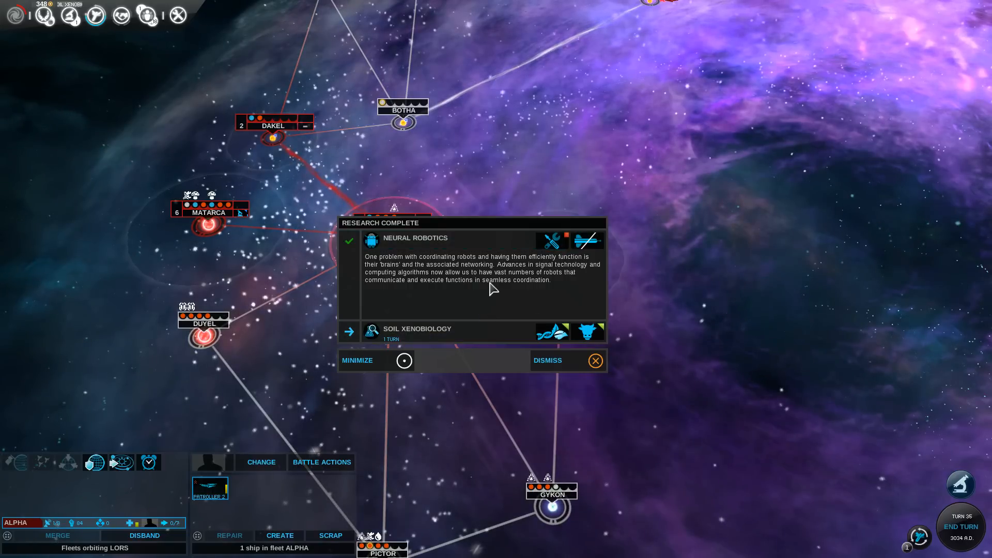
mouse_move(418, 328)
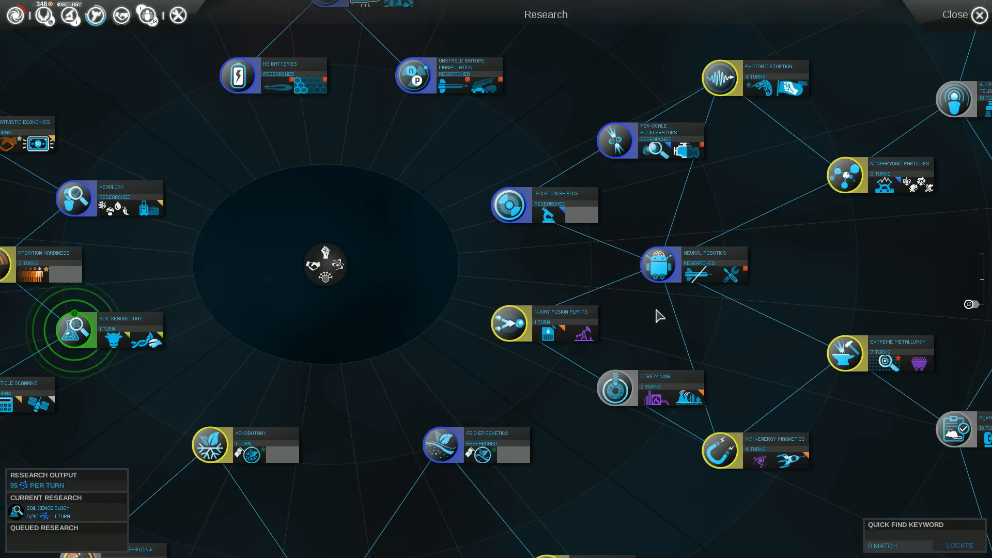
mouse_move(718, 240)
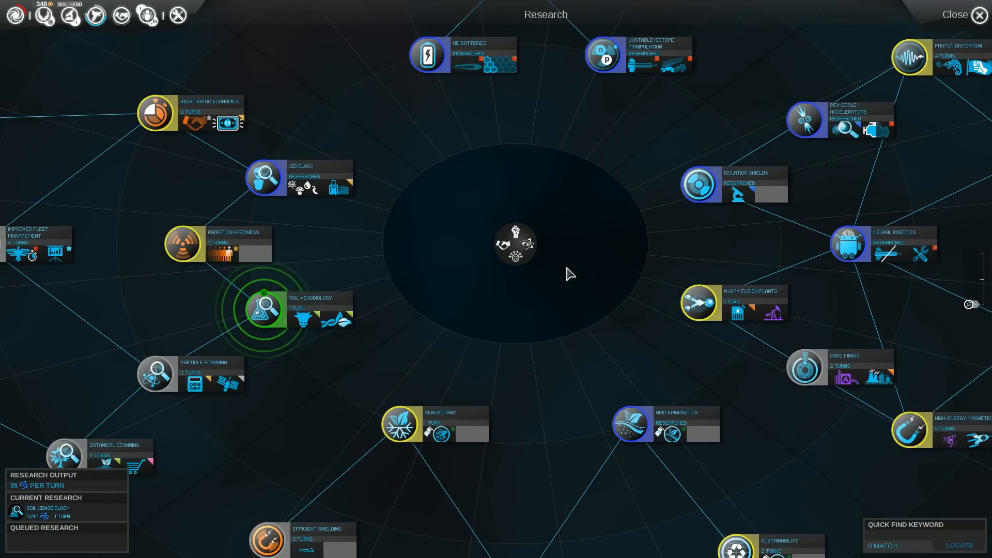
left_click(977, 15)
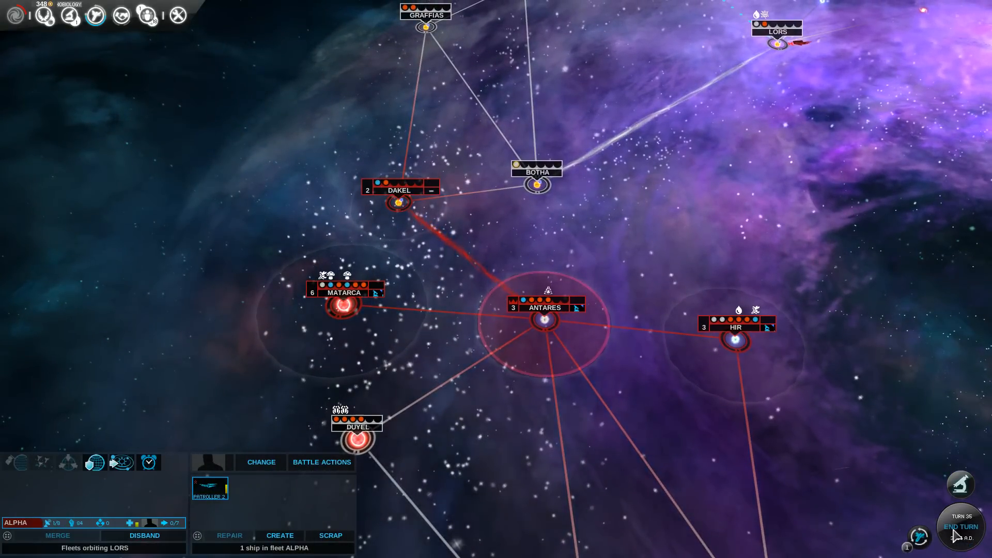
Step: End the turn and choose N-Way Fusion Plants as the next research
left_click(959, 526)
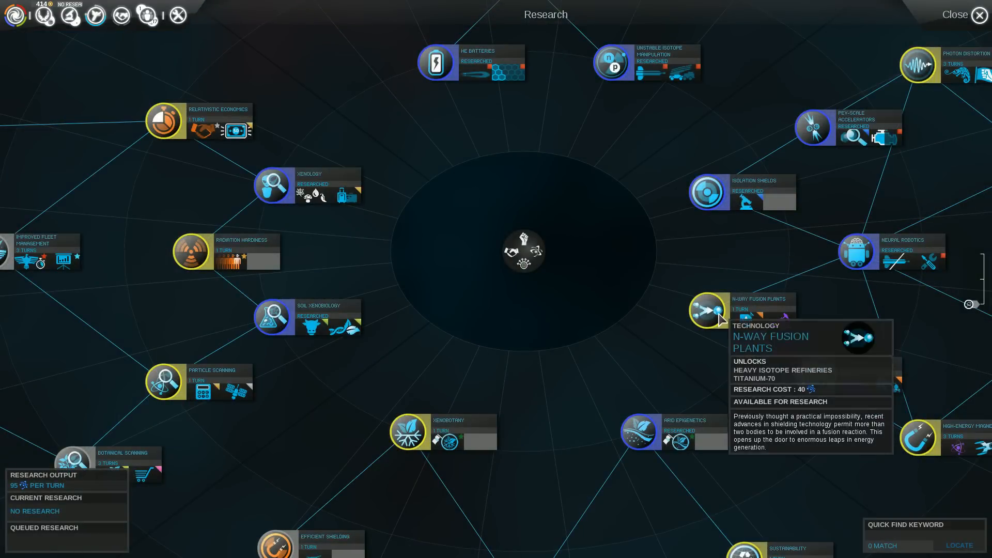
left_click(981, 15)
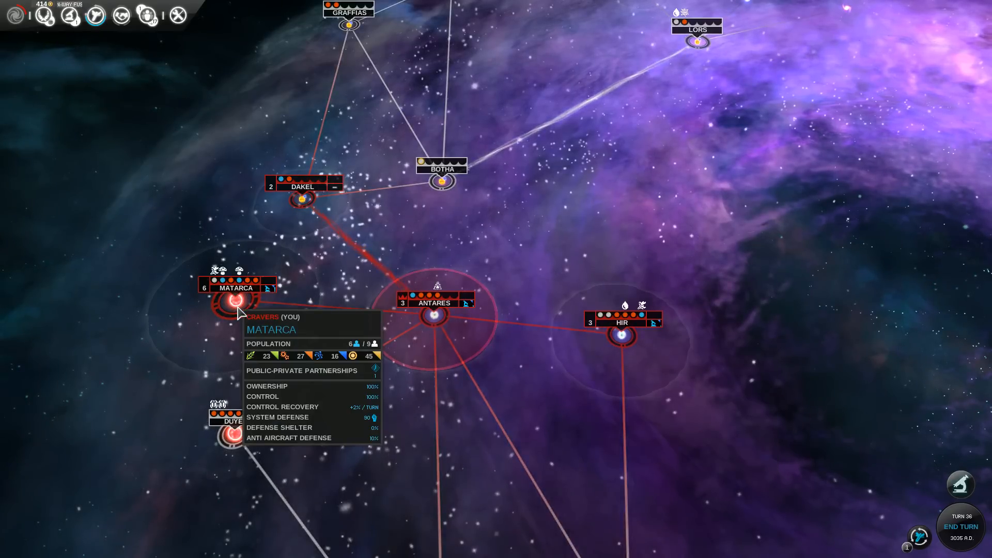
Step: Buy out Public-Private Partnerships with dust at Antares and Hir
left_click(228, 304)
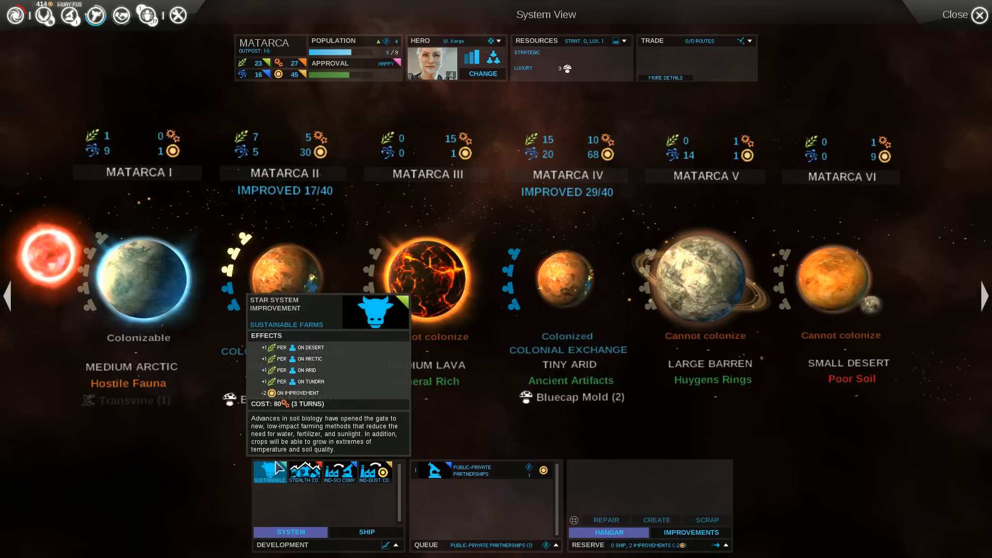
left_click(976, 14)
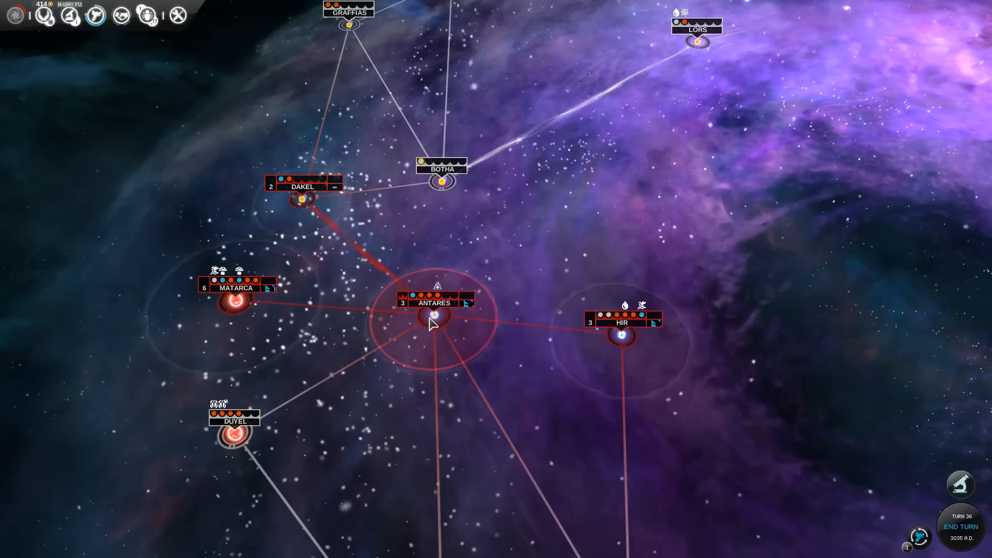
left_click(432, 318)
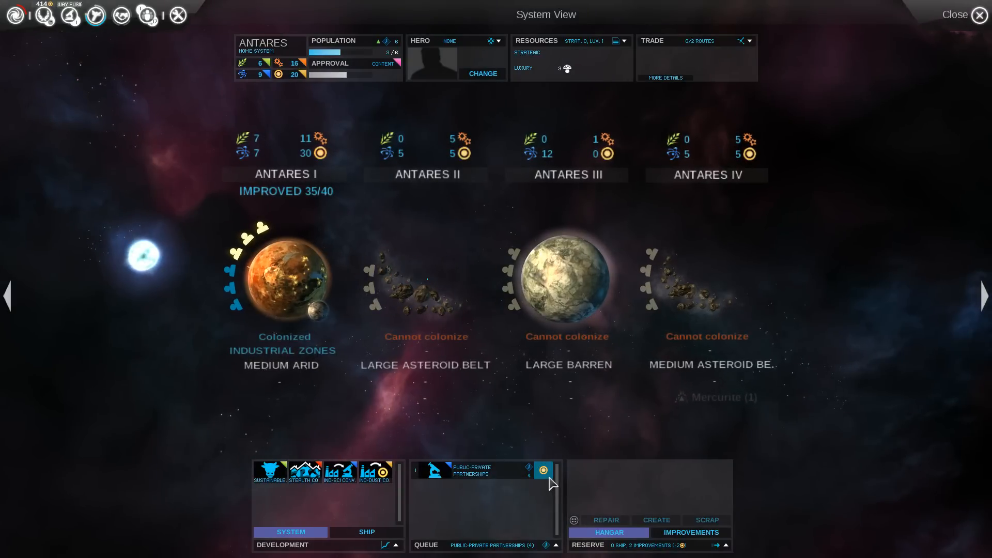
mouse_move(543, 471)
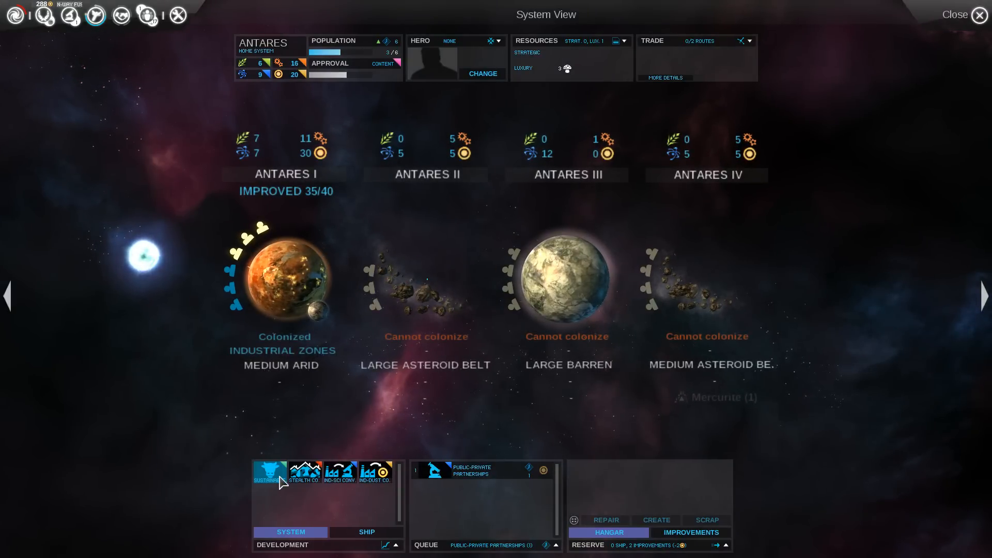
mouse_move(270, 472)
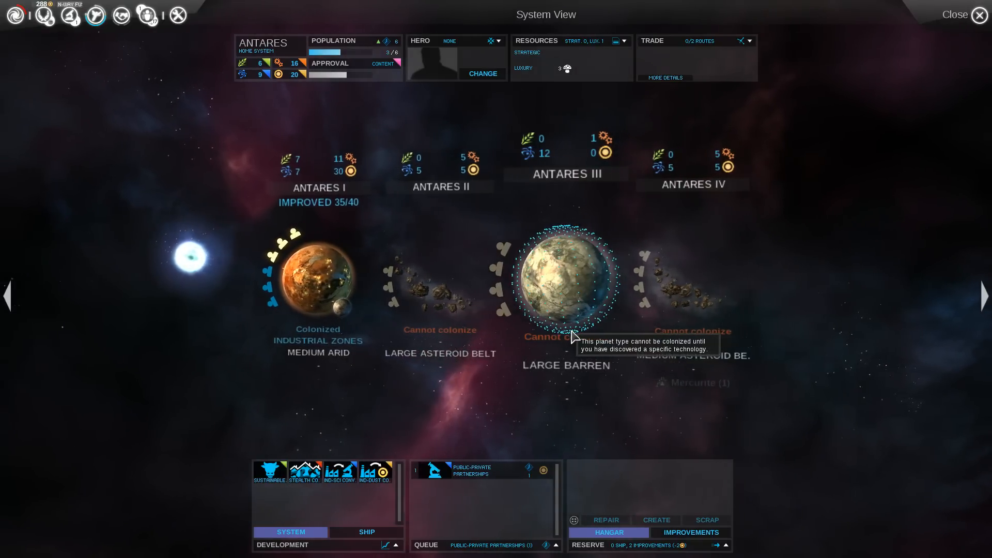
left_click(980, 15)
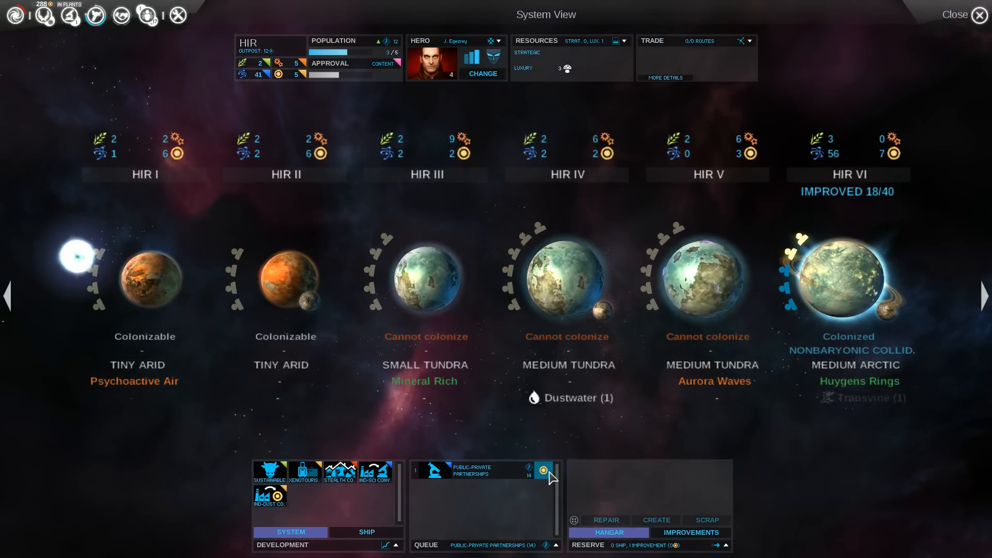
left_click(544, 471)
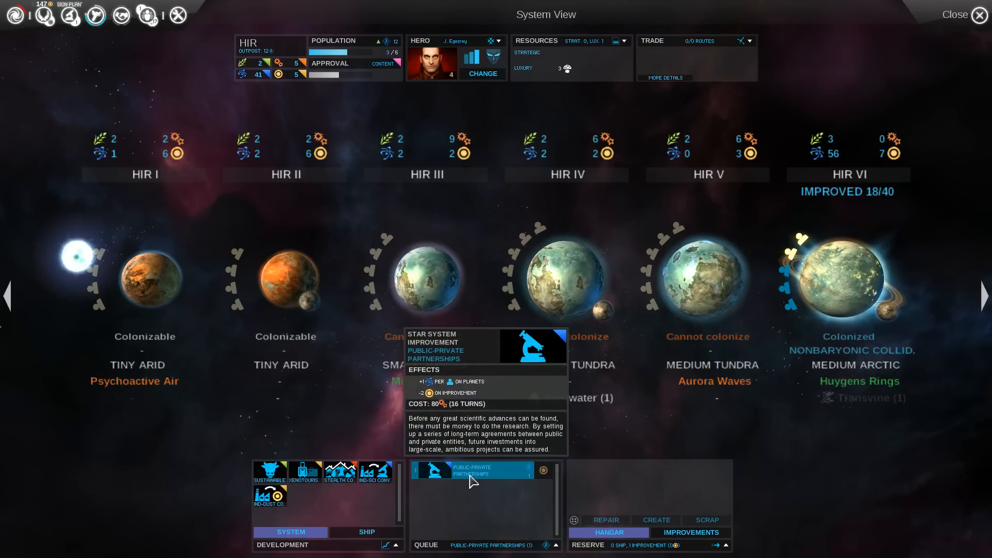
left_click(980, 14)
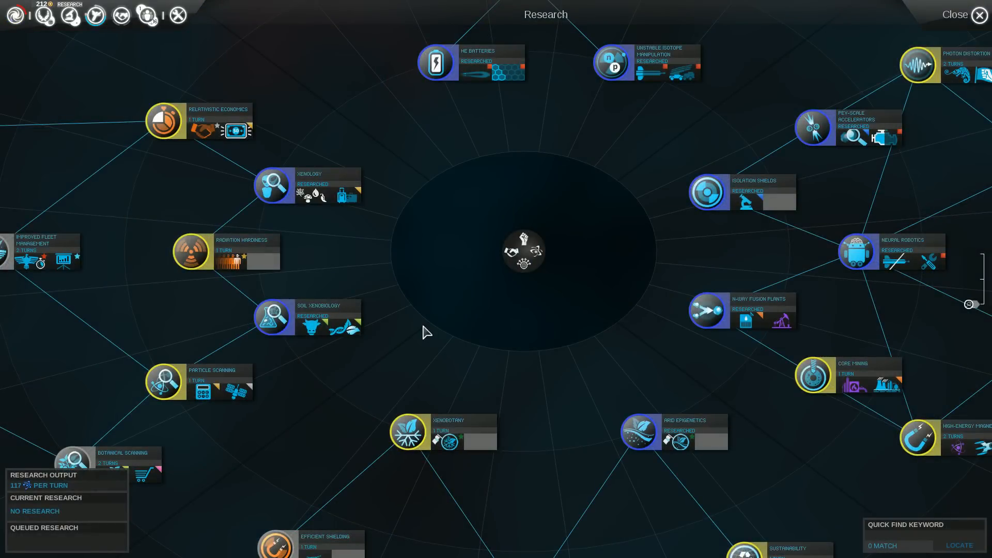
mouse_move(724, 310)
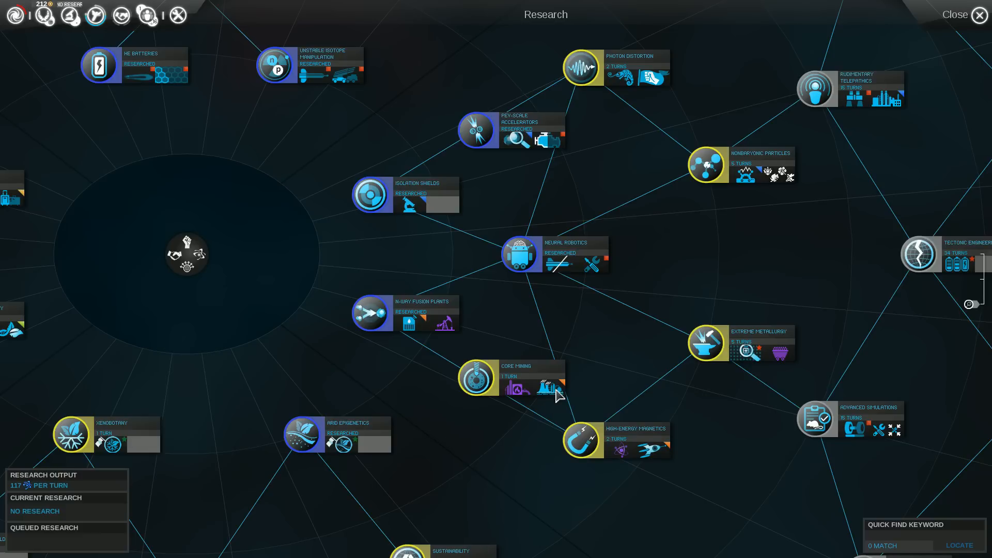
mouse_move(548, 389)
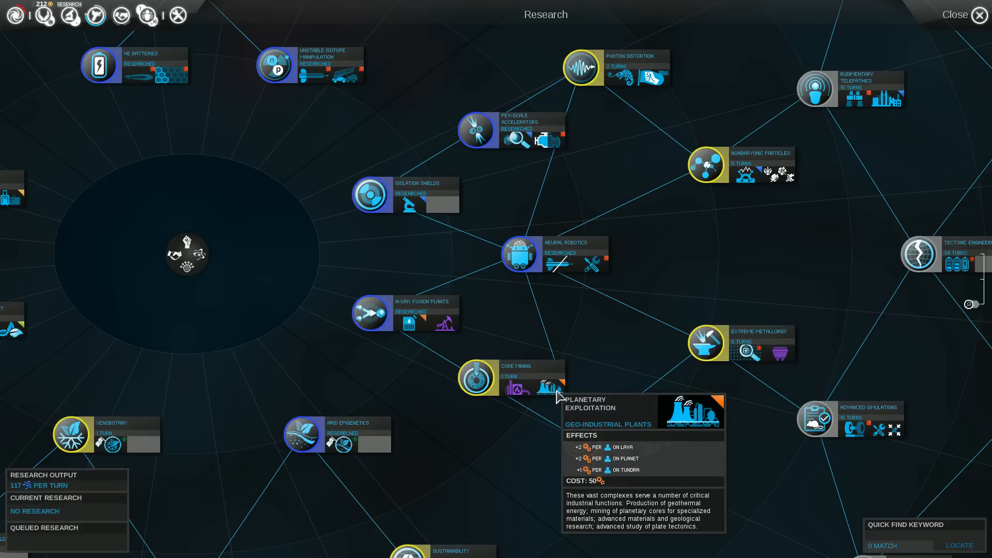
Step: Browse technologies like Core Mining, then go back to Antares' system view
left_click(980, 14)
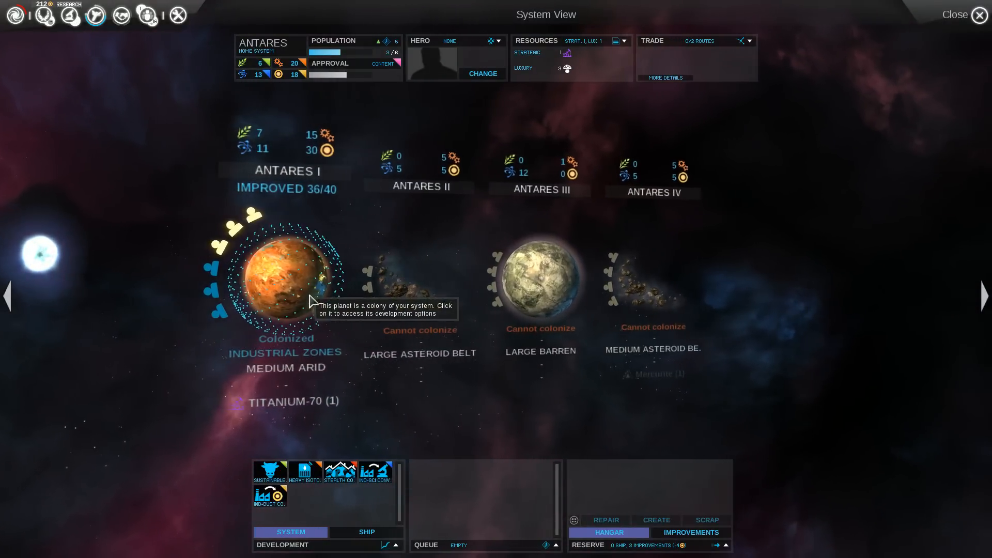
Step: Queue Alien Grafting on Antares I, plus Sustainable Farms and Heavy Isotope Refineries at Antares
left_click(284, 279)
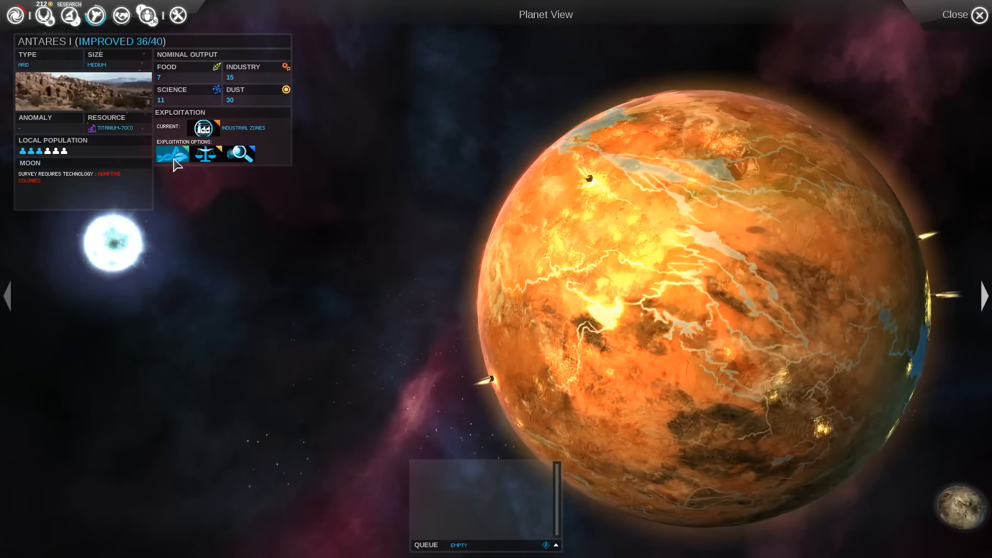
mouse_move(172, 154)
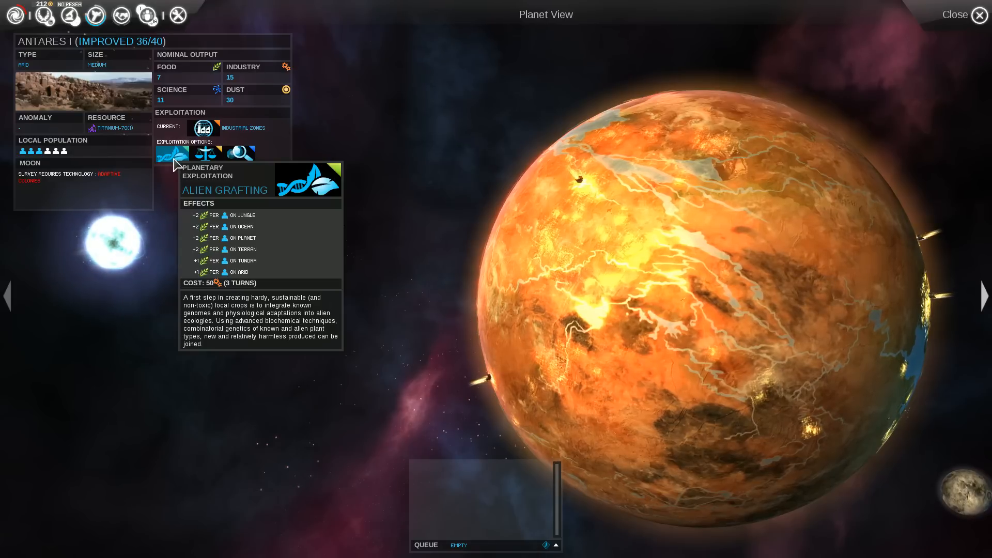
mouse_move(178, 158)
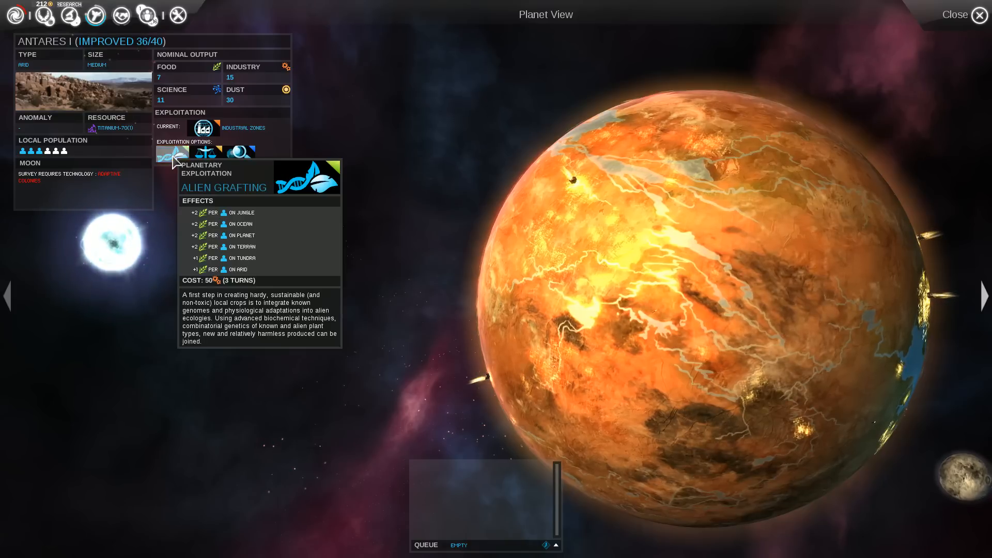
left_click(171, 153)
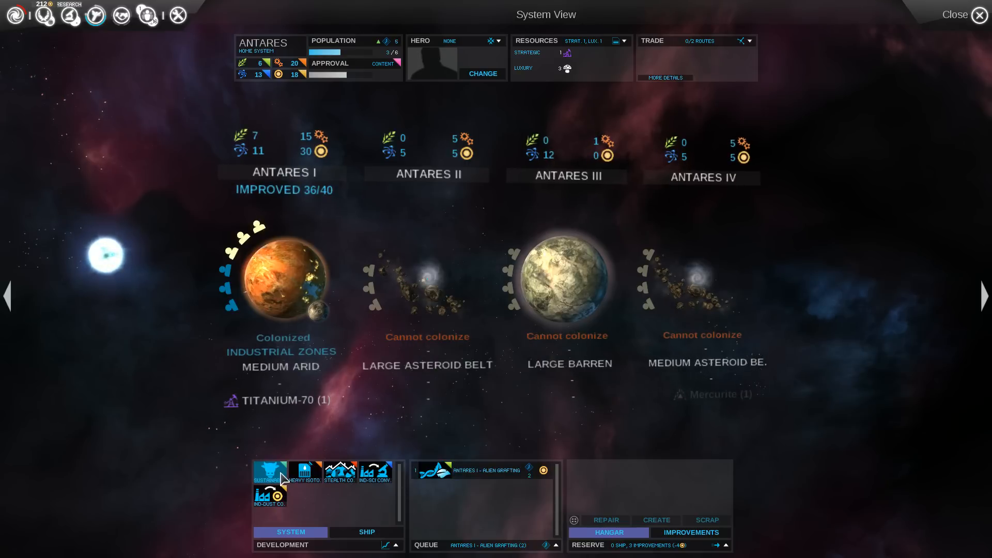
mouse_move(269, 472)
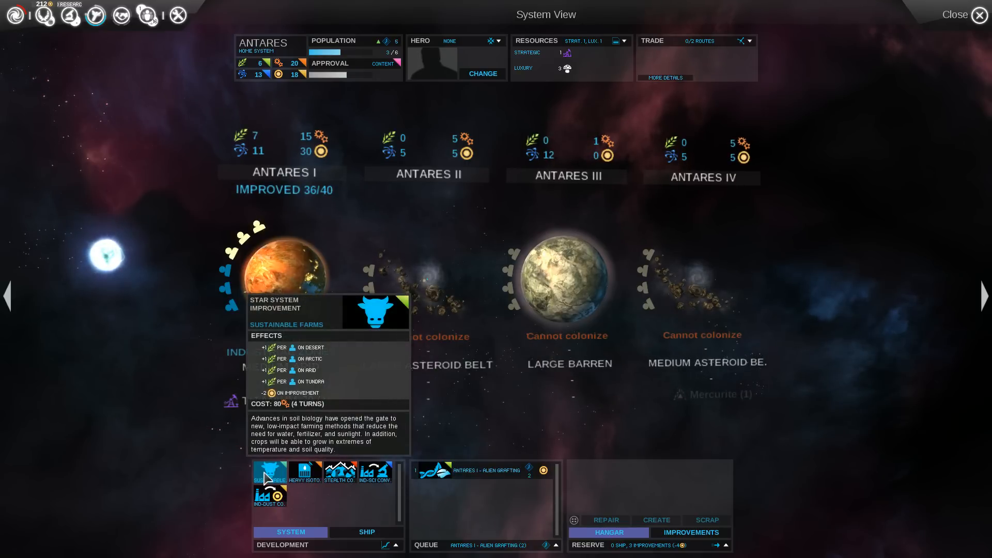
left_click(269, 473)
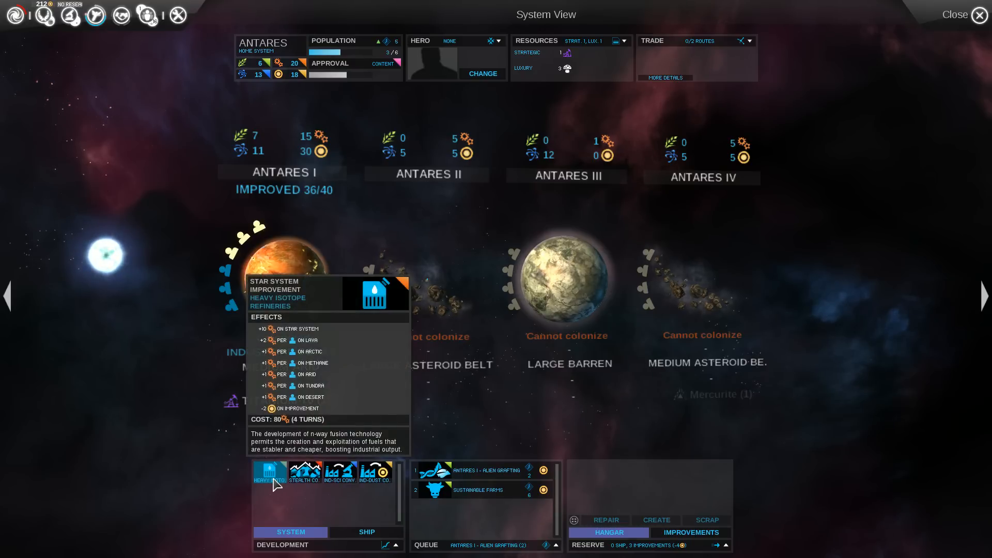
left_click(270, 472)
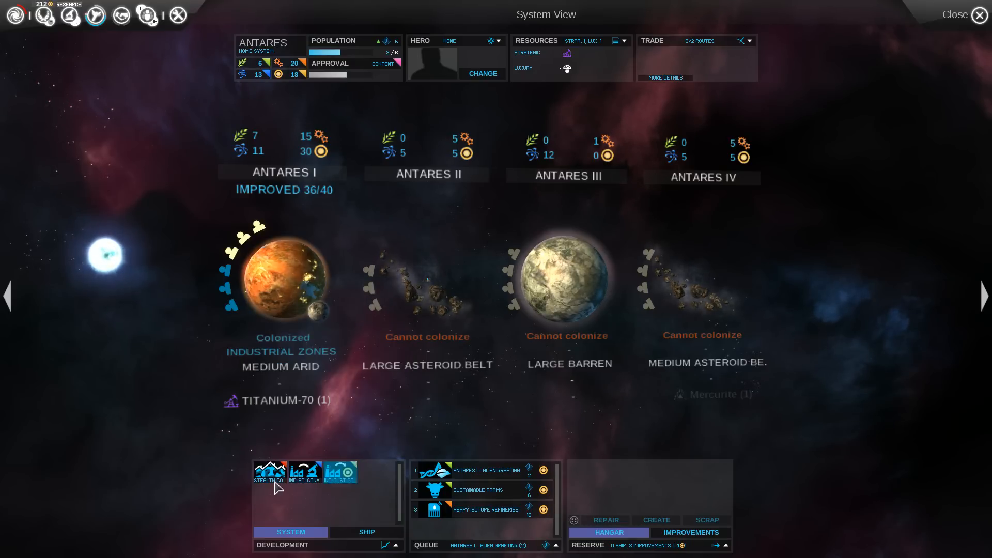
left_click(976, 15)
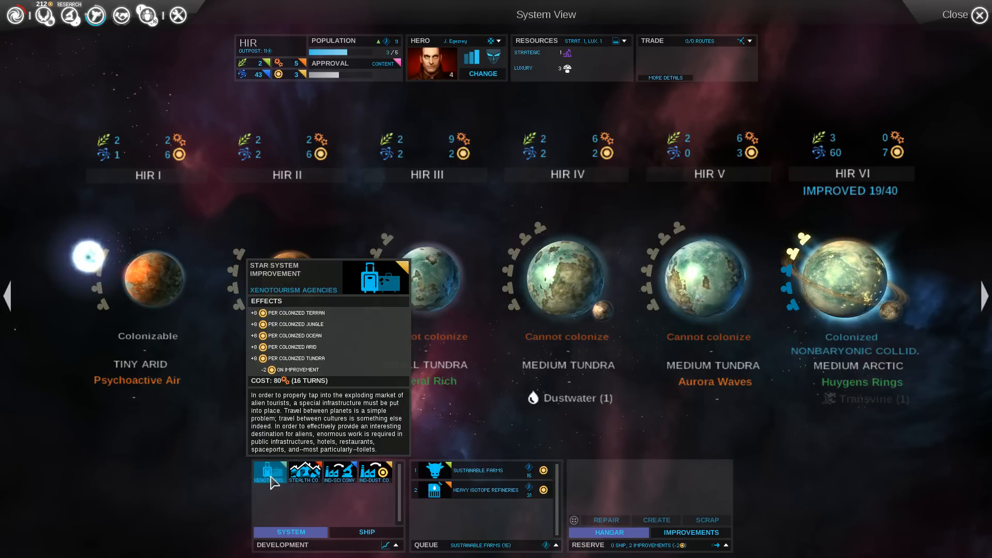
Step: Add Xenotourism Agencies third in Hir's build queue, then look at Hir VI's options
left_click(269, 472)
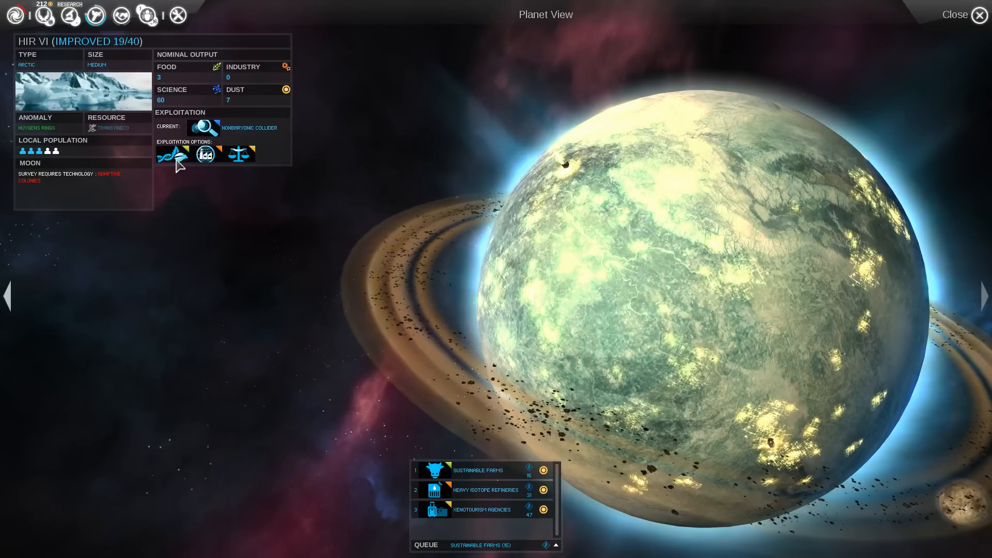
mouse_move(172, 154)
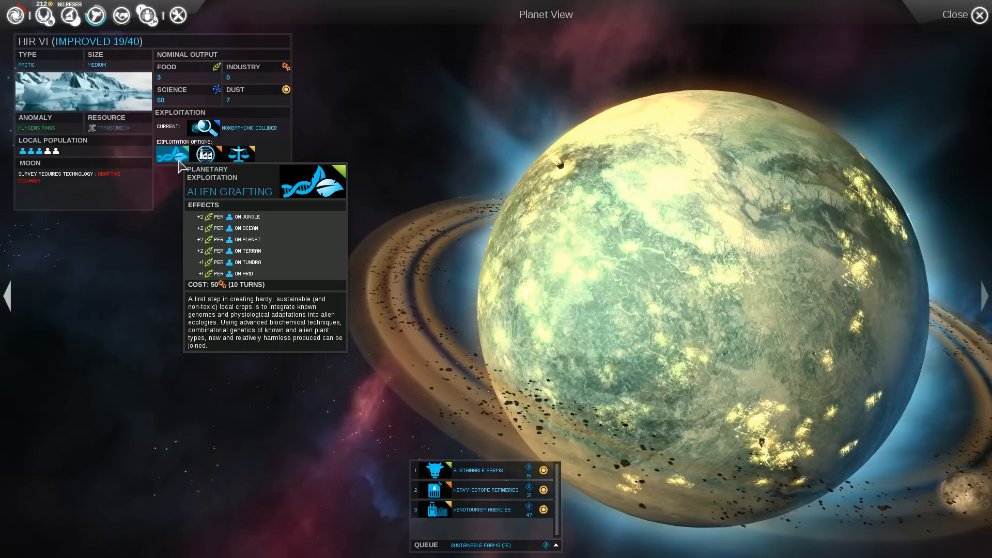
mouse_move(6, 342)
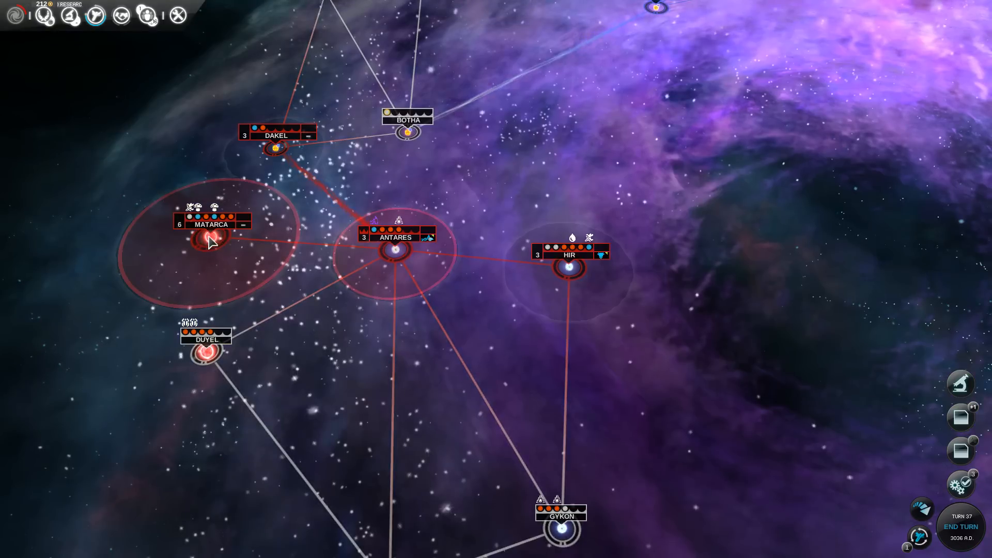
Step: Add Sustainable Farms and Heavy Isotope Refineries to Matarca's construction queue
left_click(210, 247)
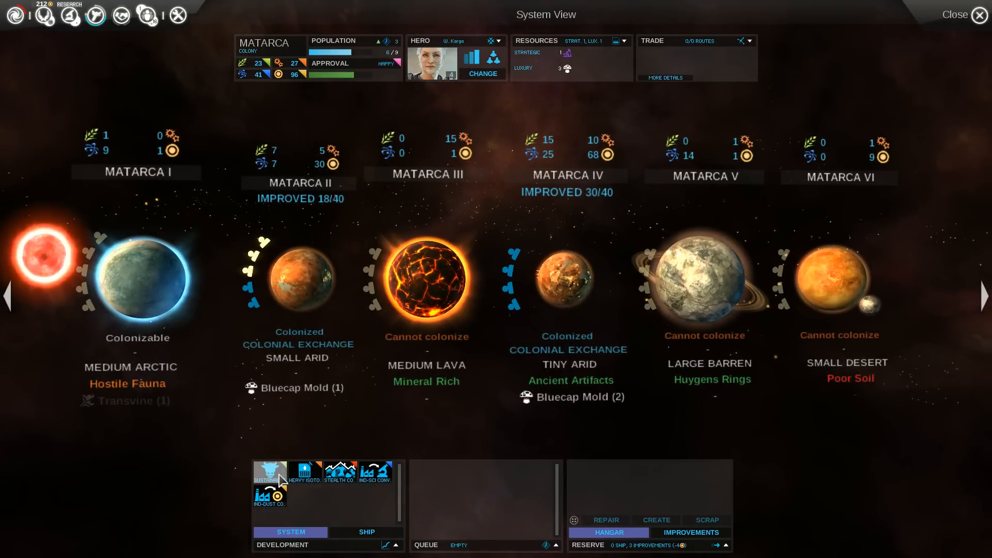
left_click(270, 472)
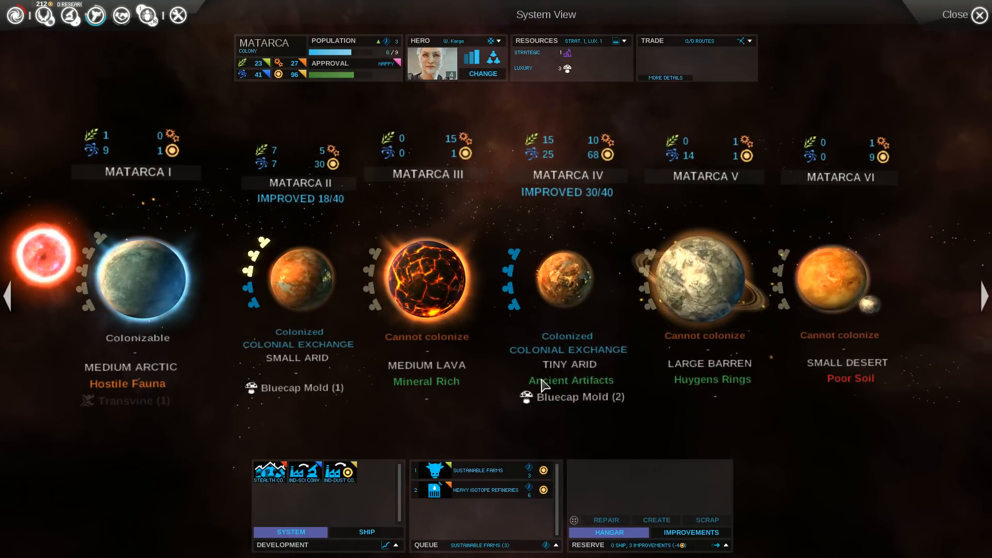
left_click(567, 279)
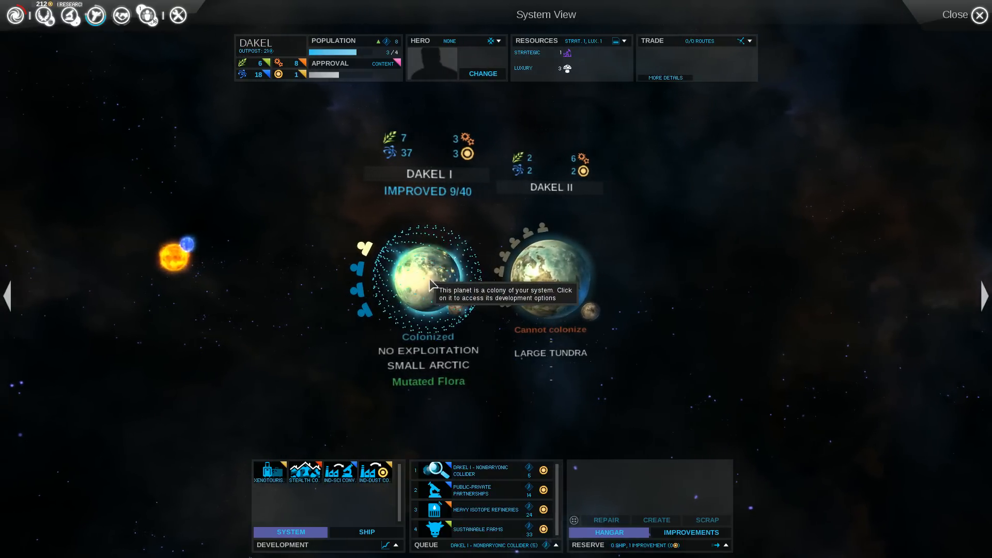
Step: Finish Dakel's queue: Nonbaryonic Collider, Public-Private Partnerships, Heavy Isotope Refineries, Sustainable Farms
left_click(956, 14)
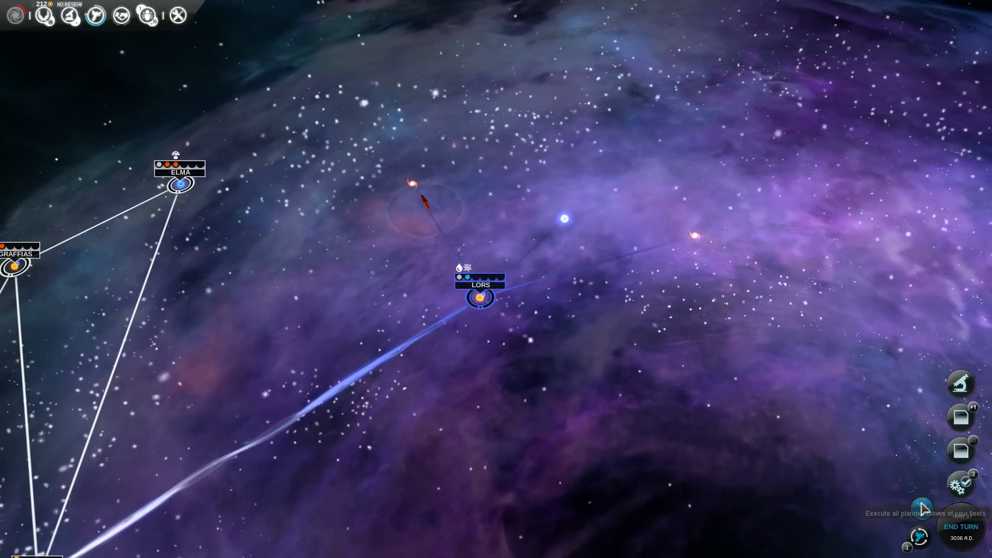
Step: Execute every planned fleet move, advancing to turn 37
left_click(959, 527)
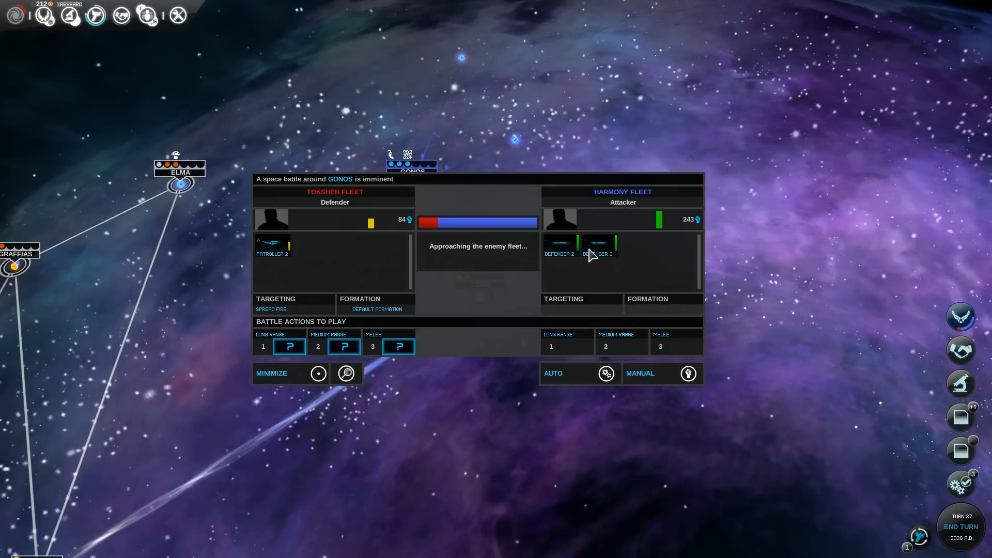
mouse_move(595, 243)
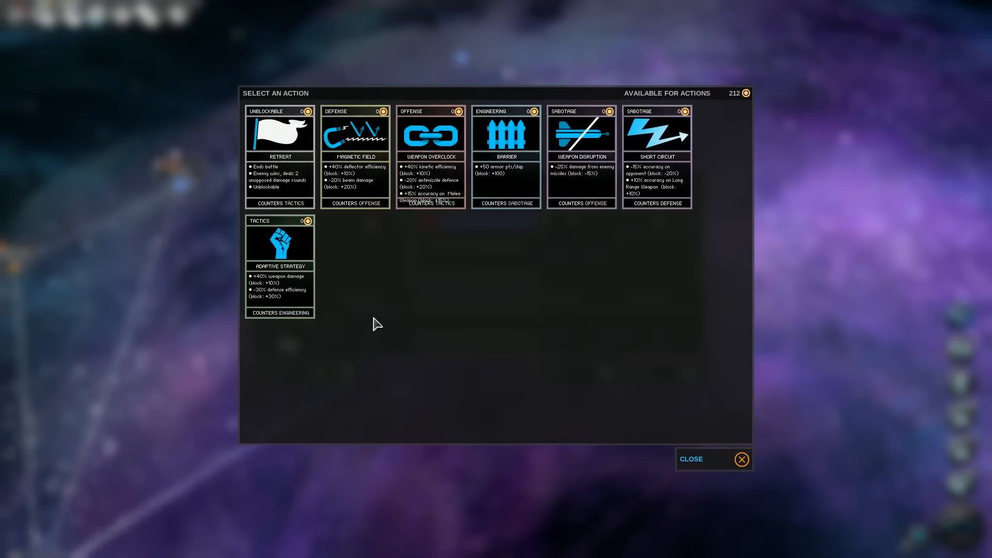
mouse_move(272, 207)
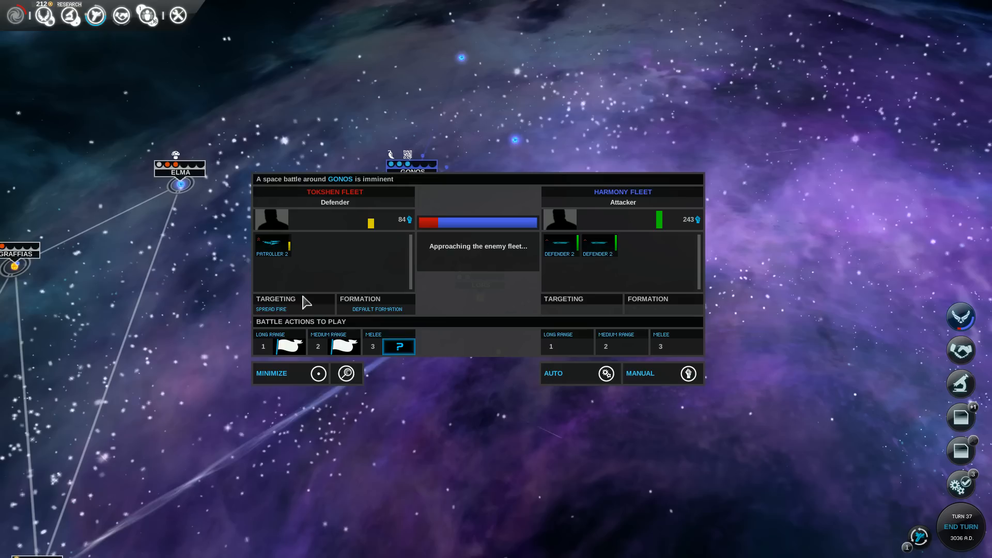
Step: Set Weapon Overclock for melee range and fight the Gonos battle manually
left_click(398, 346)
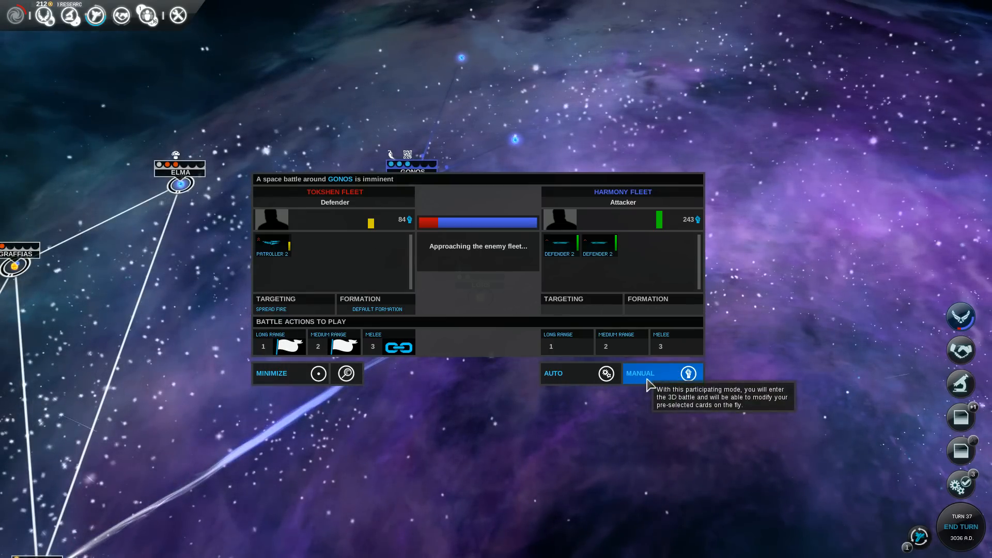
left_click(662, 373)
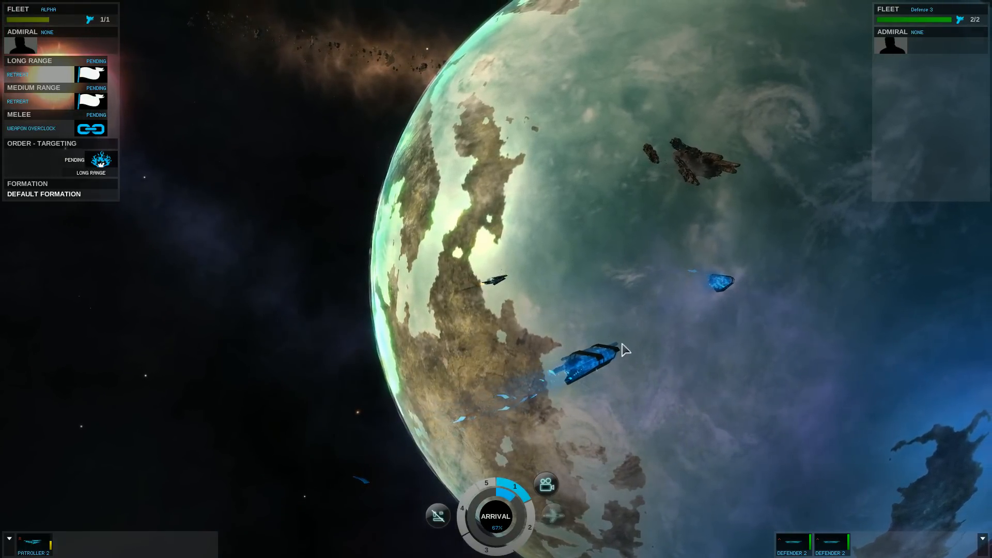
mouse_move(546, 486)
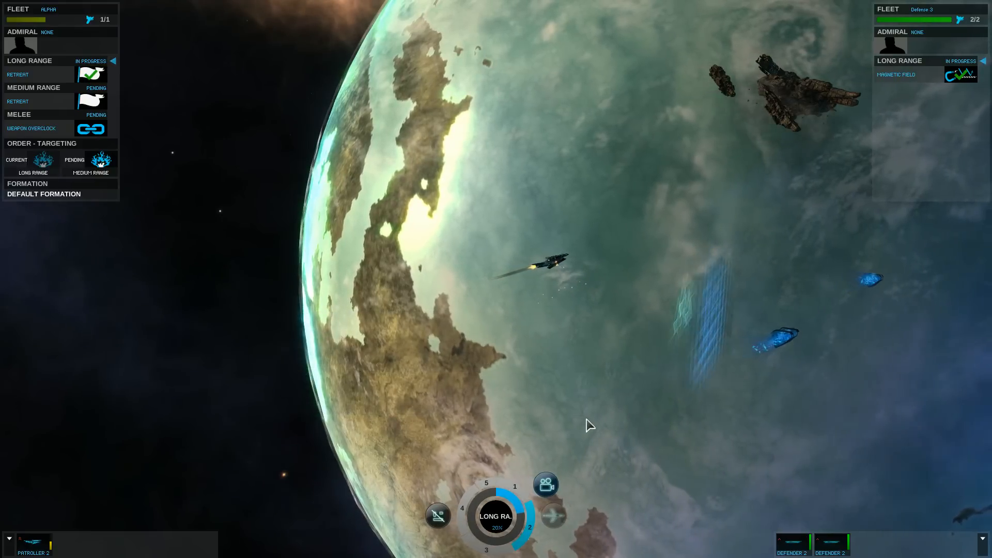
mouse_move(546, 484)
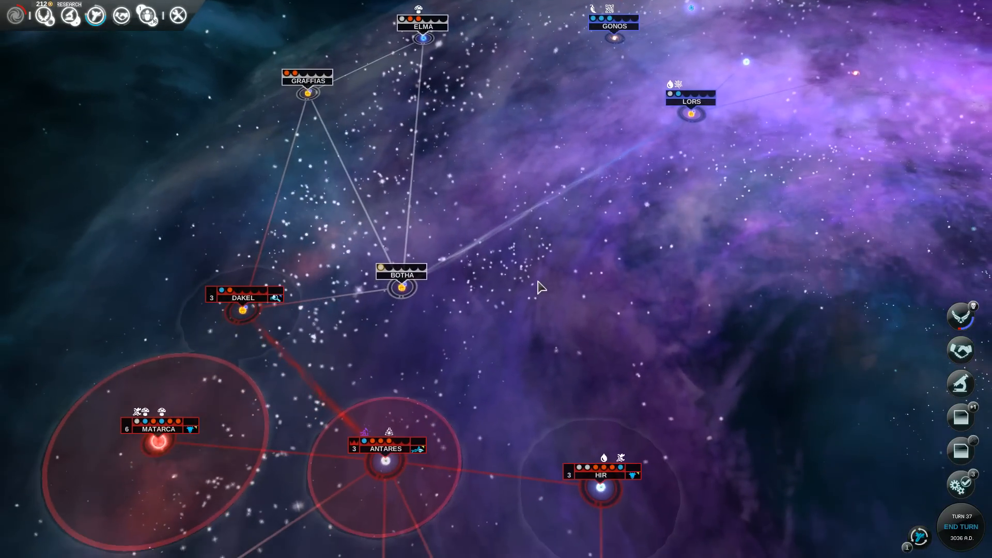
Step: Set Core Mining as current research in the research tree, then close it
left_click(44, 15)
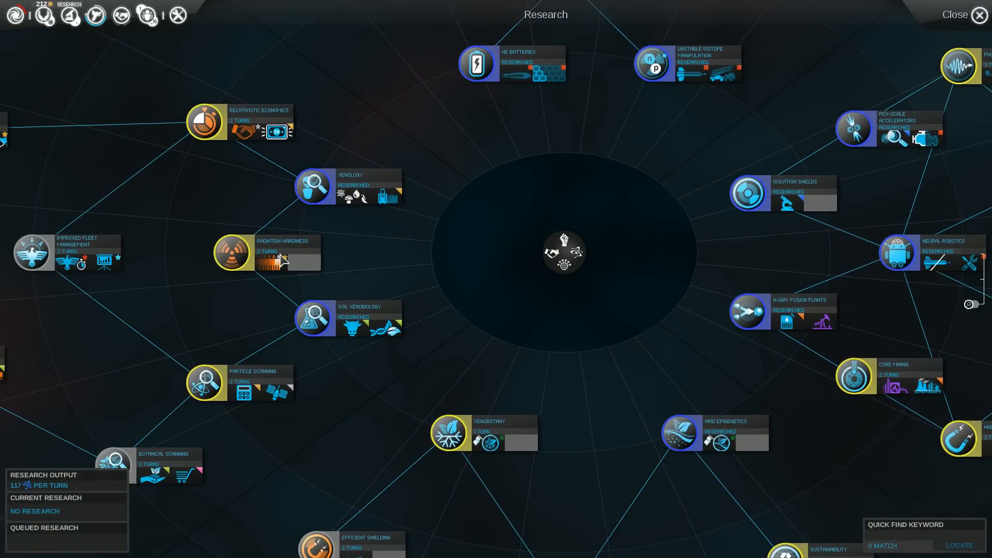
mouse_move(282, 269)
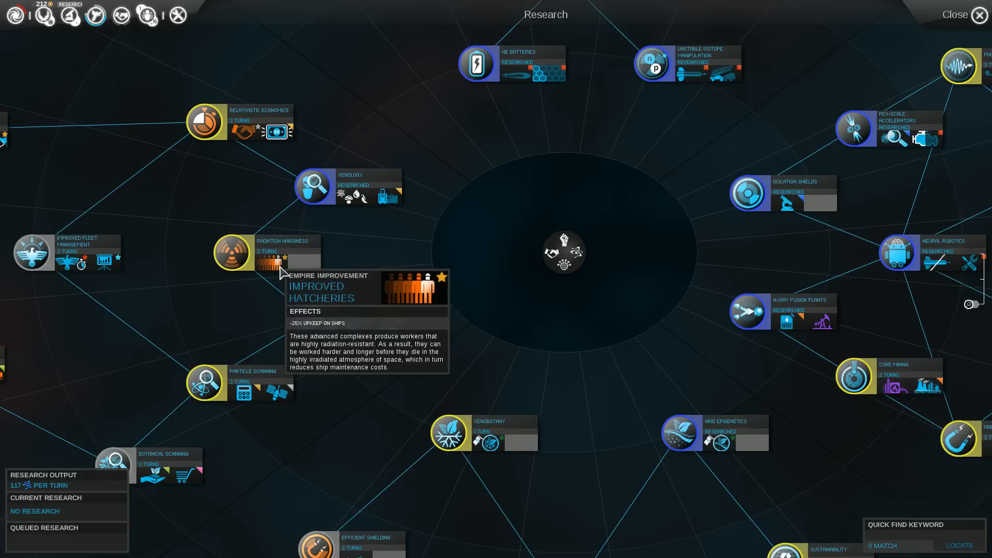
mouse_move(252, 135)
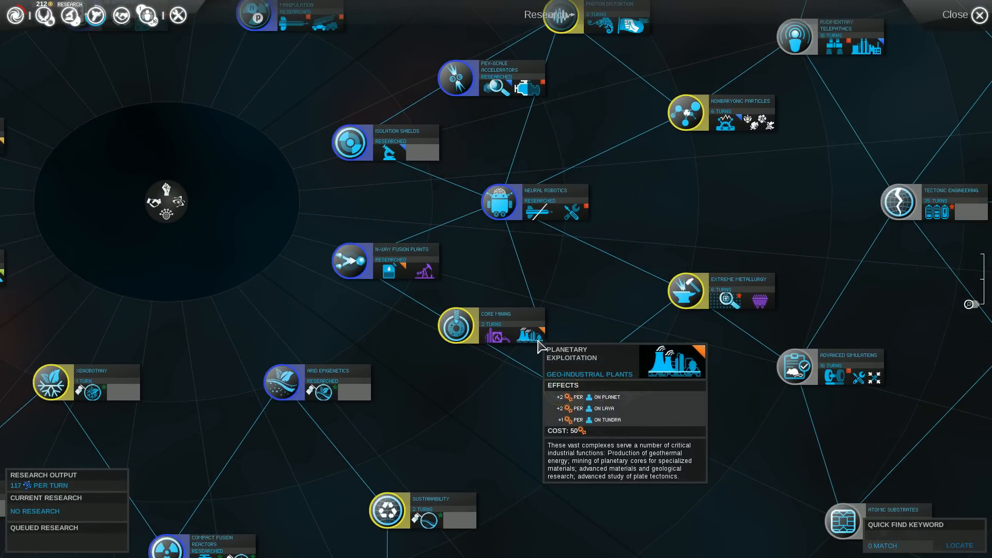
left_click(454, 328)
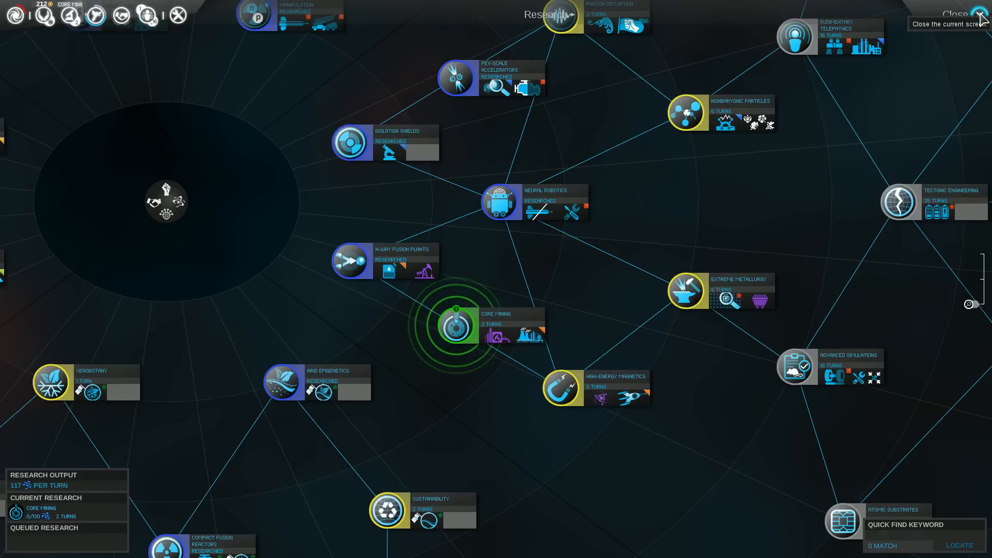
left_click(980, 14)
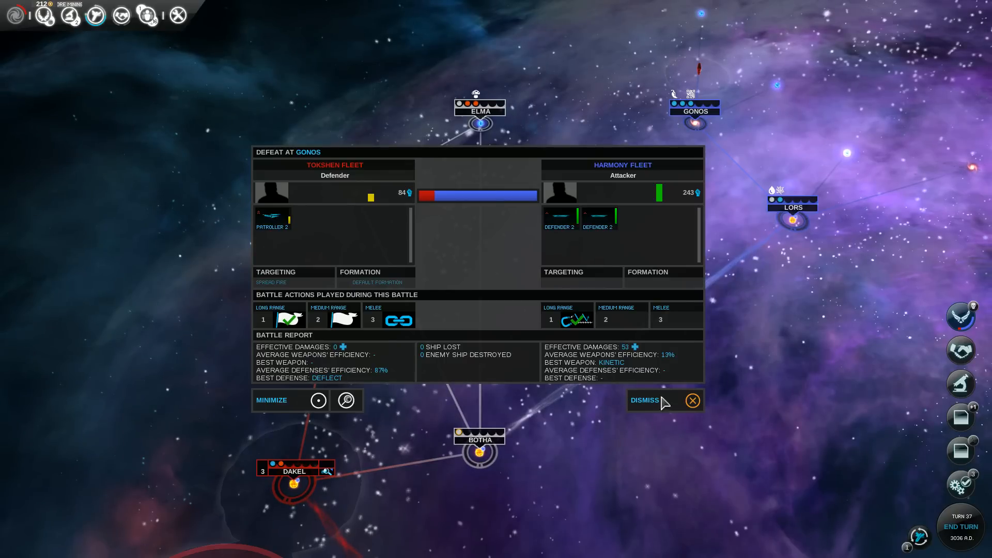
Step: Dismiss the Gonos defeat report, research-complete notice and Titanium-70 discovery notice
left_click(692, 400)
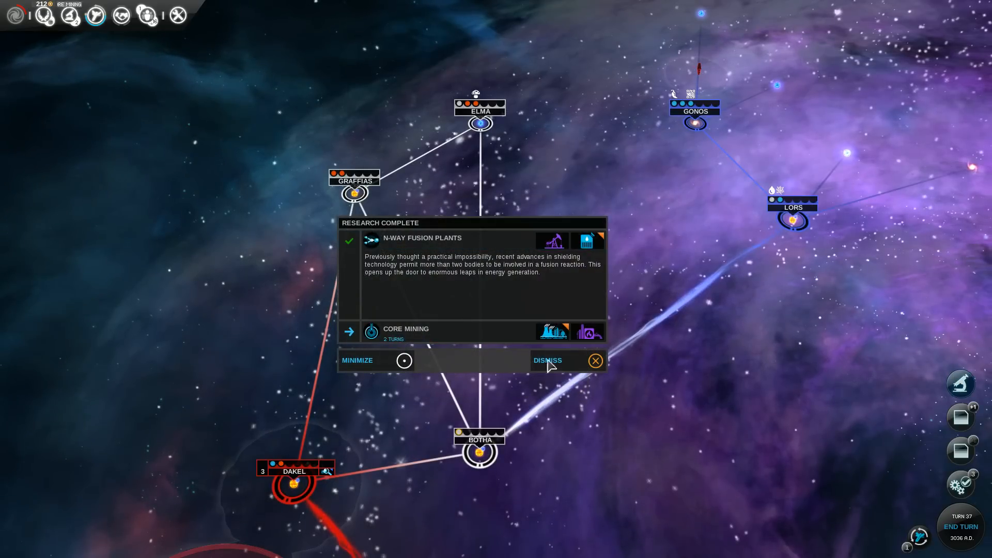
left_click(595, 360)
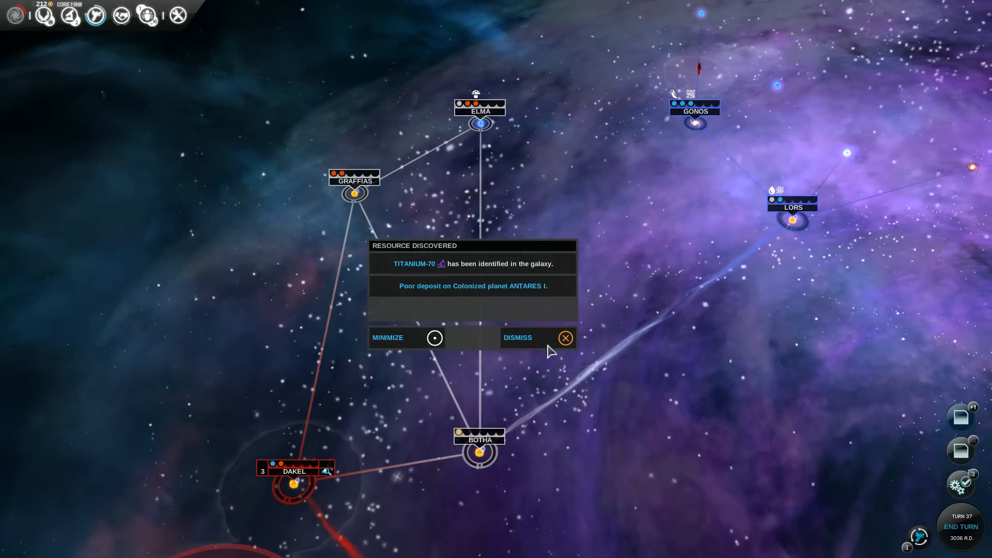
left_click(564, 338)
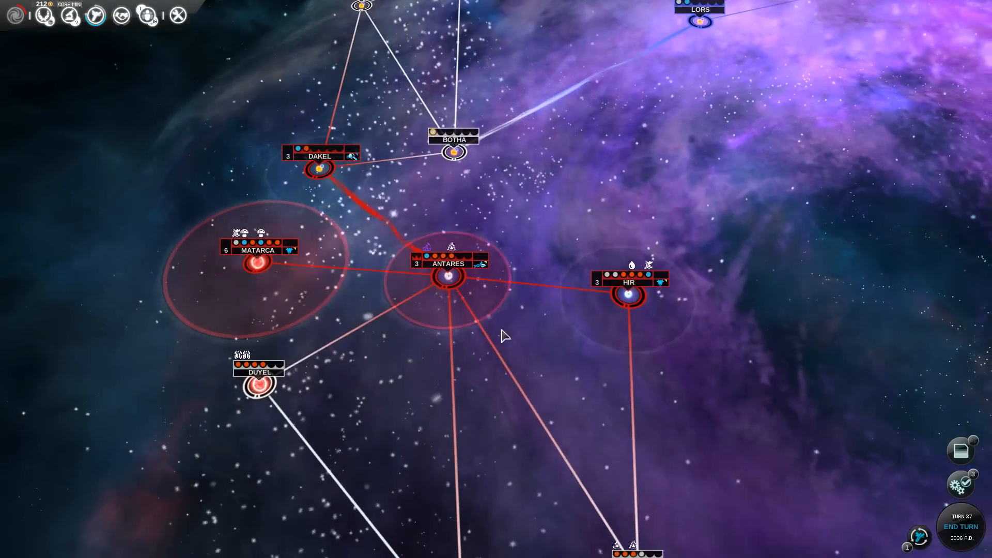
Step: Inspect Antares' four planets and Titanium-70 resource in System View, then close it
left_click(447, 276)
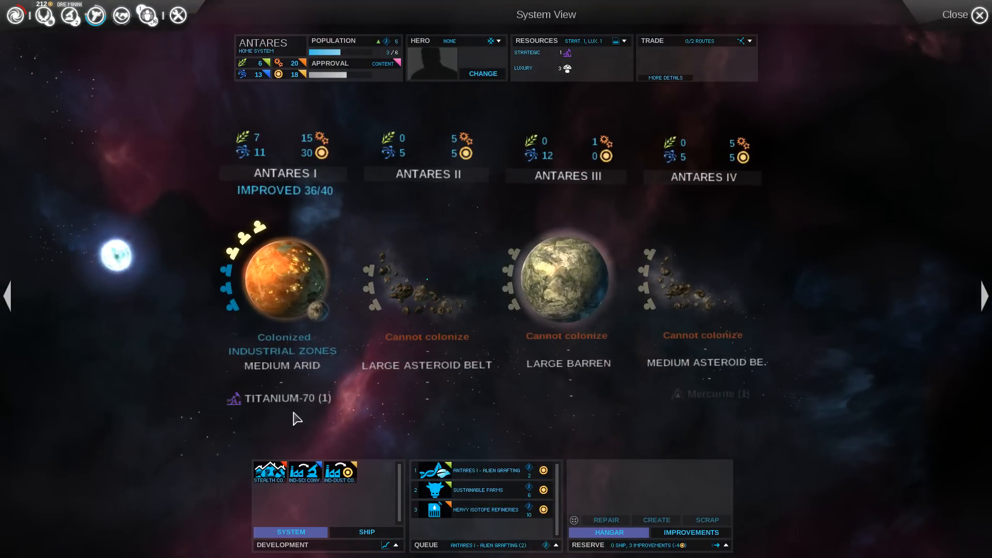
mouse_move(278, 399)
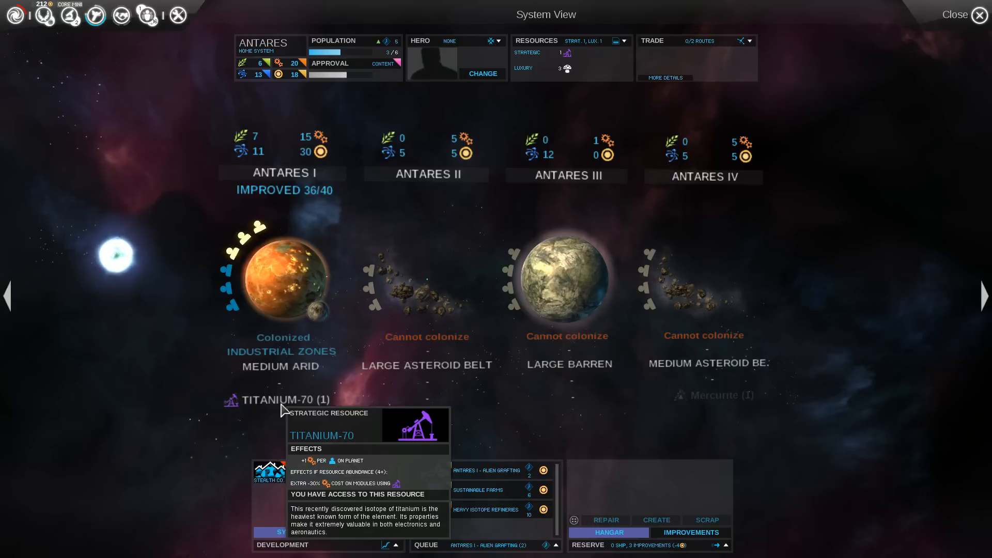
mouse_move(848, 186)
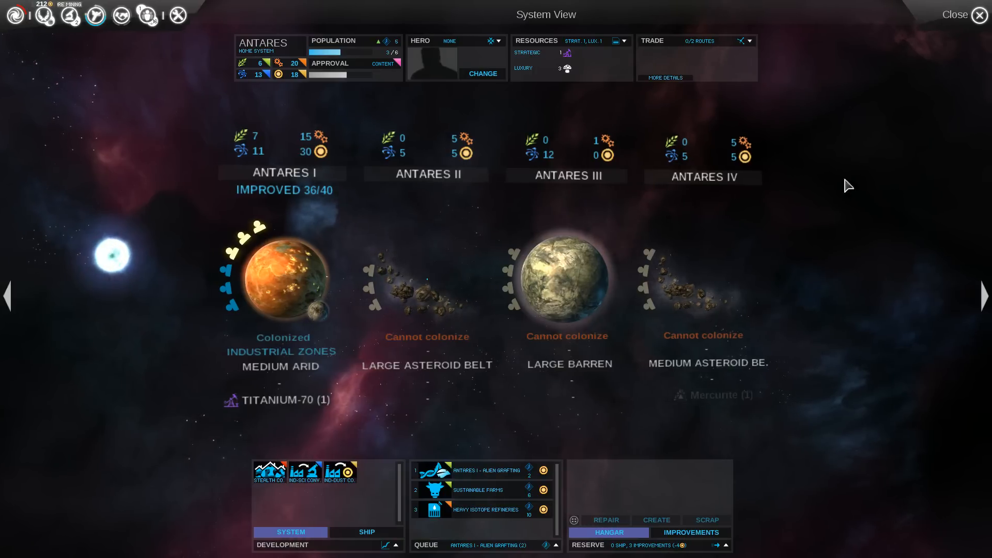
left_click(980, 14)
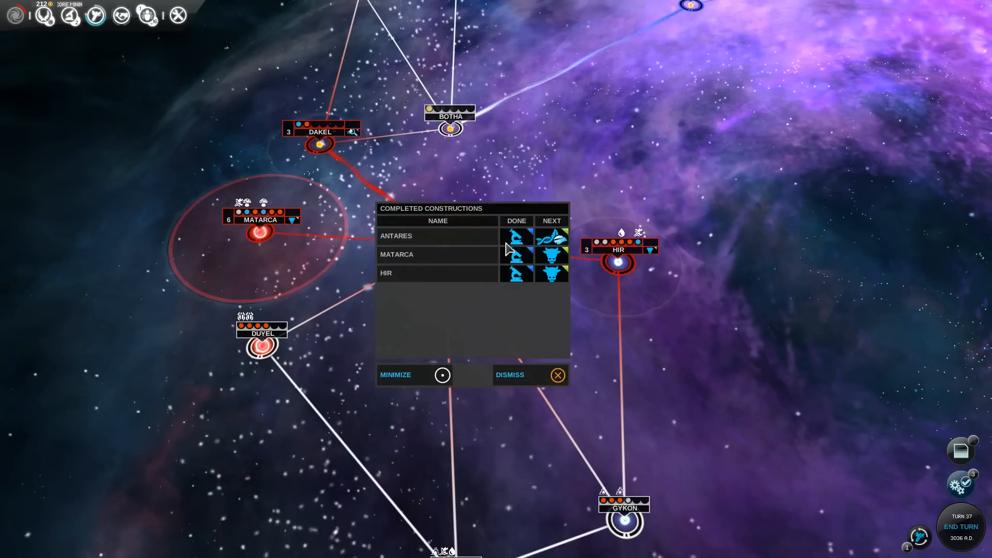
Step: Dismiss the Antares, Matarca and Hir constructions report and scroll the galaxy map
left_click(557, 374)
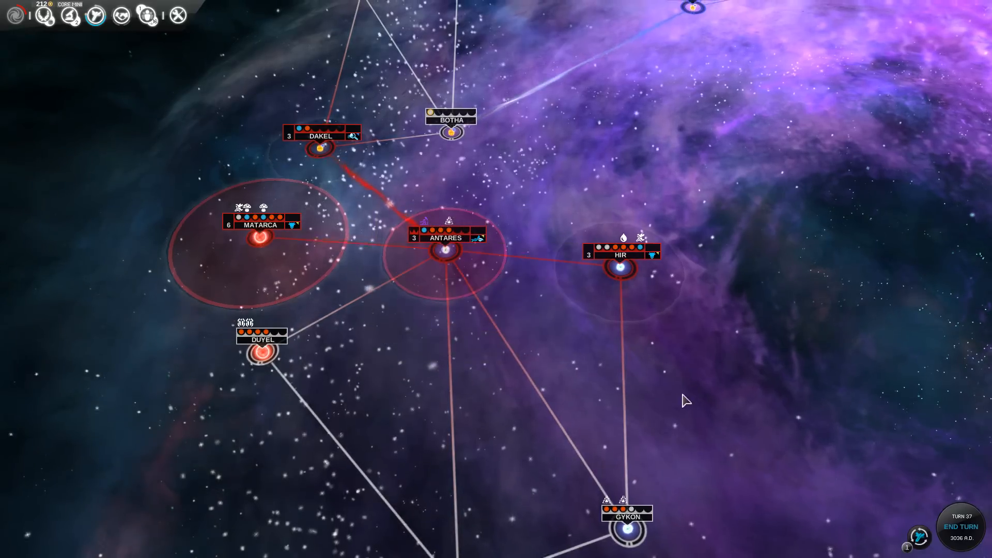
scroll("down", 3)
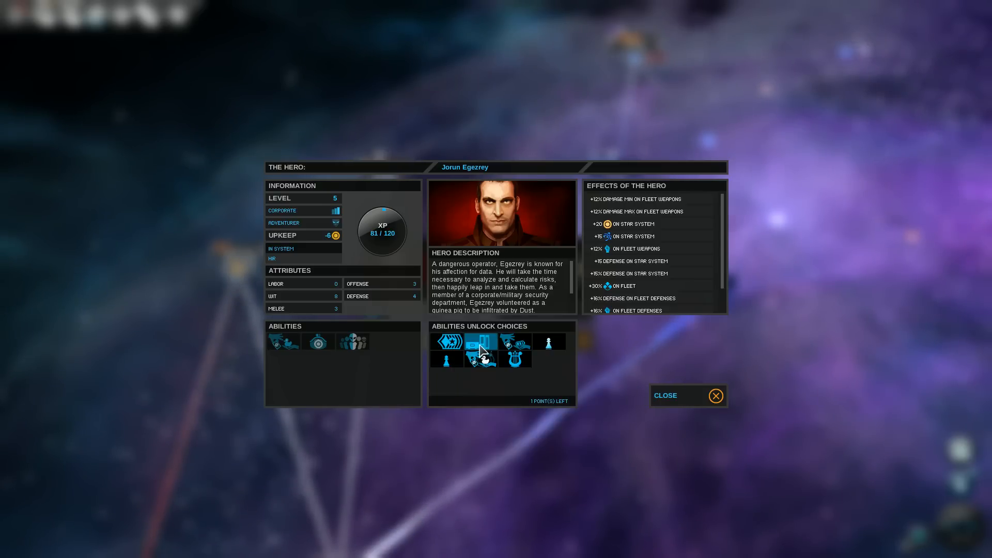
mouse_move(516, 342)
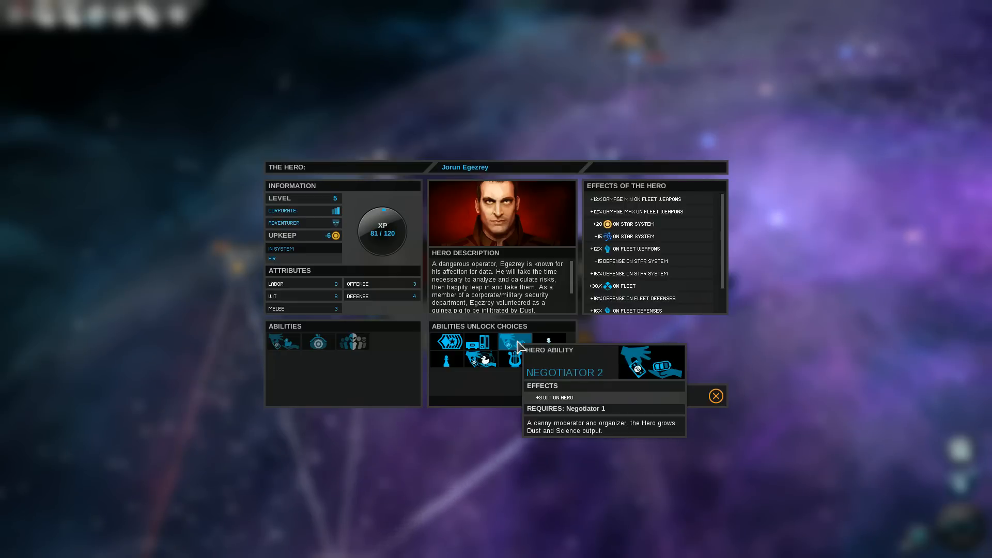
mouse_move(514, 360)
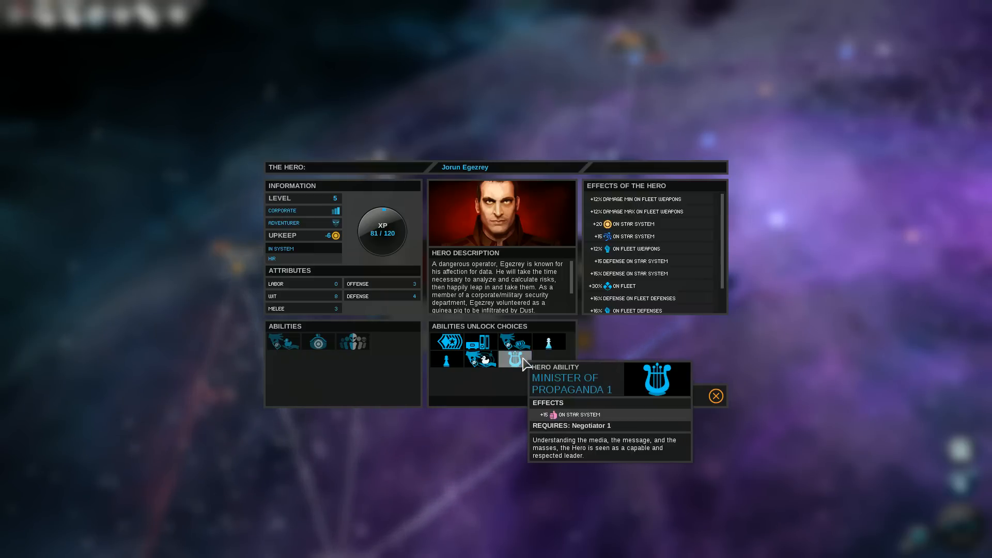
Step: Give Jorun Egezrey the Minister of Propaganda 1 ability and accept it
left_click(514, 359)
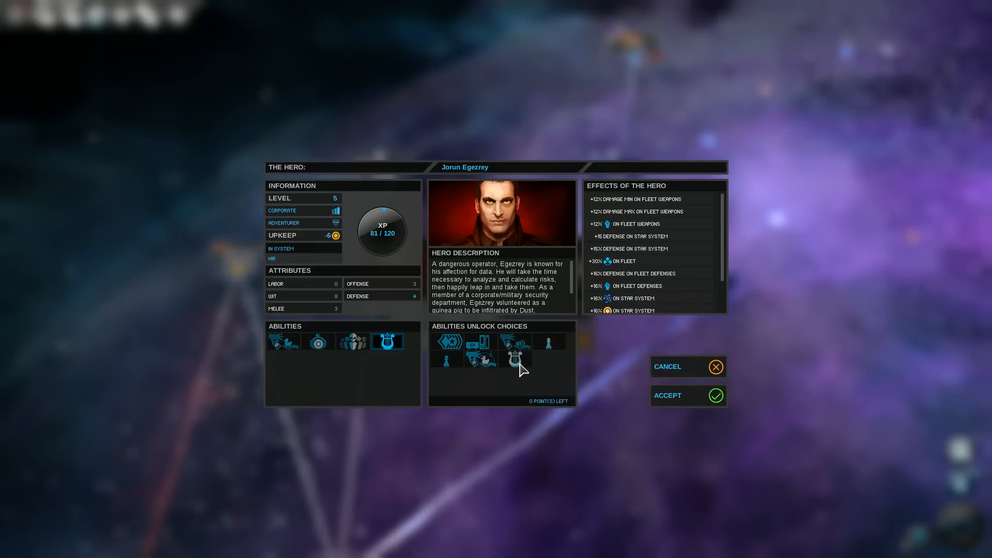
left_click(667, 395)
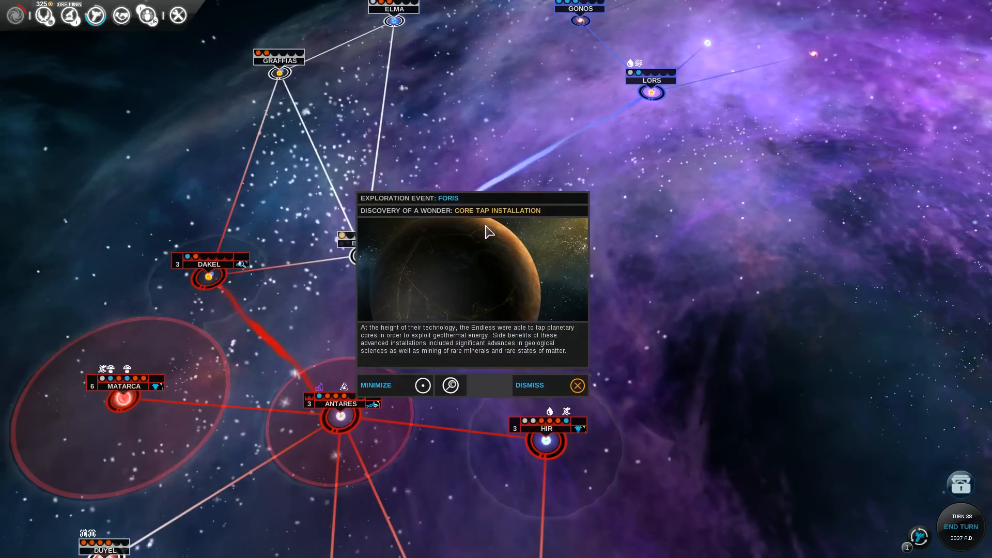
mouse_move(379, 339)
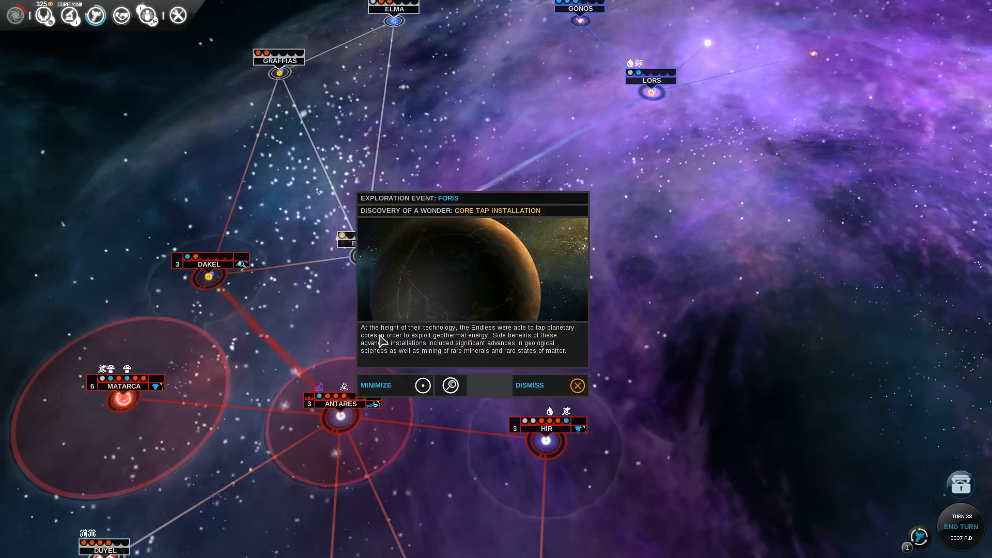
mouse_move(532, 355)
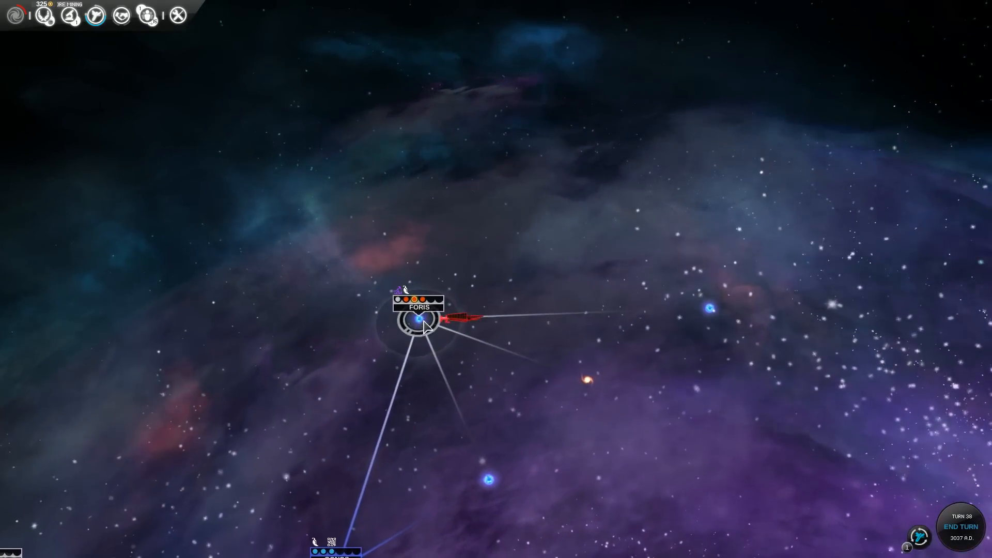
Step: Review Foris' four planets, including Foris III's Core Tap Installation, then close
left_click(417, 319)
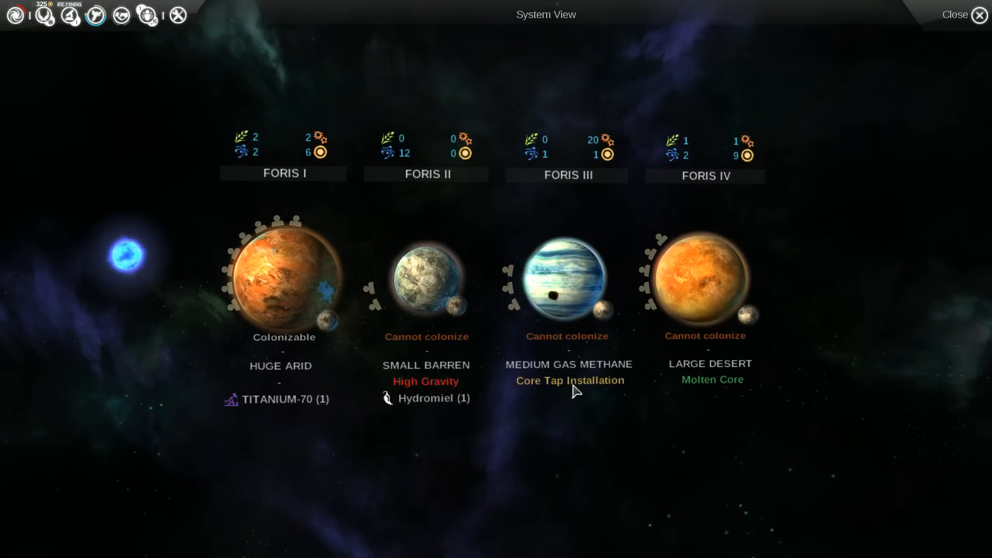
mouse_move(570, 381)
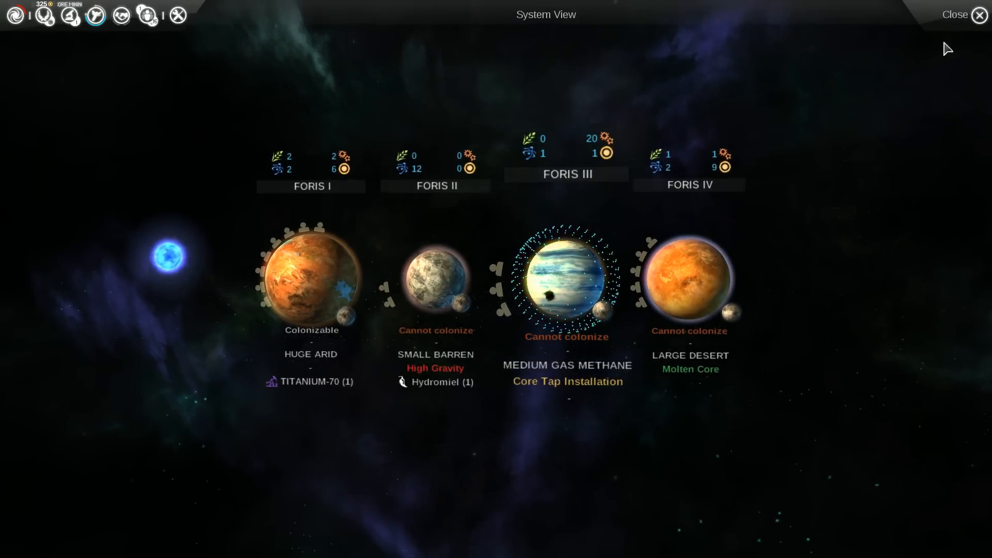
left_click(956, 14)
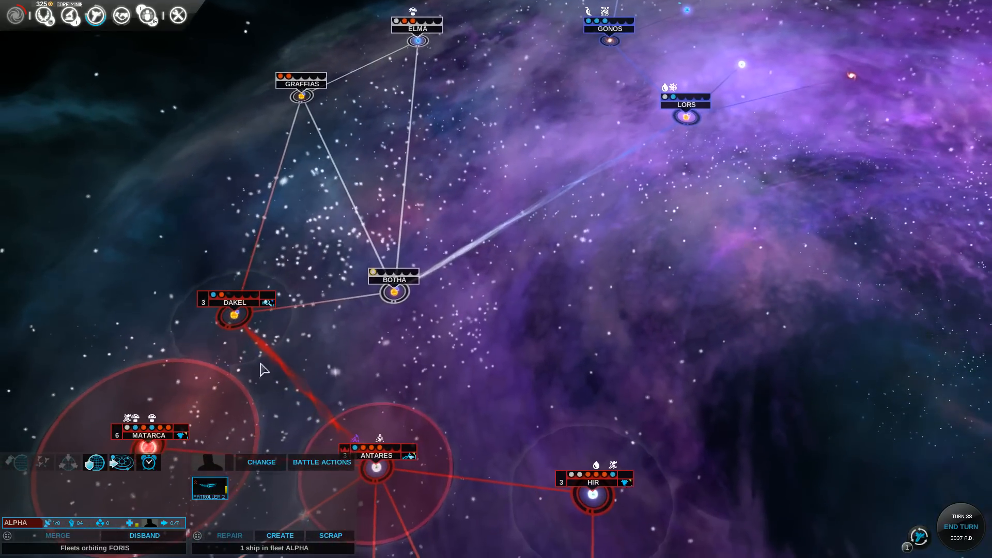
Step: On turn 39, dismiss the Antares Completed Constructions report and bring up Hir's system view
left_click(959, 527)
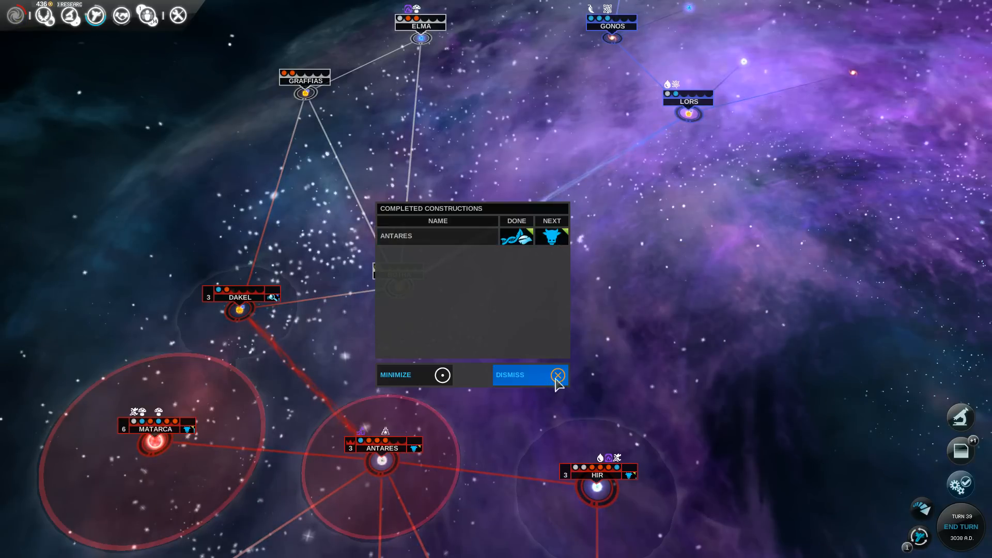
left_click(557, 374)
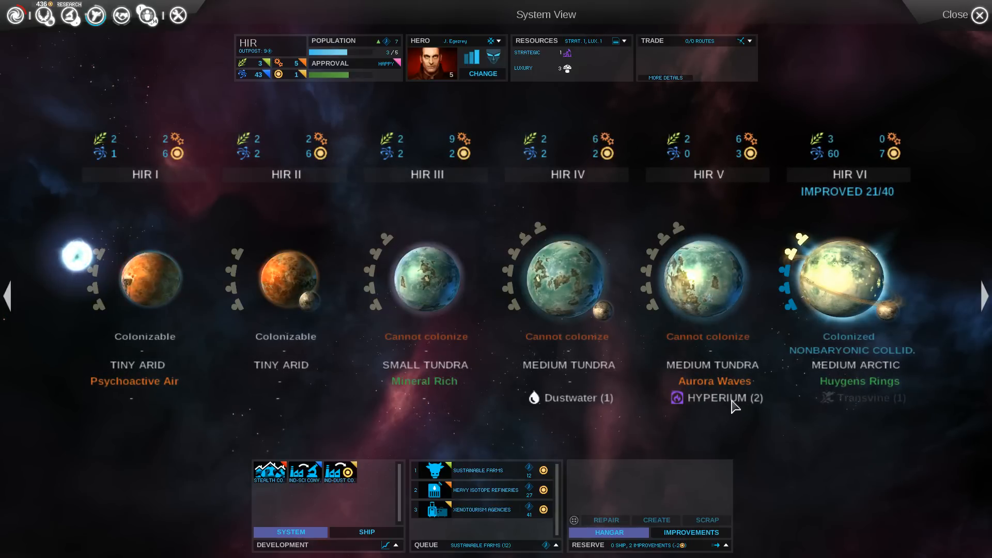
Step: Open the research tree, with no current research and High-Energy Magnetics two turns away
left_click(955, 15)
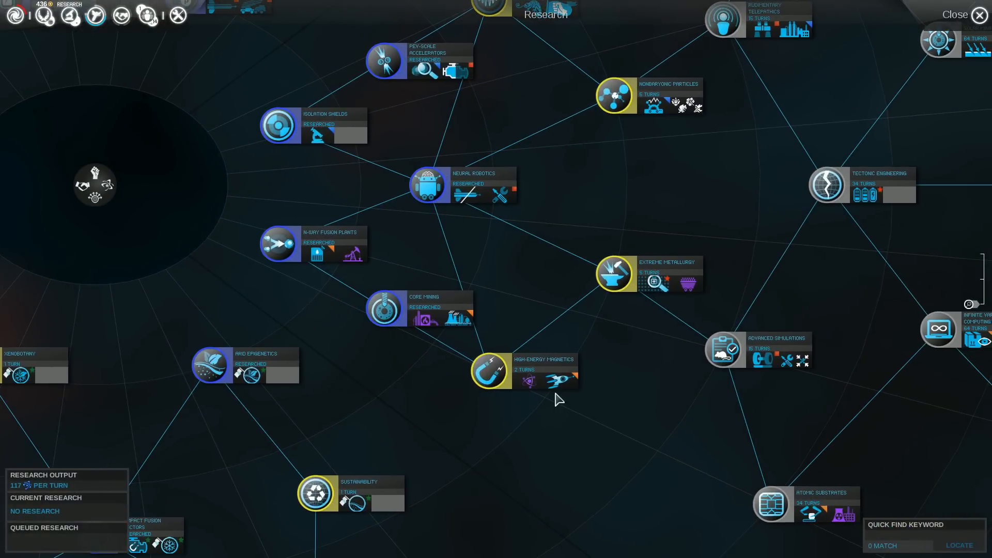
mouse_move(561, 381)
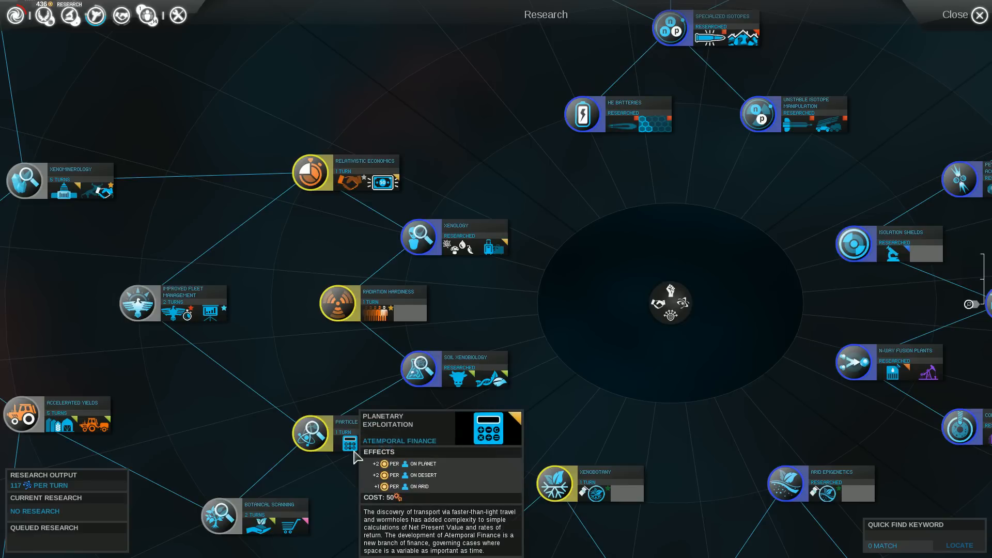
mouse_move(347, 218)
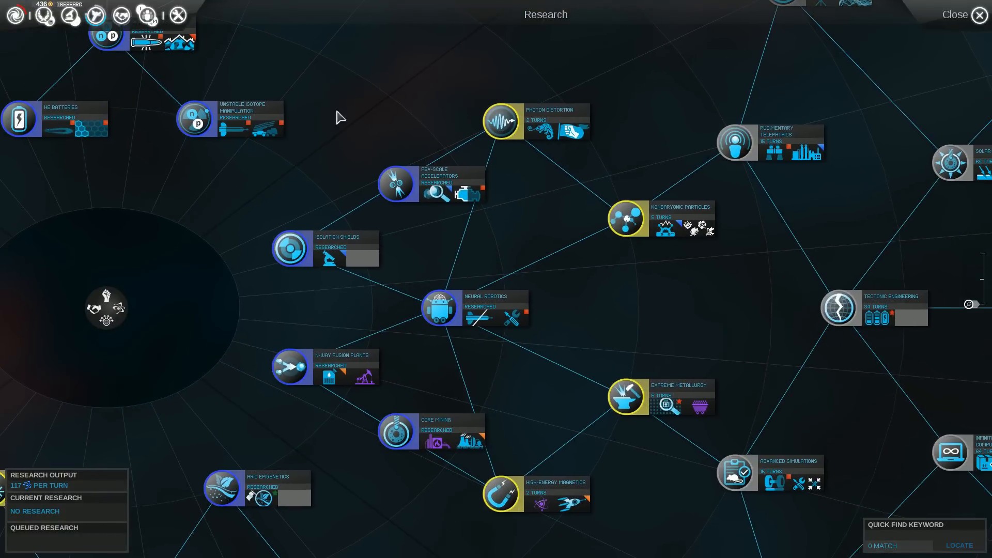
Step: Pick Extreme Metallurgy, then switch the current research to Containment Fields
left_click(627, 397)
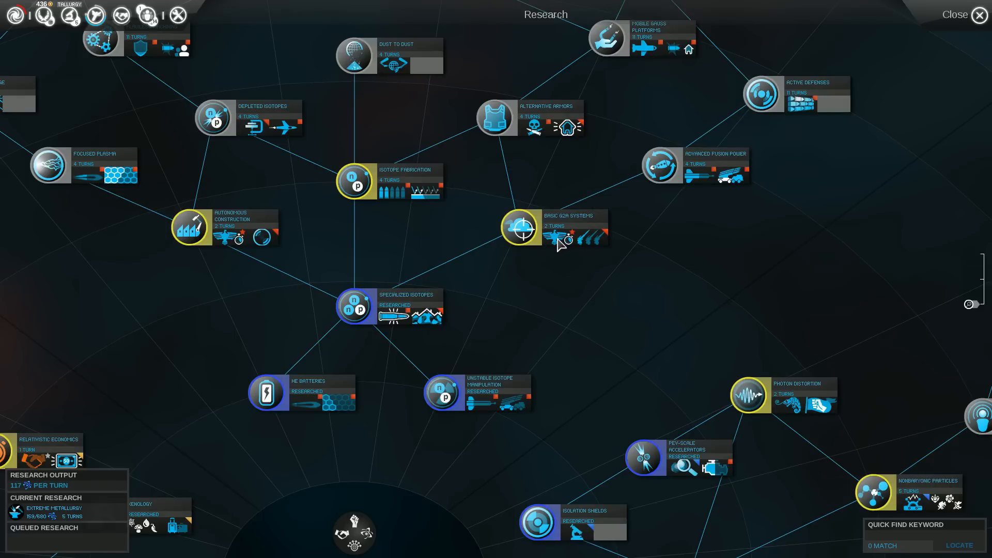
mouse_move(199, 237)
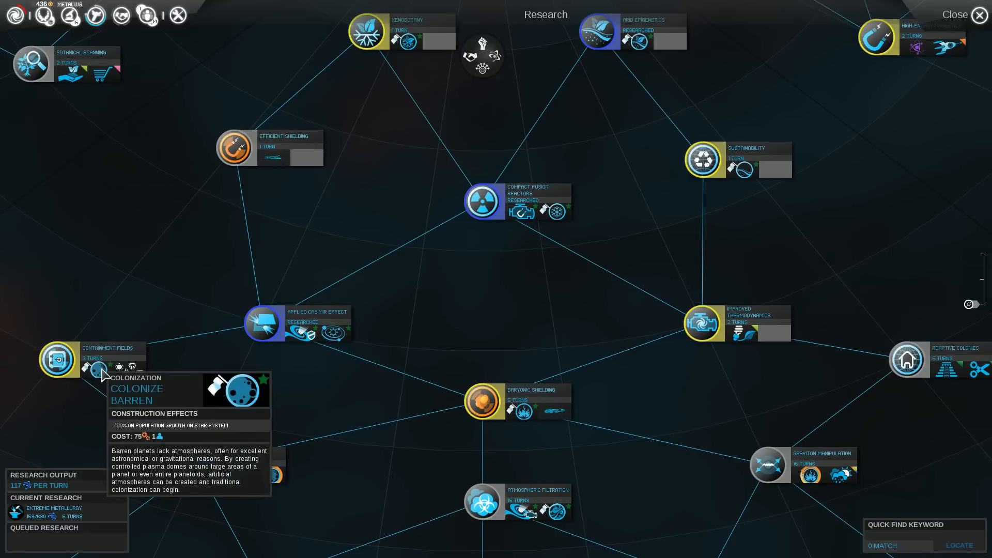
left_click(57, 361)
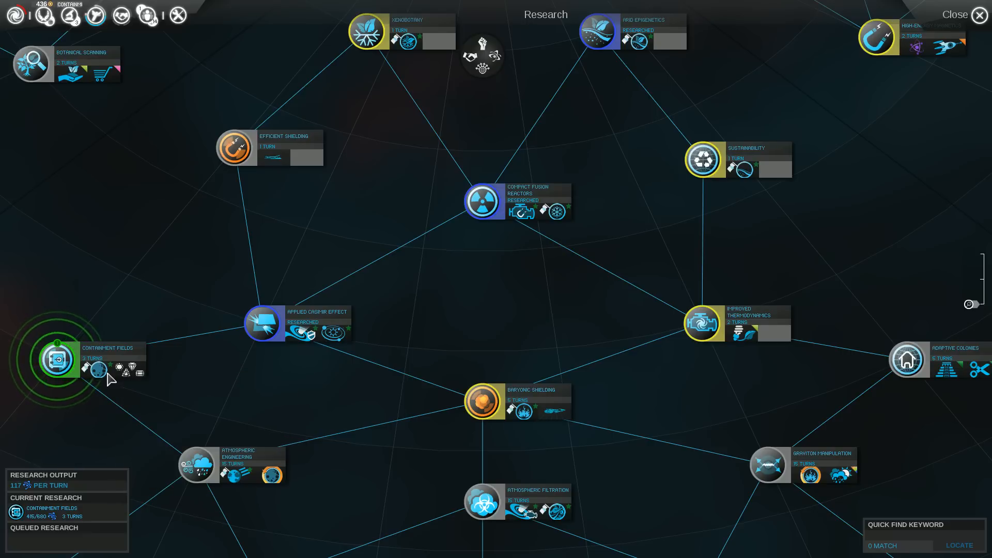
left_click(979, 15)
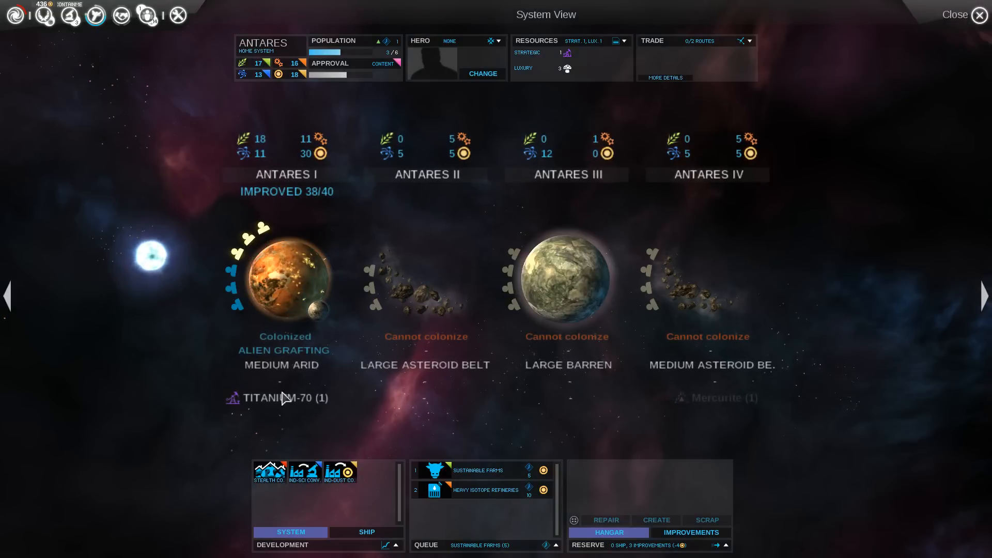
mouse_move(500, 473)
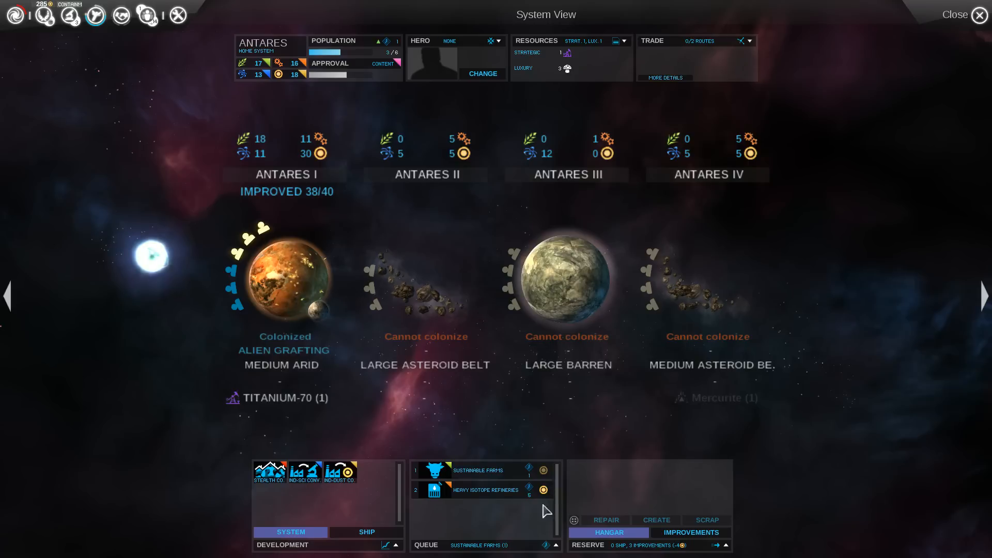
mouse_move(543, 490)
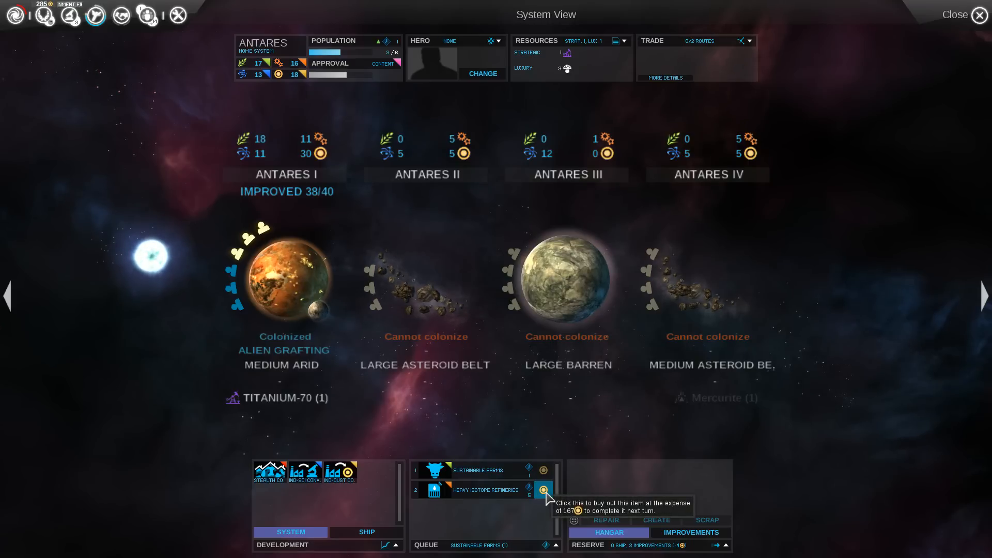
Step: Buy out Antares' Heavy Isotope Refineries with dust and end turn 39
left_click(956, 14)
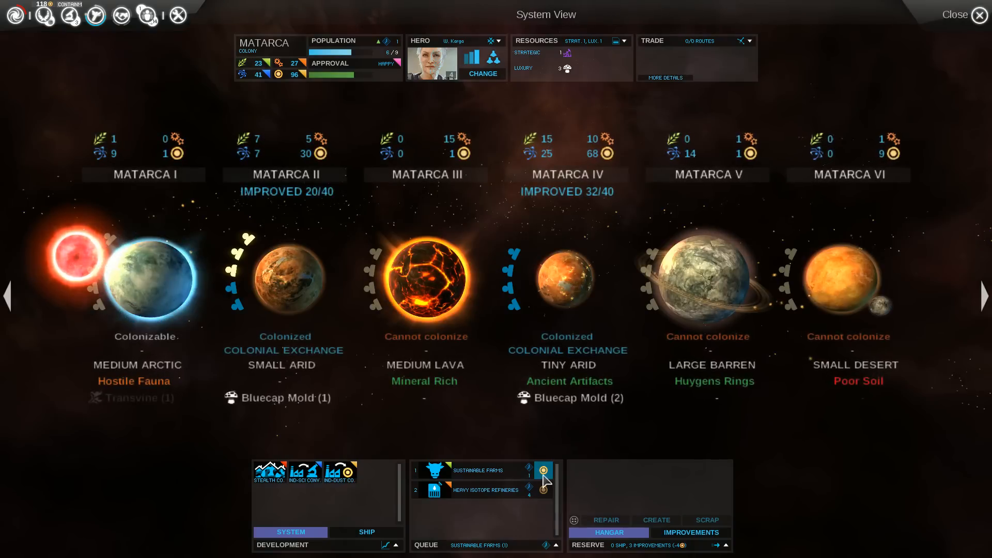
left_click(984, 14)
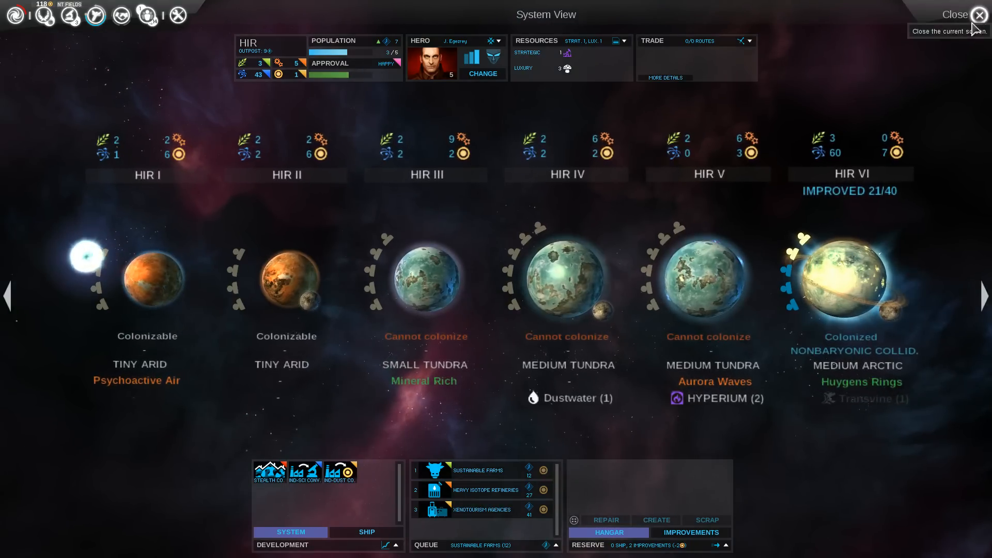
left_click(955, 14)
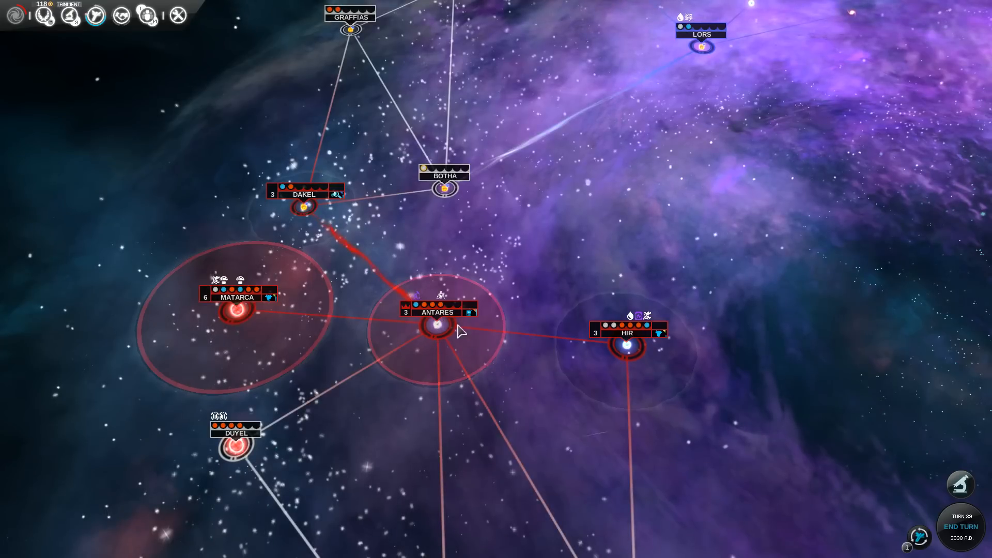
left_click(436, 325)
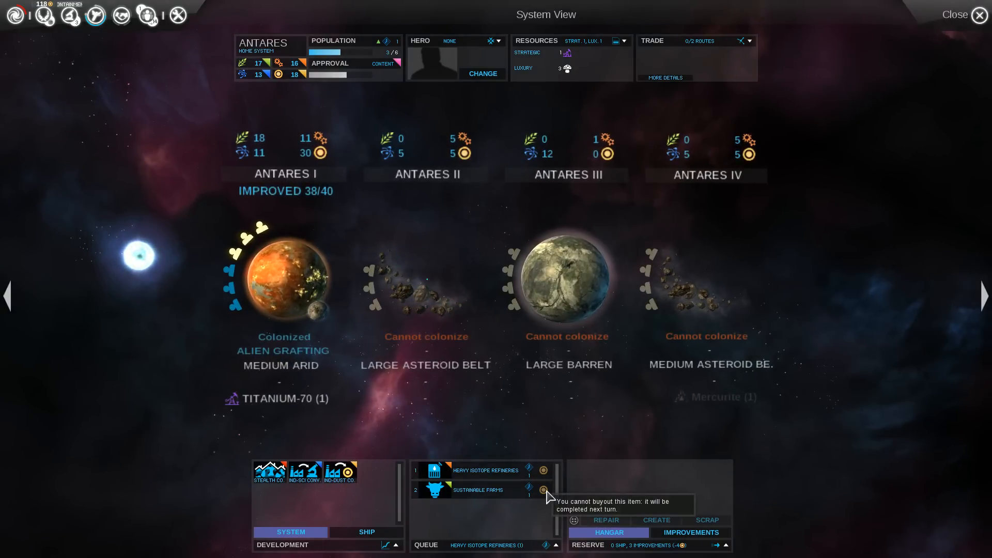
left_click(977, 15)
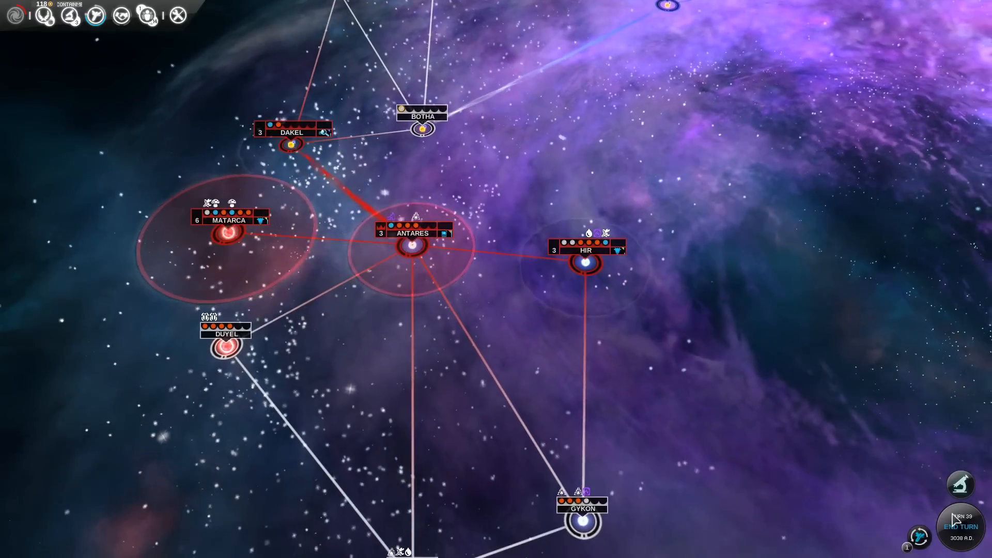
Step: Queue a Hiveship at Antares from its ship list and leave the system view
left_click(977, 528)
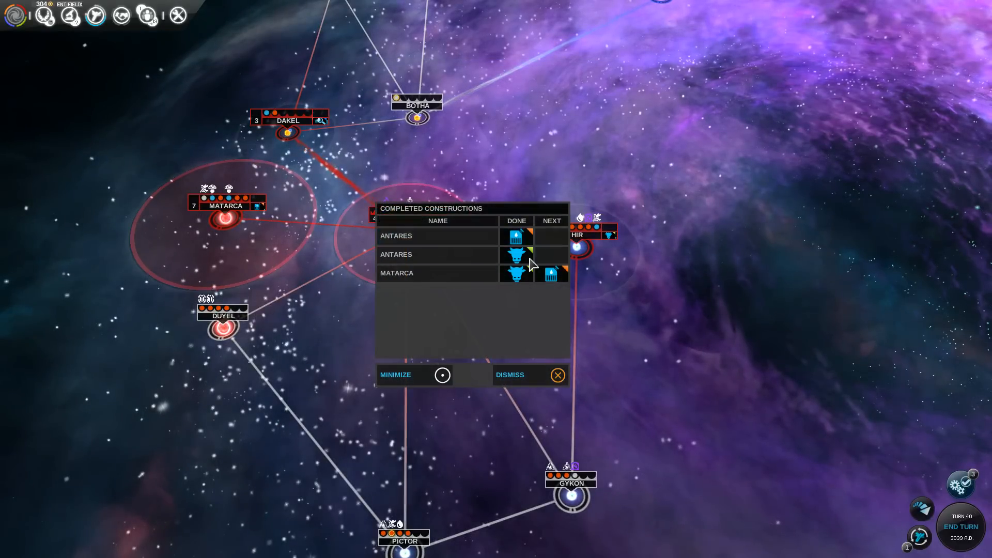
left_click(556, 375)
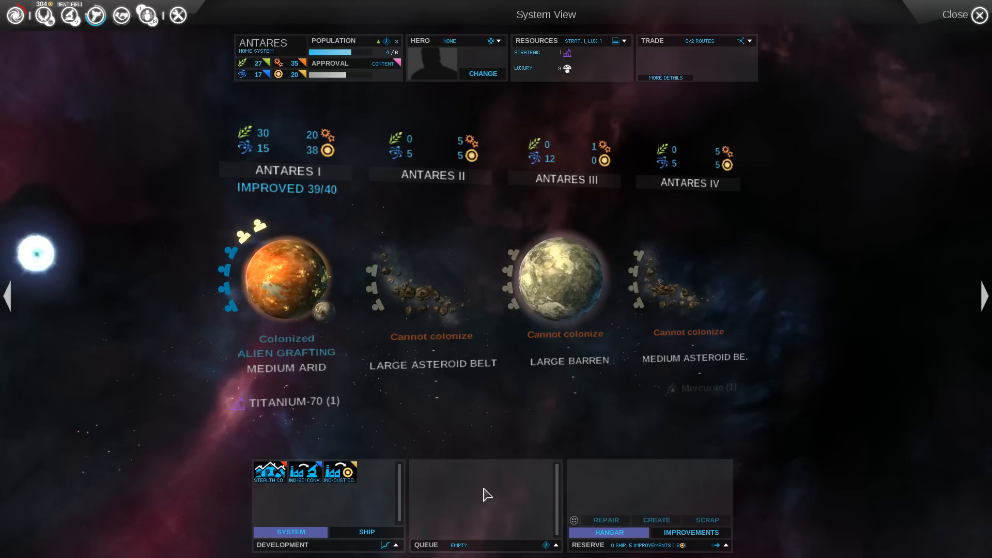
left_click(366, 532)
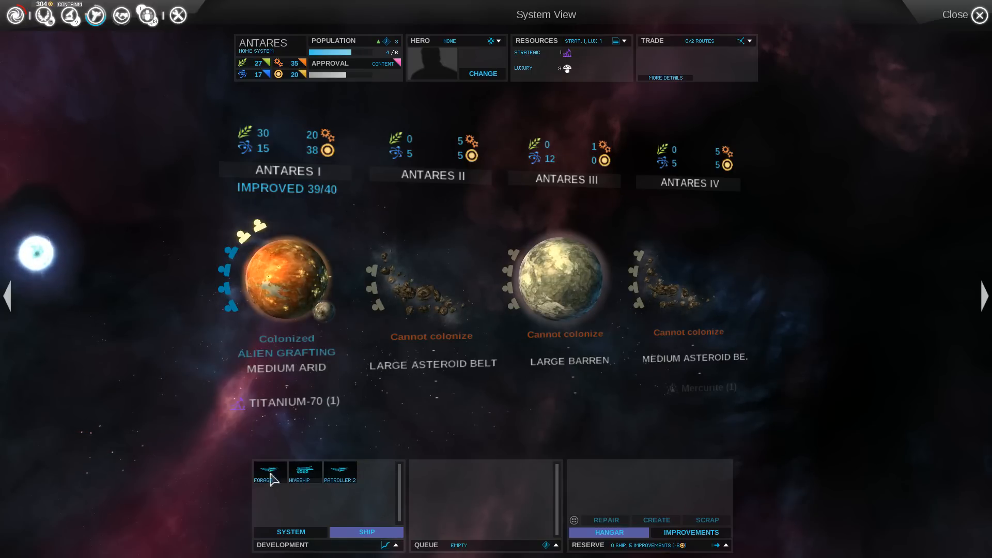
left_click(305, 472)
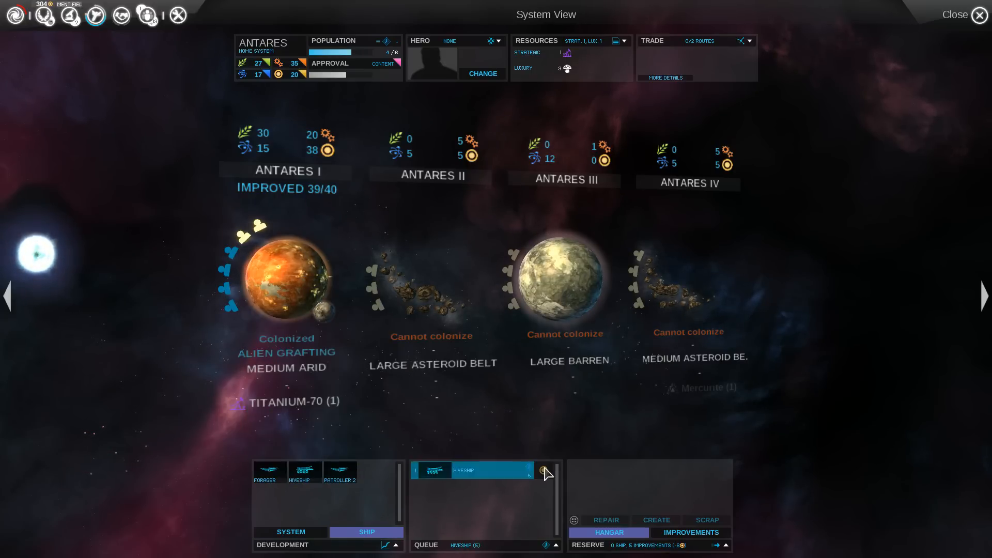
left_click(978, 14)
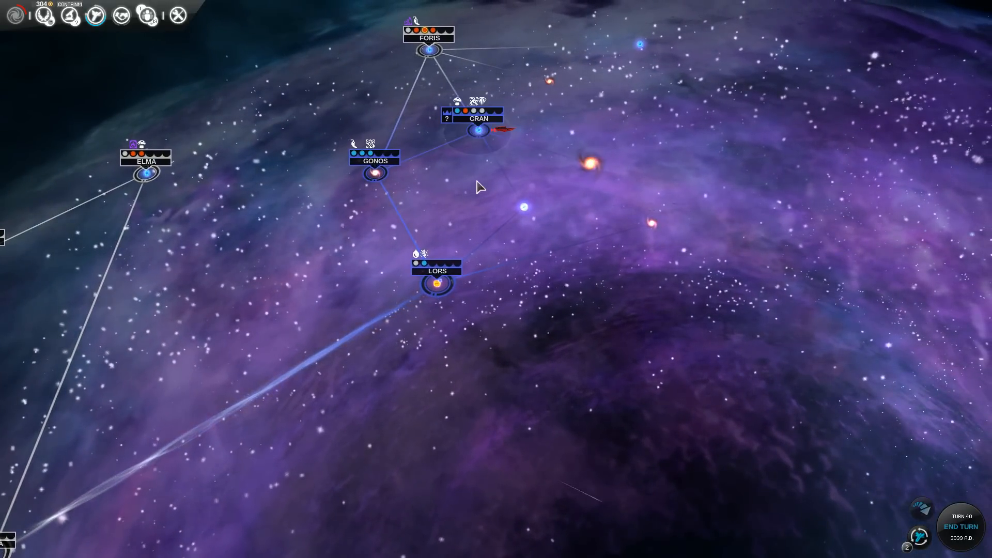
Step: End turn 40, reaching turn 41 with fleet Alpha's Patroller at Regulus
left_click(481, 130)
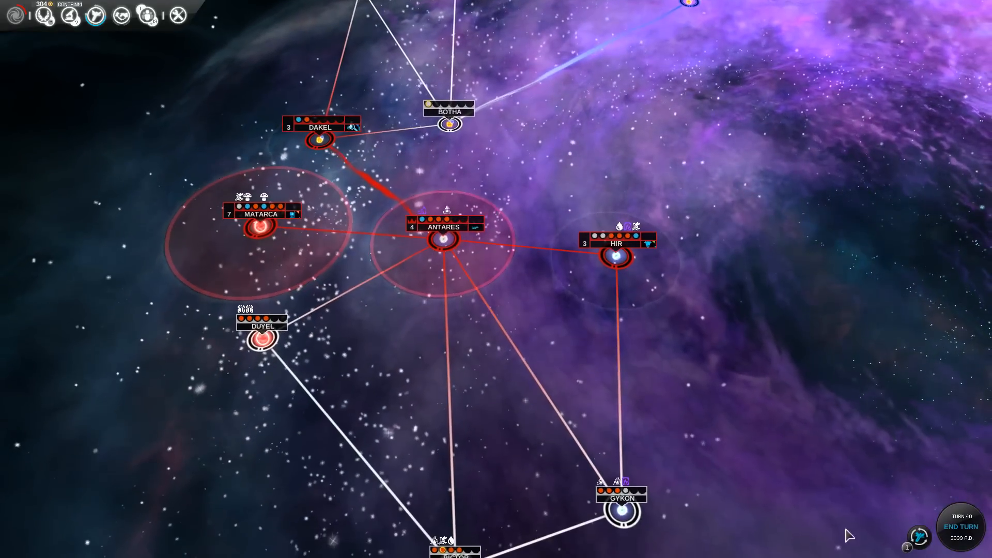
left_click(959, 527)
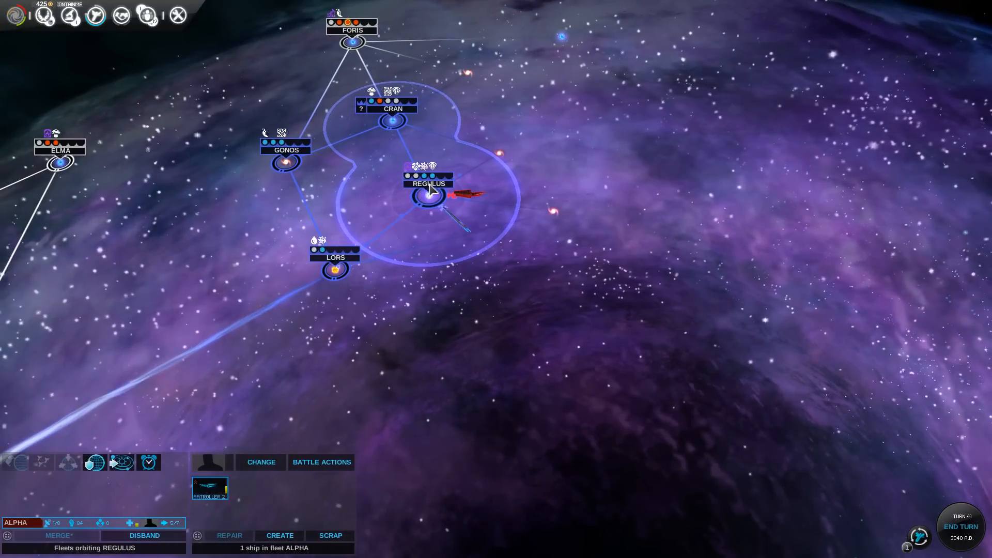
mouse_move(429, 195)
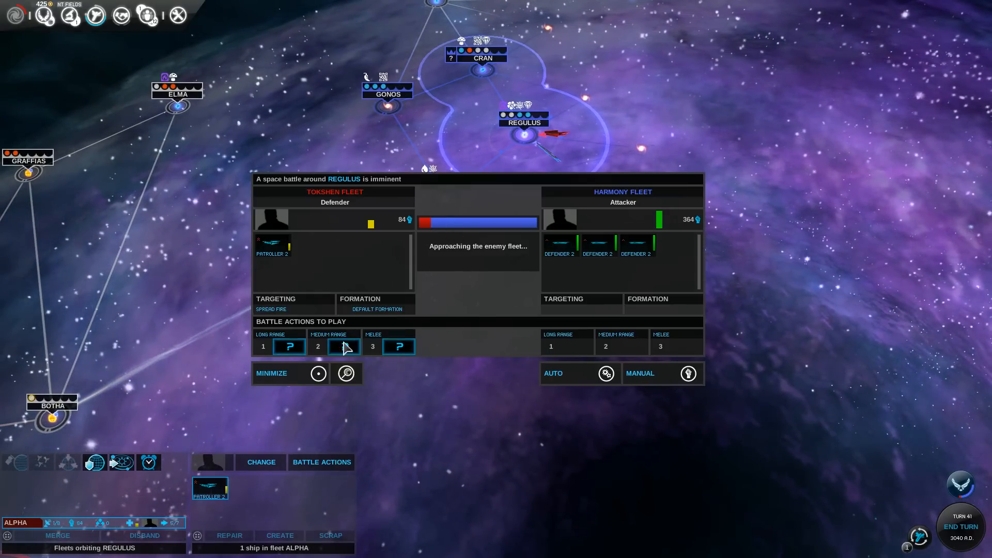
Step: Play the Retreat card, fight in Manual mode, and let Alpha withdraw to Indusa
left_click(290, 346)
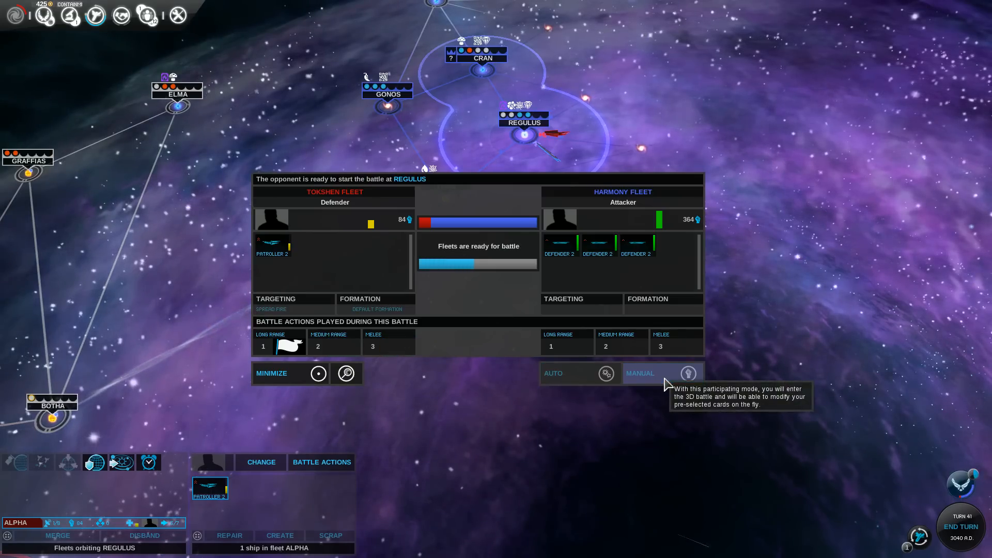
left_click(688, 373)
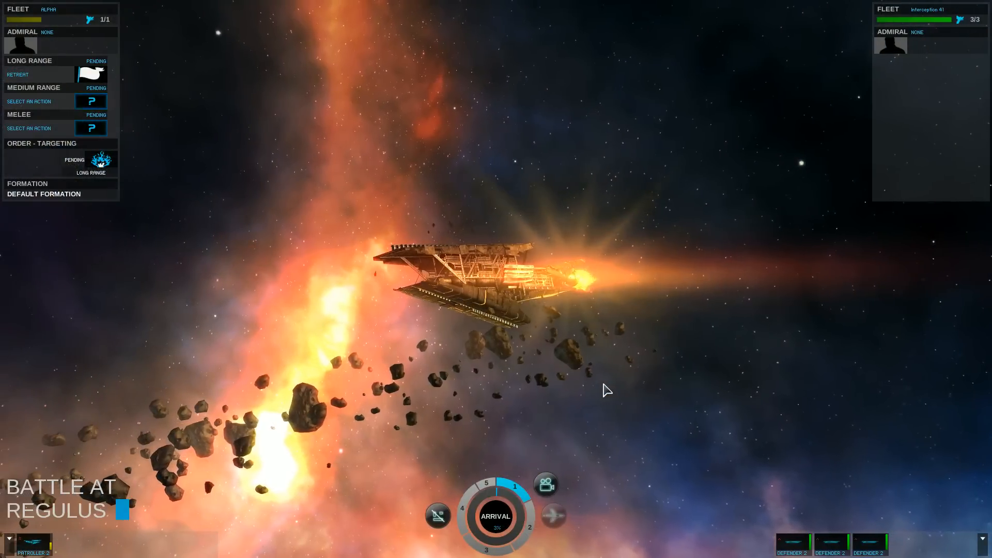
mouse_move(438, 517)
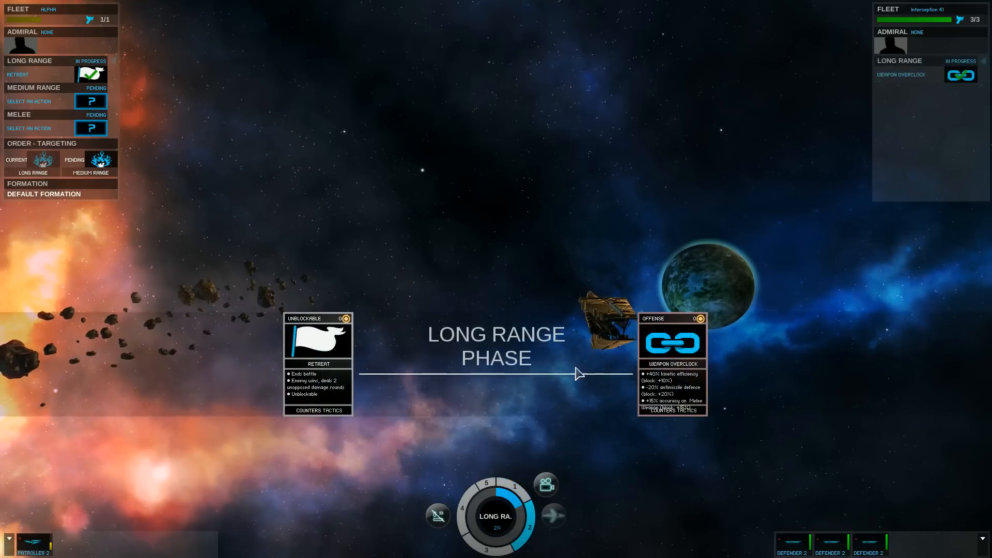
left_click(317, 338)
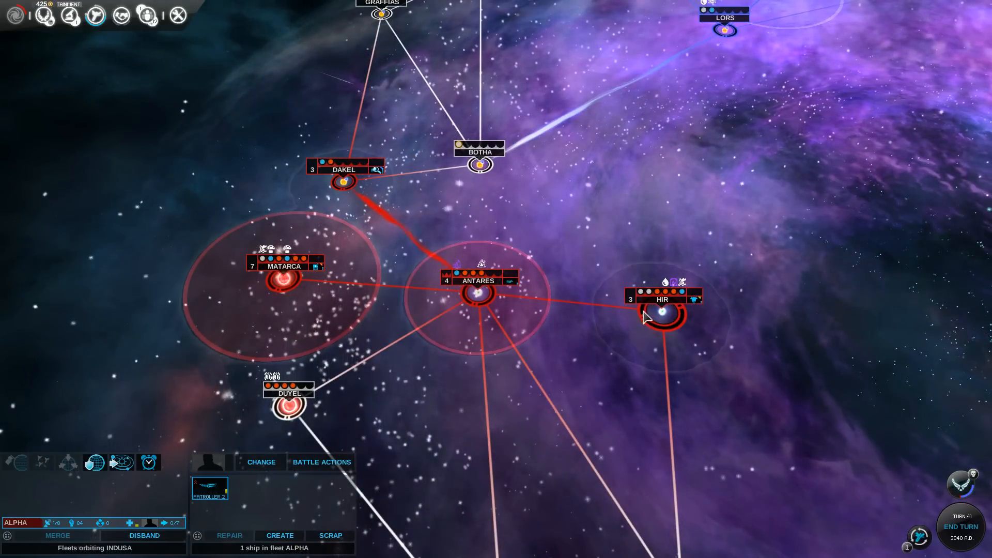
Step: End turn 41 and dismiss the Dakel construction, Mercurite and Jadonyx discovery notices
left_click(960, 526)
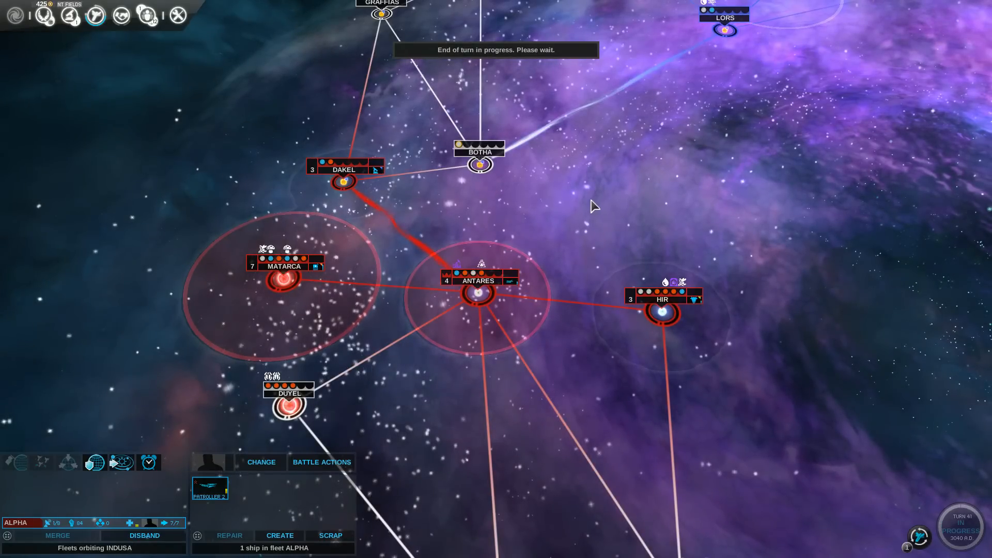
left_click(961, 526)
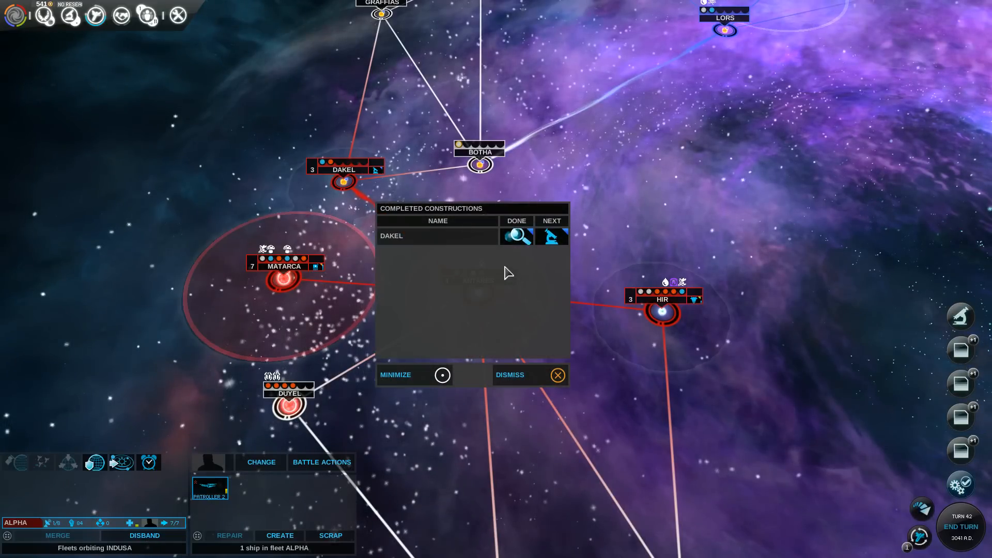
mouse_move(552, 237)
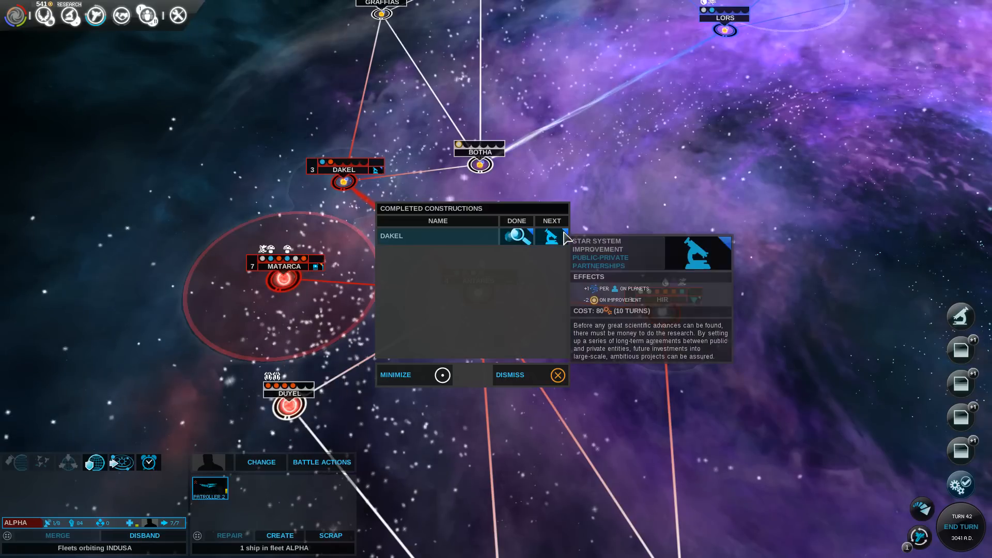
left_click(556, 375)
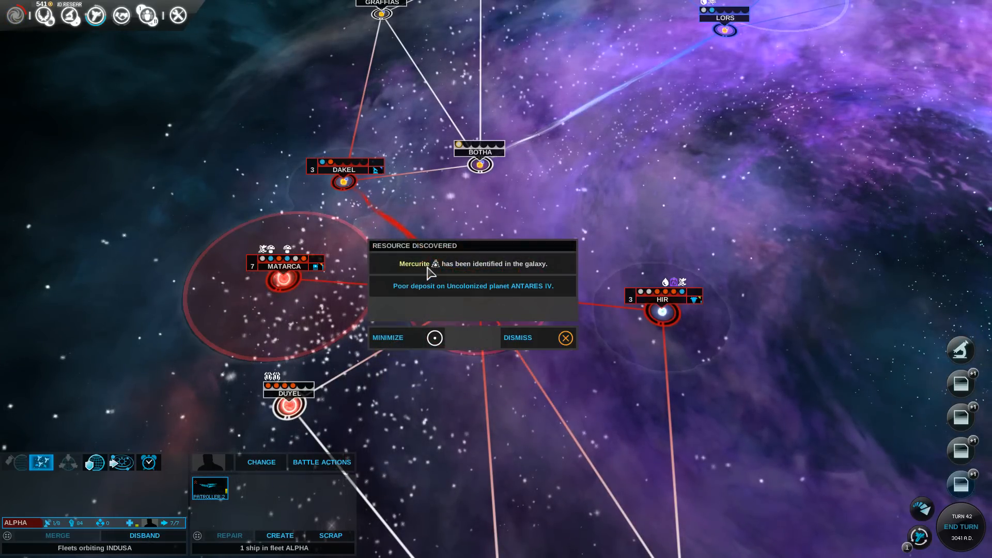
left_click(564, 338)
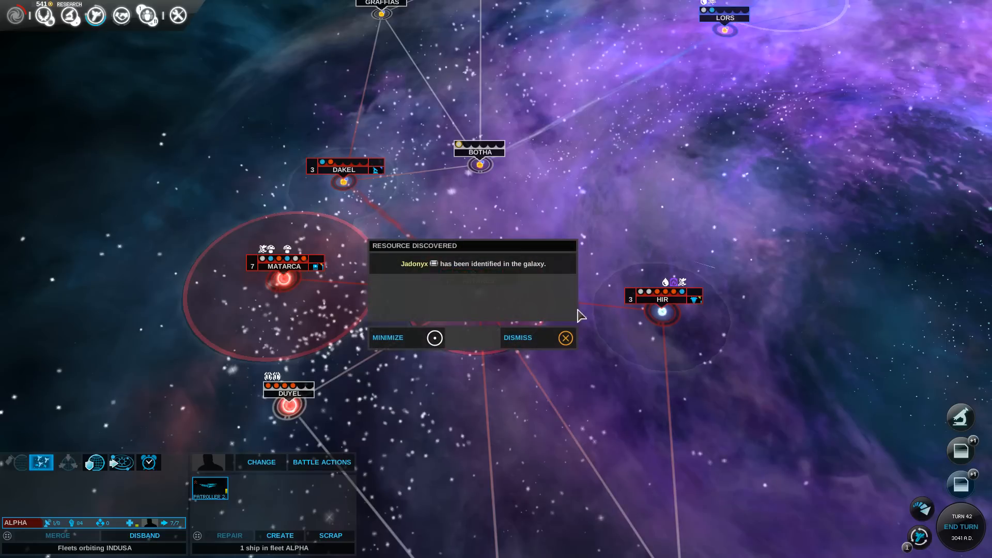
left_click(565, 337)
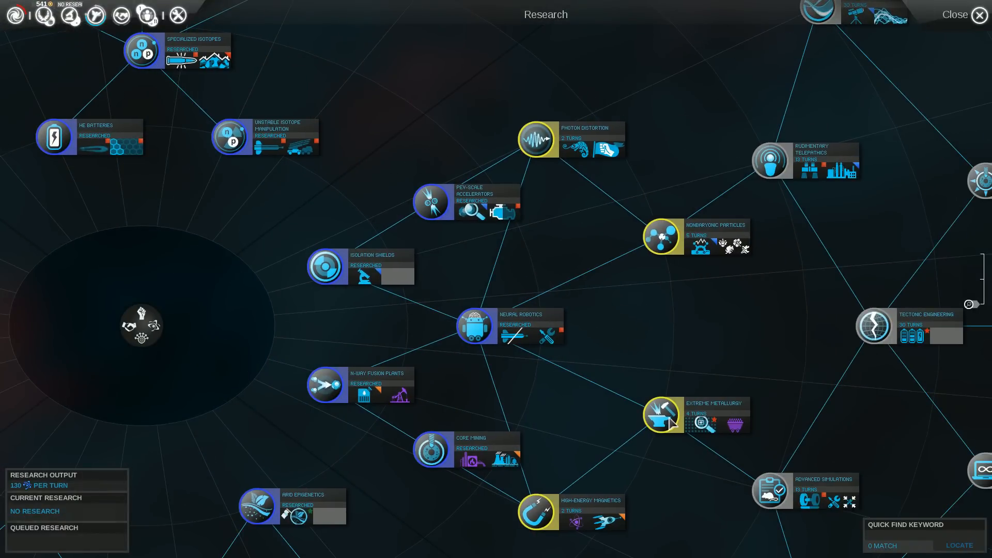
Step: Open Antares' system view and inspect colonizable Antares III in planet view
left_click(980, 15)
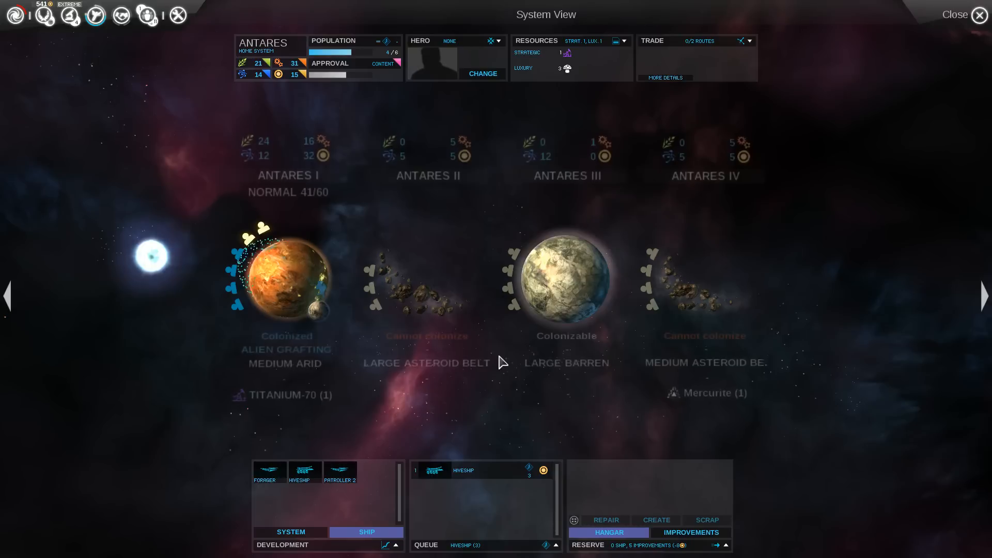
mouse_move(703, 397)
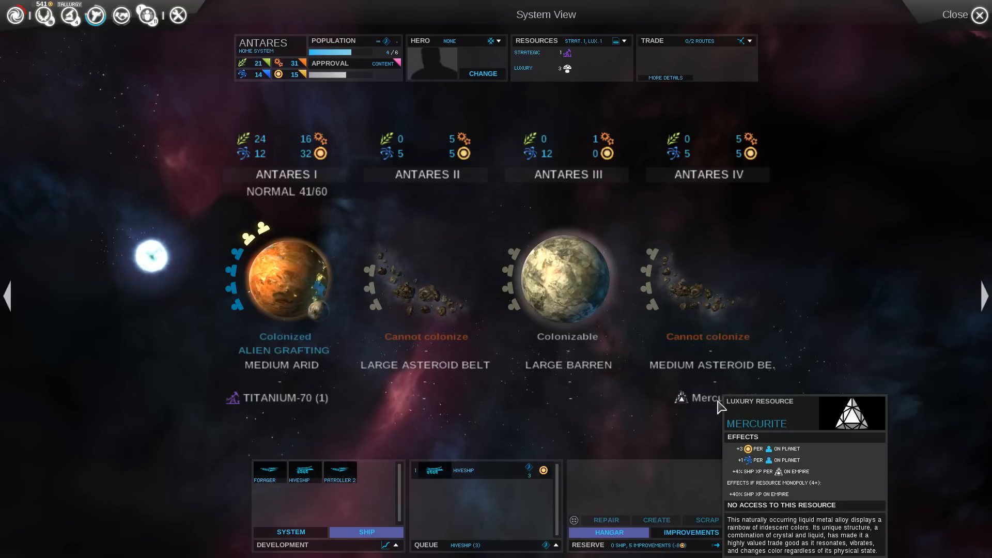
mouse_move(568, 301)
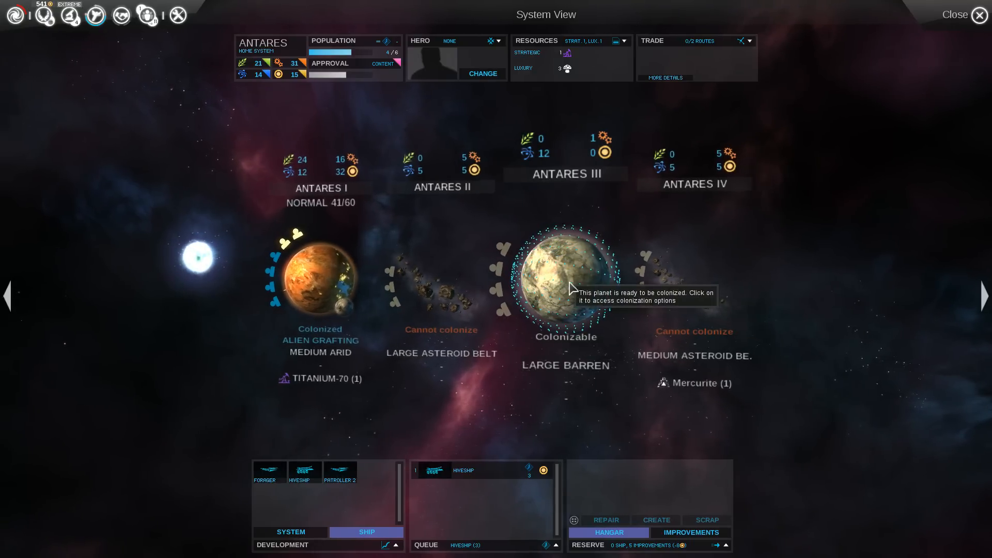
left_click(565, 278)
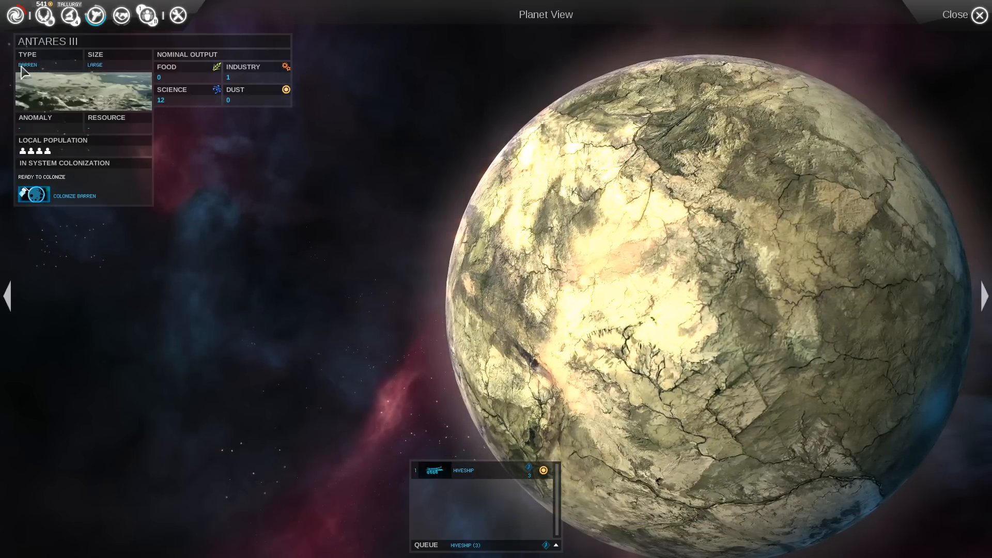
mouse_move(27, 65)
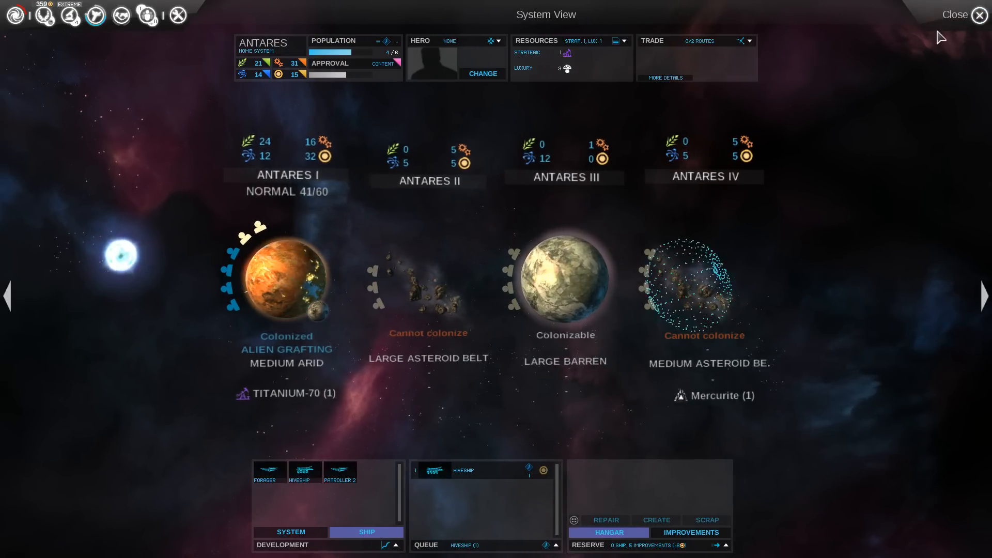
Step: Close Antares, inspect colonizable Matarca V with Huygens Rings, then leave its planet view
left_click(980, 14)
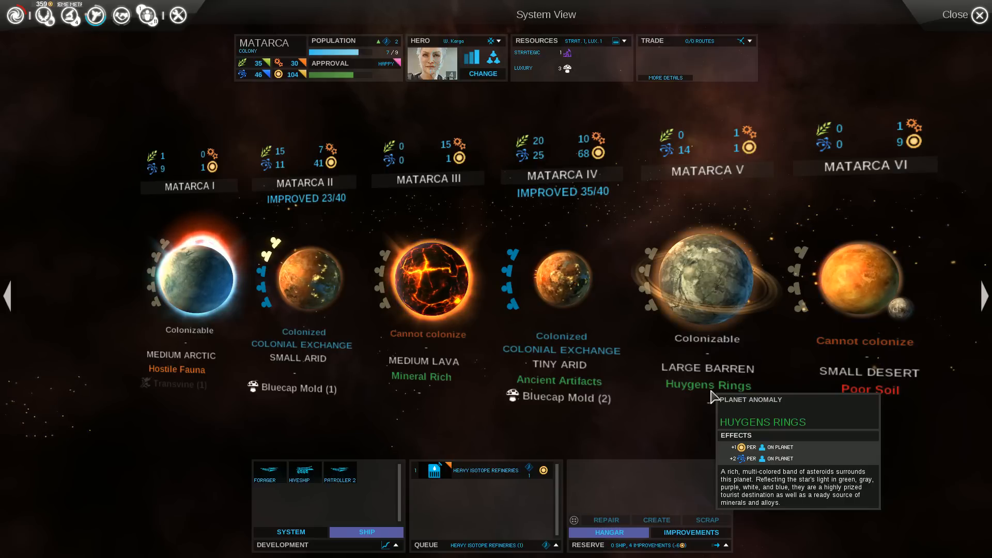
mouse_move(530, 271)
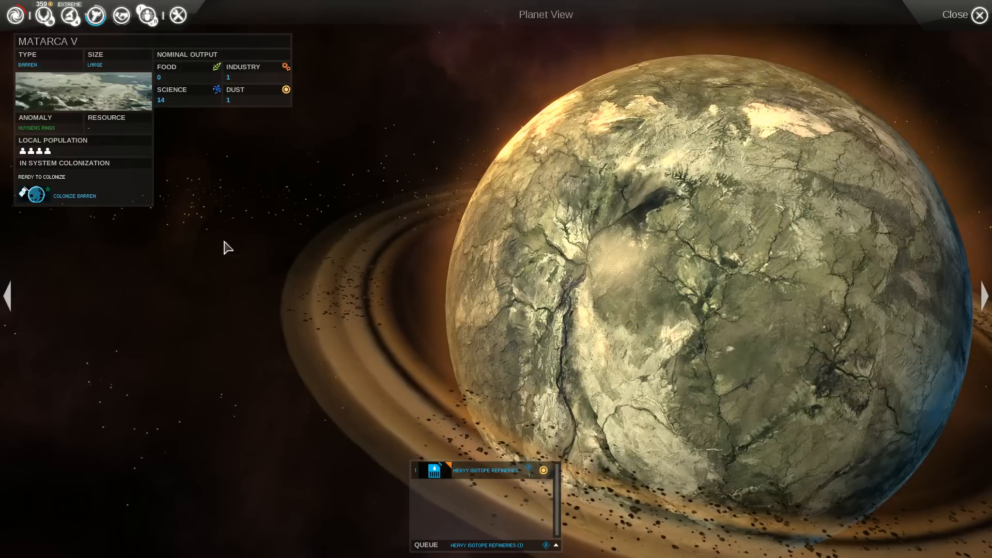
left_click(74, 196)
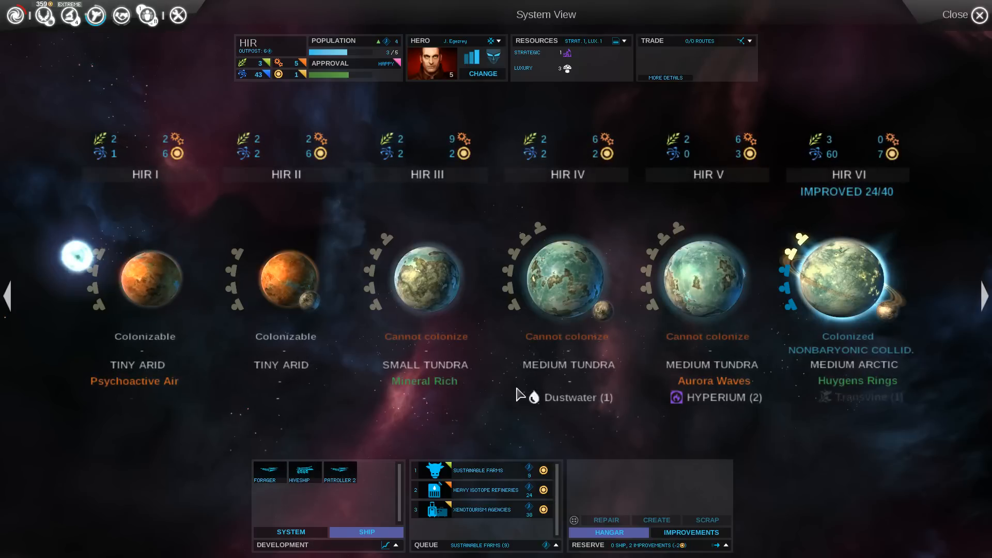
mouse_move(865, 429)
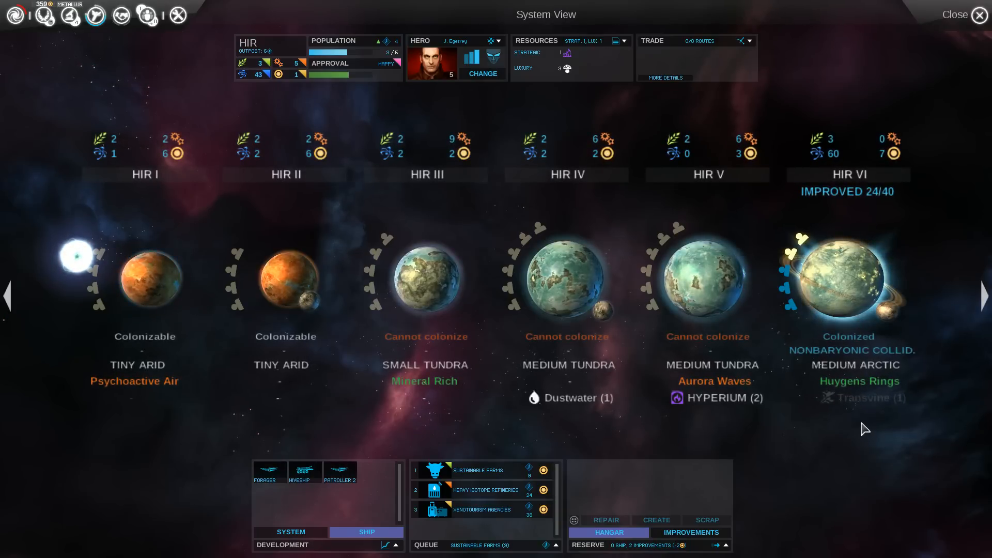
mouse_move(392, 432)
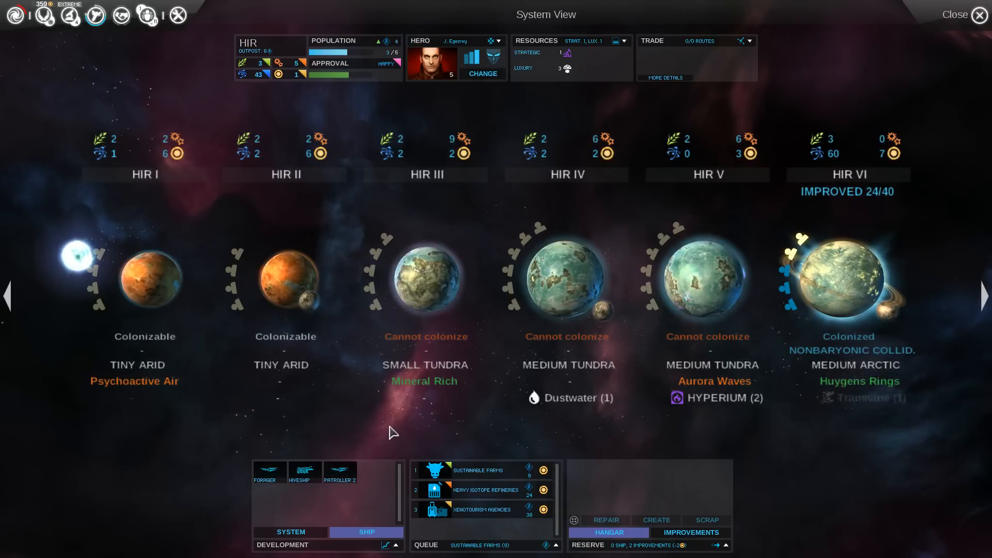
mouse_move(265, 402)
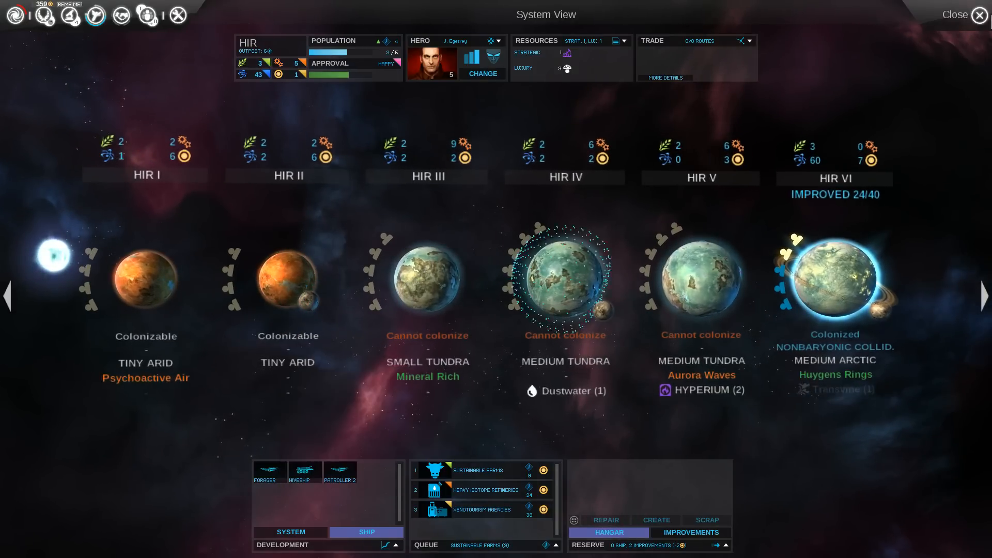
Step: Leave Hir's System View for Pollux, with its four planets, two colonizable
left_click(976, 14)
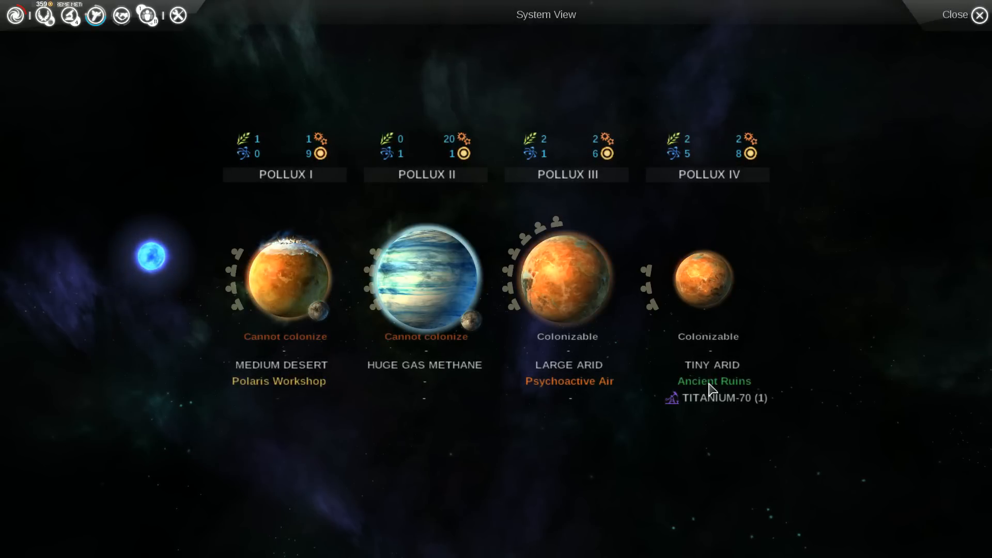
mouse_move(276, 390)
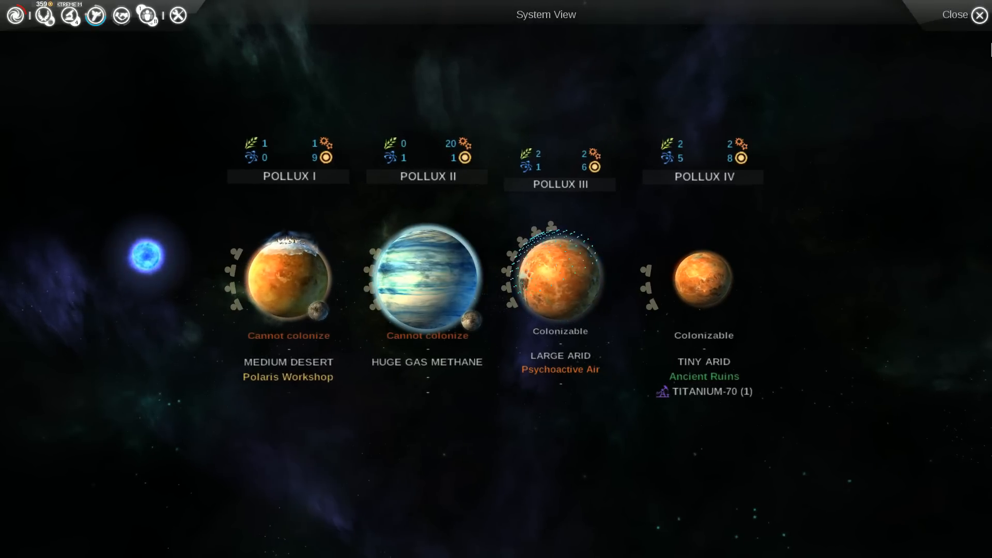
Step: Switch from Pollux to Botha's System View, showing the Large Arid planet Botha I
left_click(956, 14)
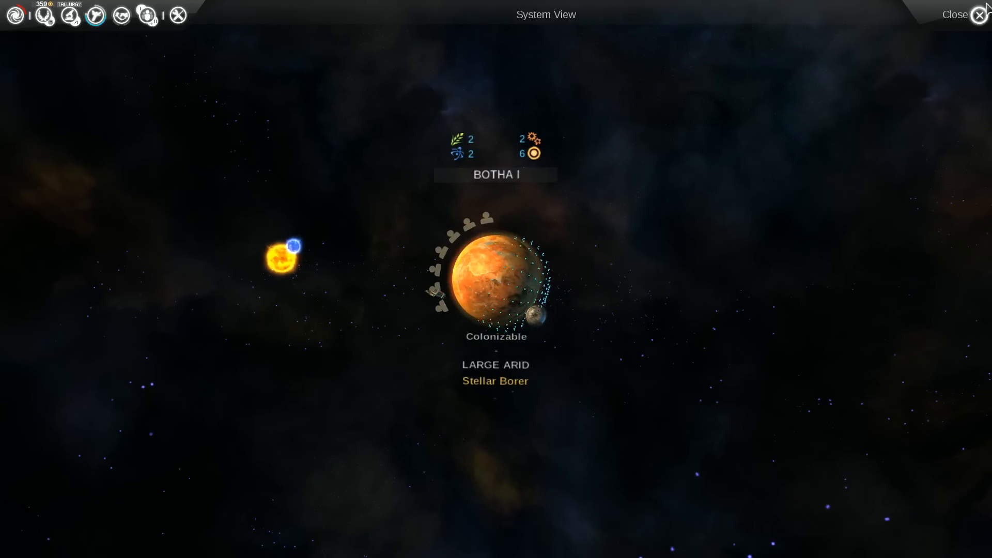
Step: Reopen Botha to check its Stellar Borer wonder, then end turn 42
left_click(956, 14)
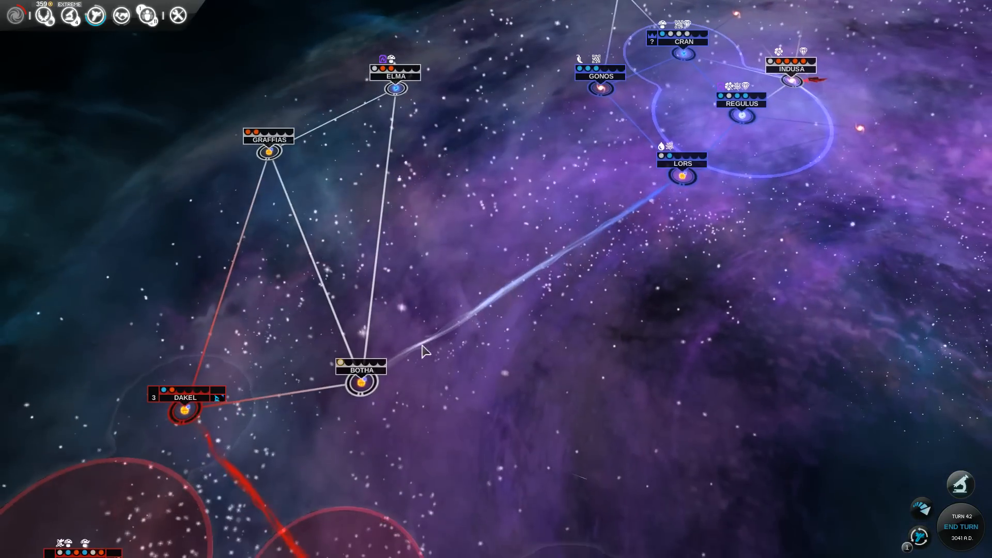
mouse_move(363, 367)
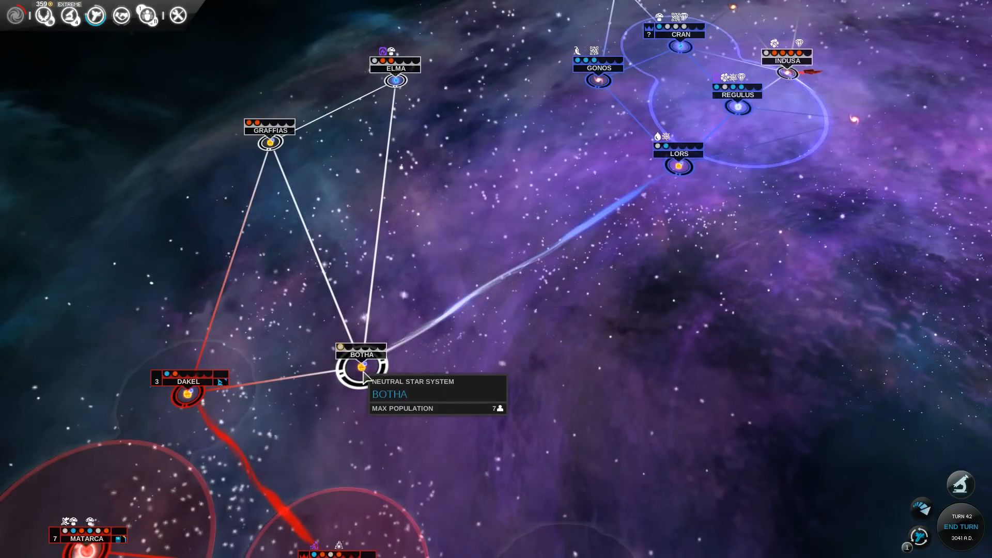
left_click(361, 369)
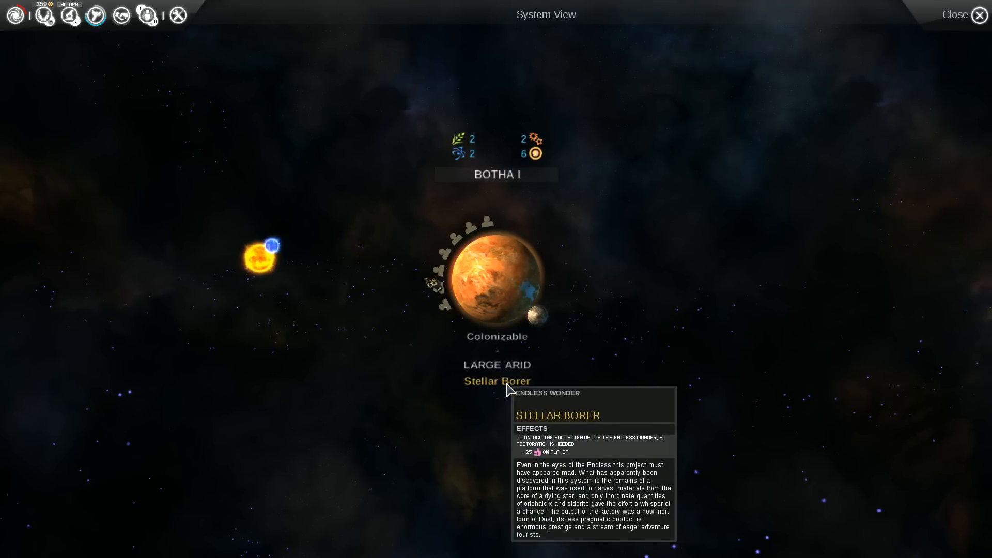
left_click(956, 15)
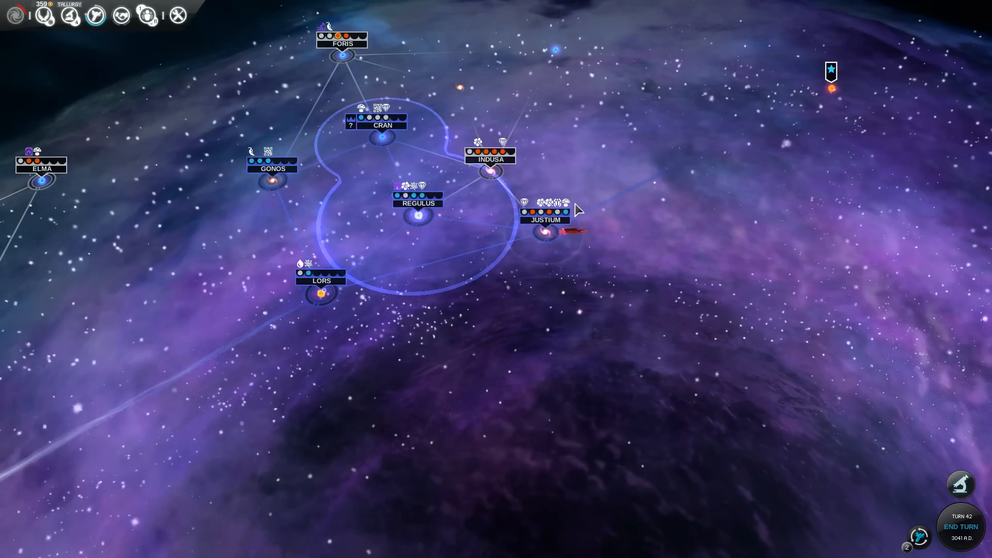
mouse_move(552, 206)
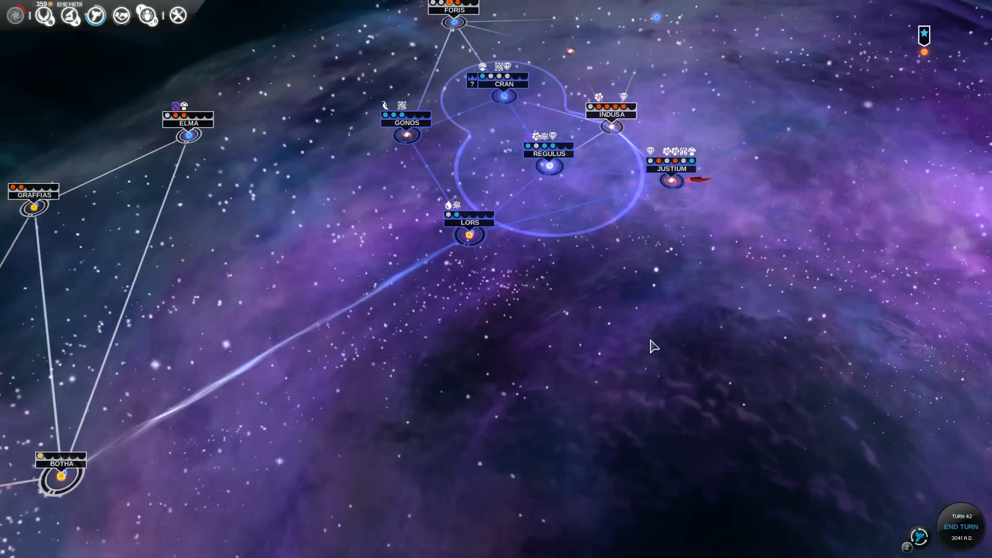
left_click(680, 181)
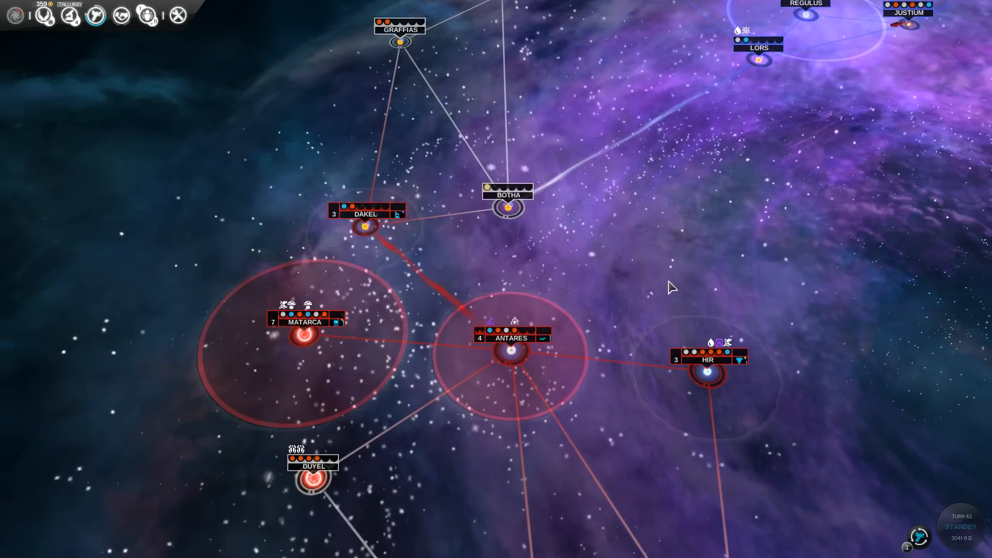
Step: Add a Hiveship to the Antares build queue and return to the galaxy map
left_click(919, 532)
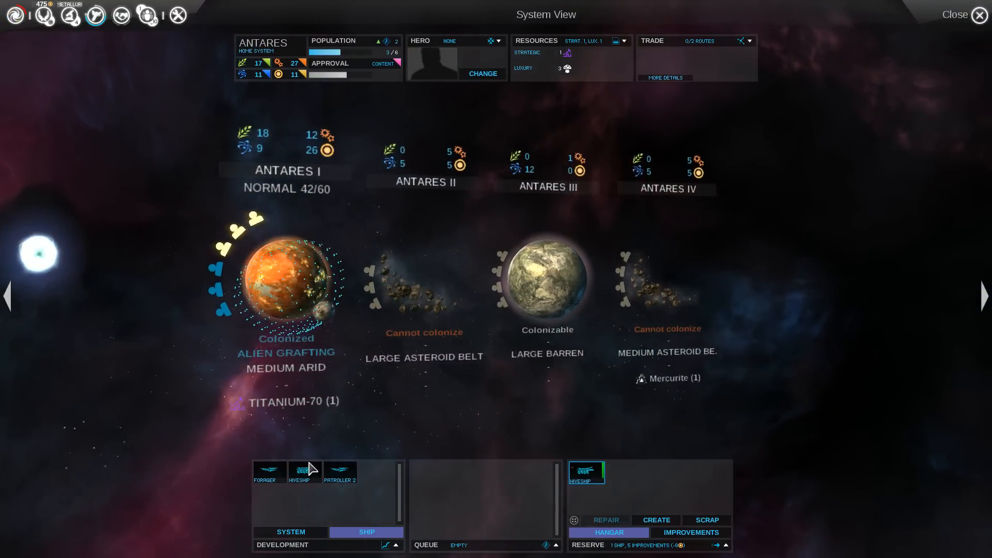
mouse_move(304, 472)
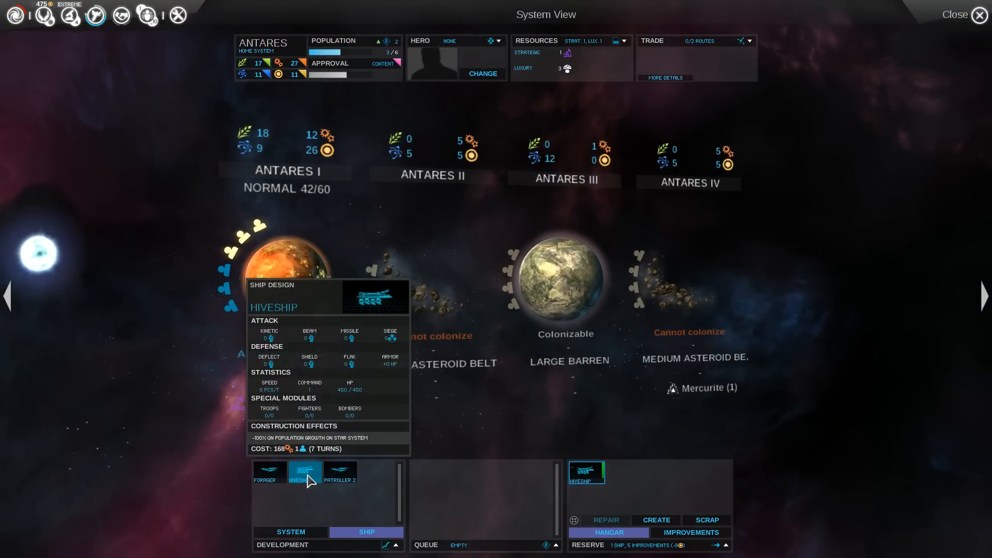
left_click(305, 473)
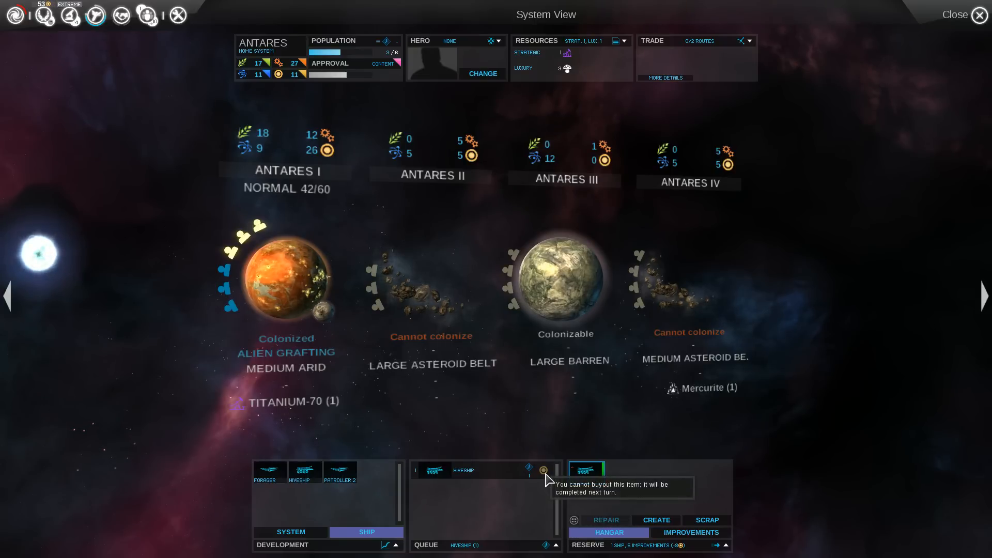
left_click(955, 15)
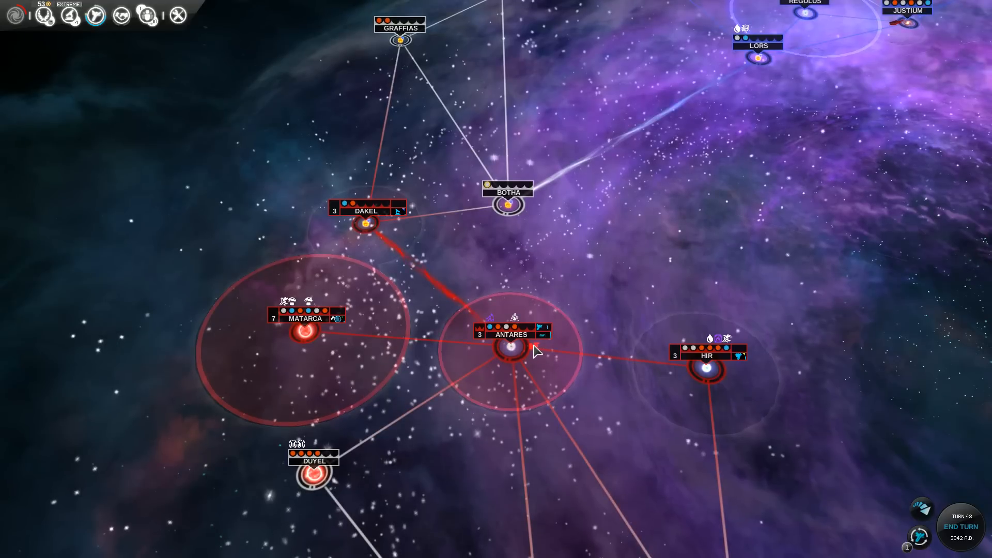
Step: Open Elma's System View to read planet, Coral Reefs and resource tooltips, then close it
left_click(518, 347)
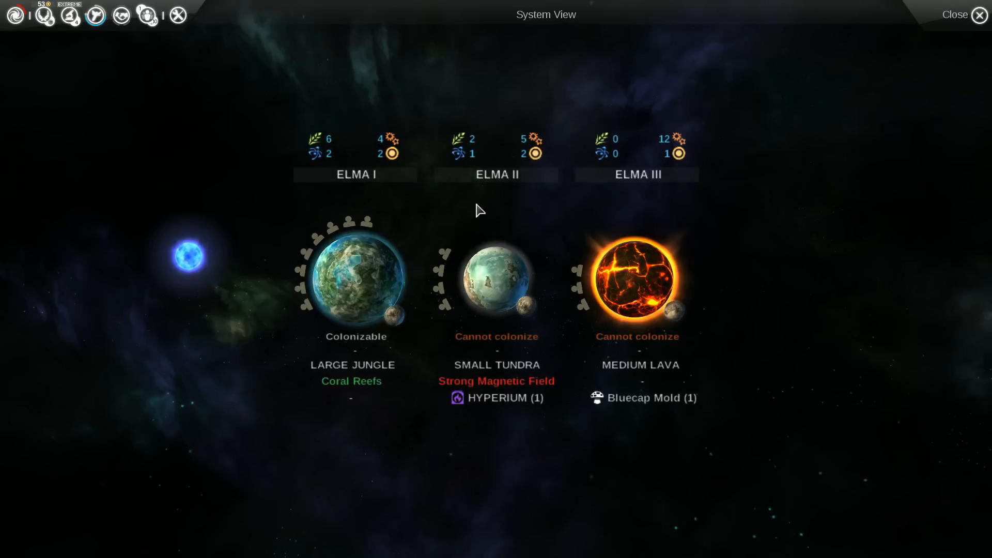
mouse_move(350, 381)
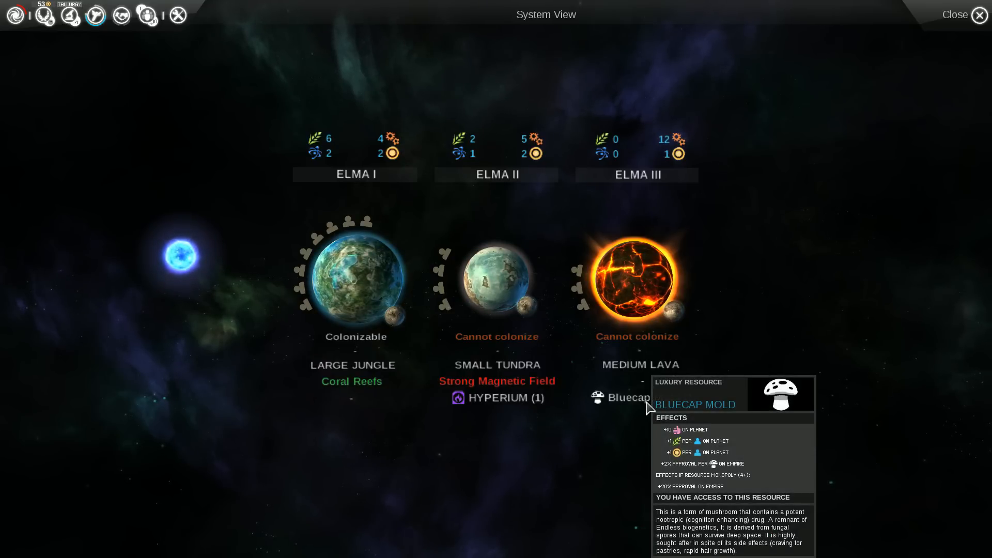
mouse_move(643, 289)
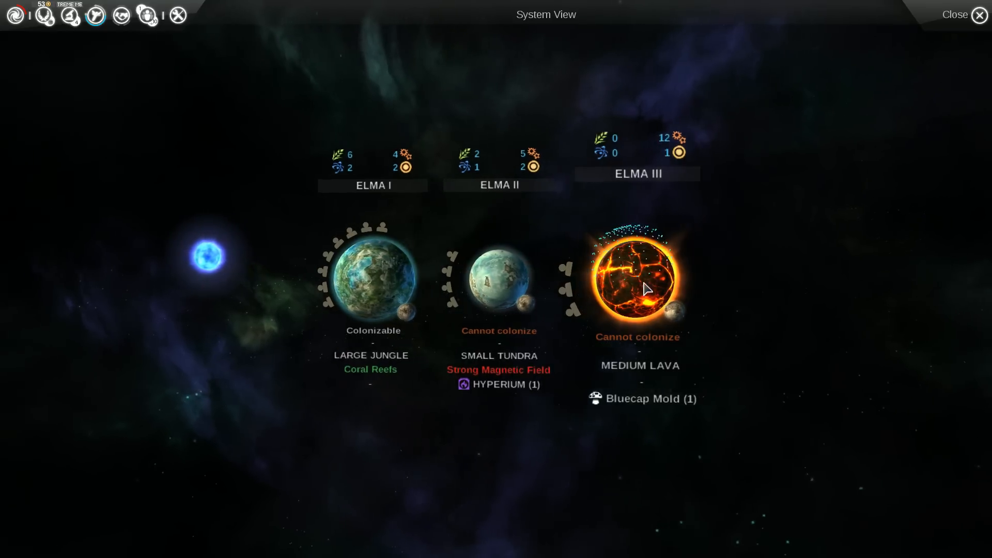
mouse_move(639, 371)
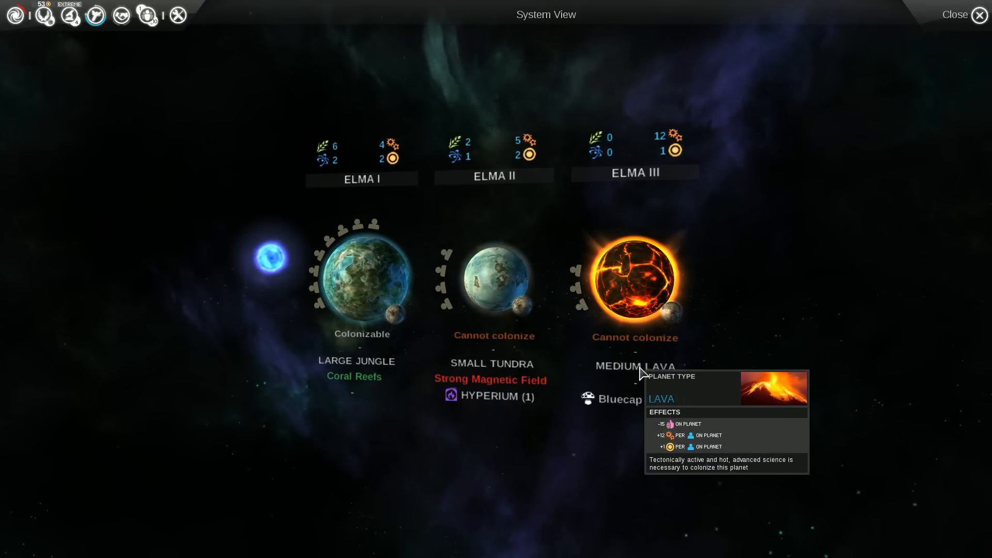
mouse_move(353, 377)
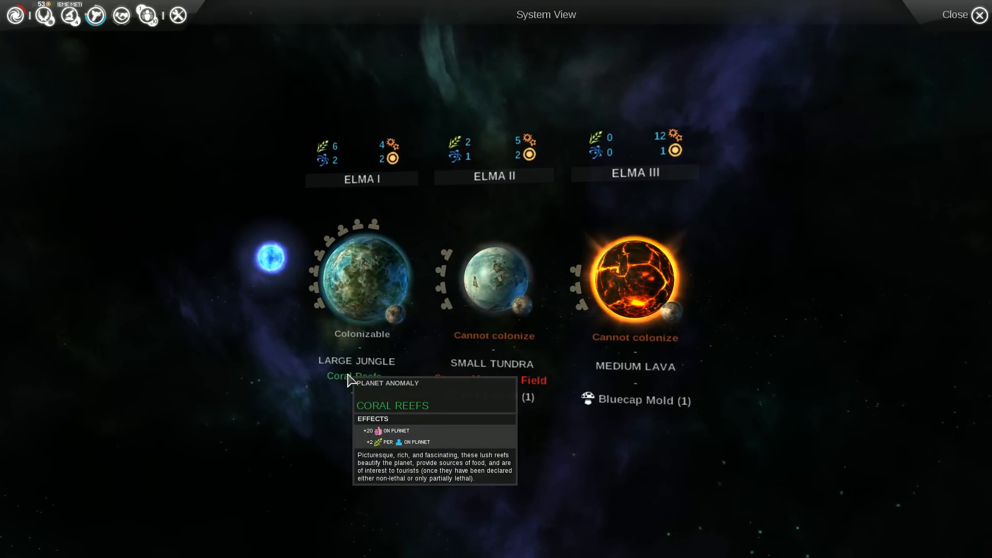
mouse_move(631, 400)
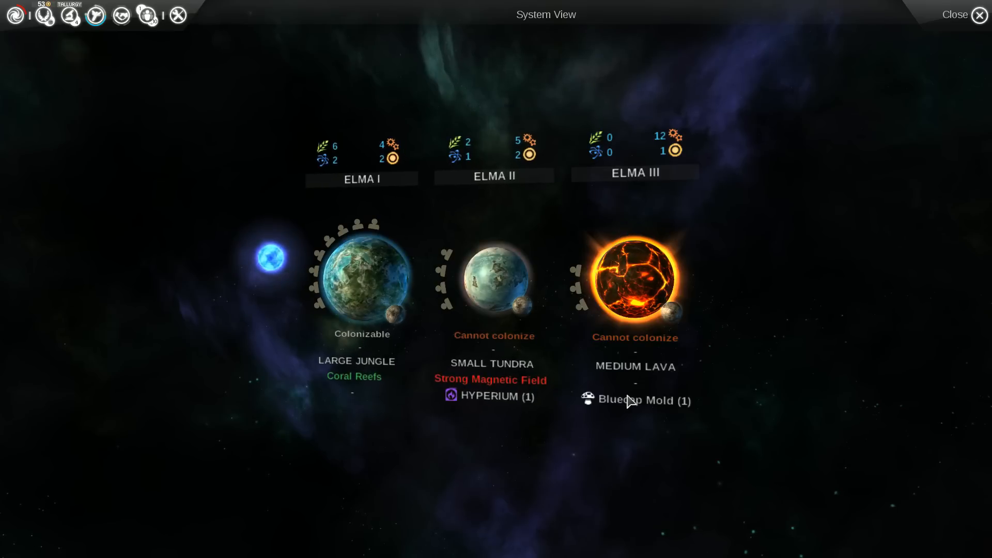
mouse_move(627, 400)
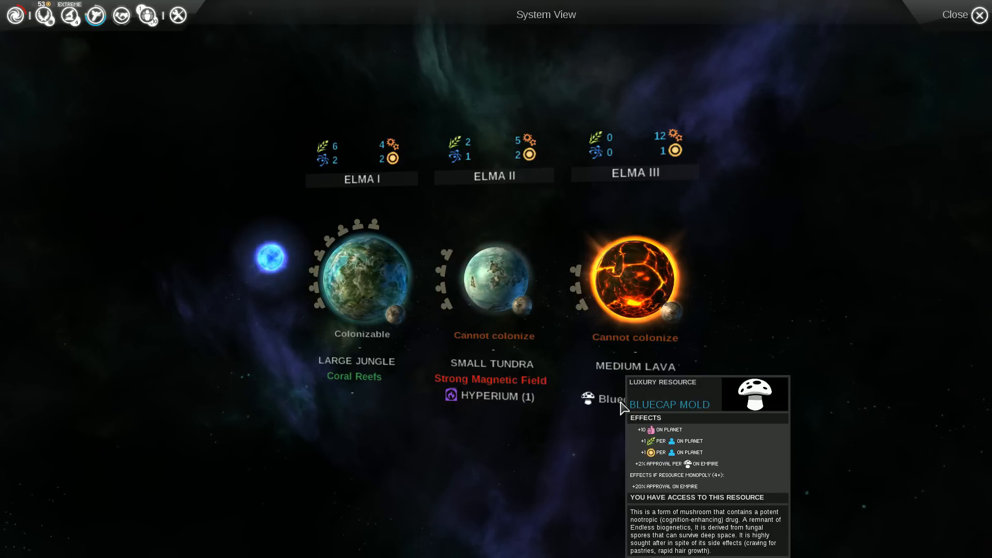
left_click(955, 14)
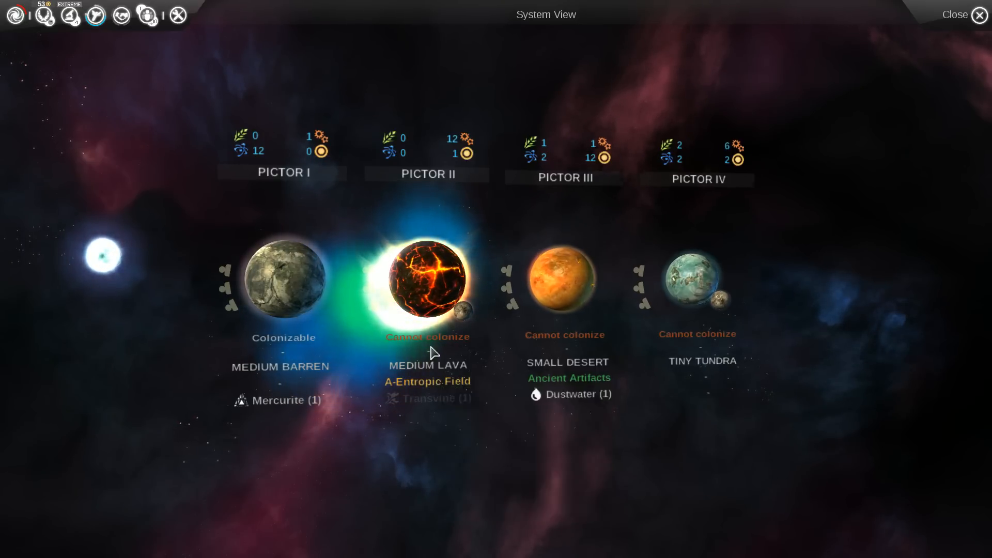
mouse_move(432, 398)
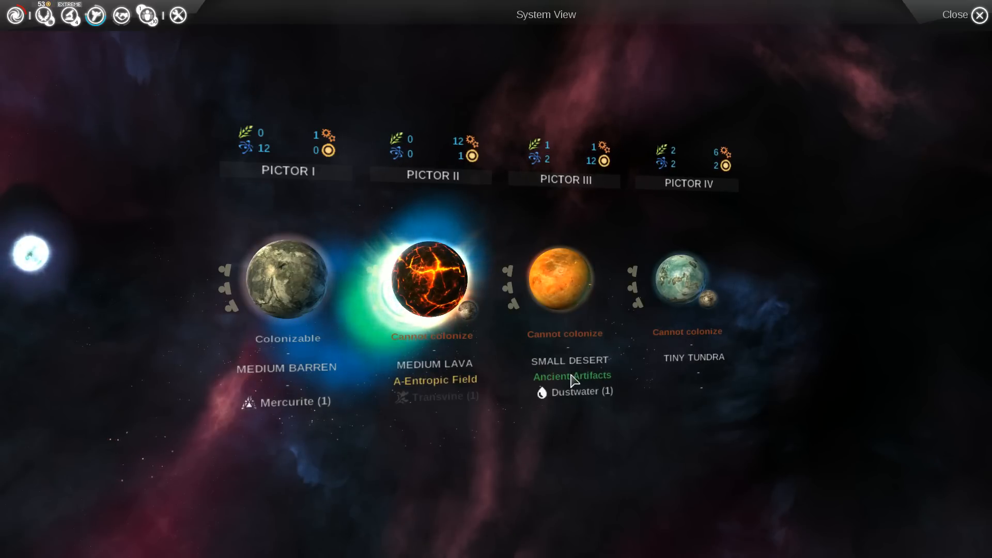
mouse_move(574, 391)
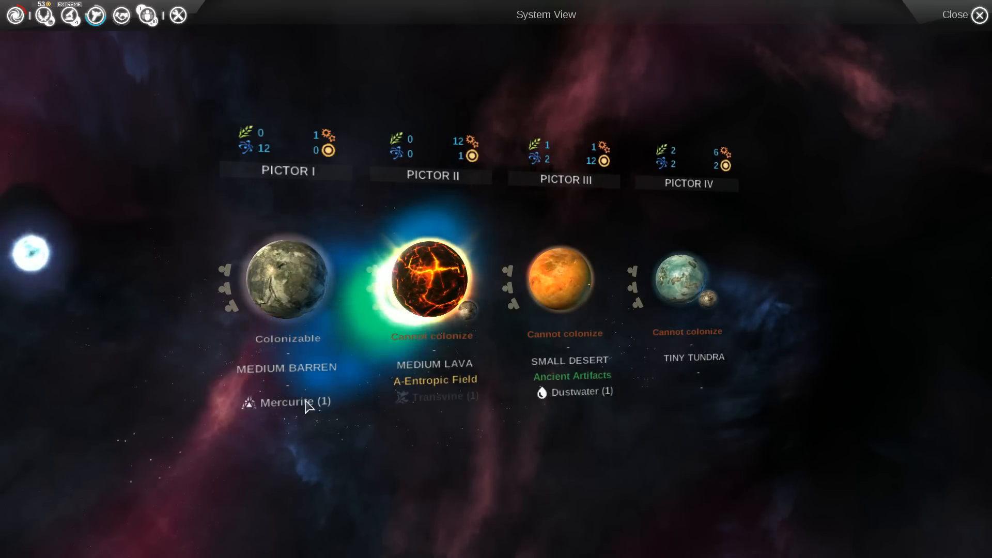
mouse_move(285, 367)
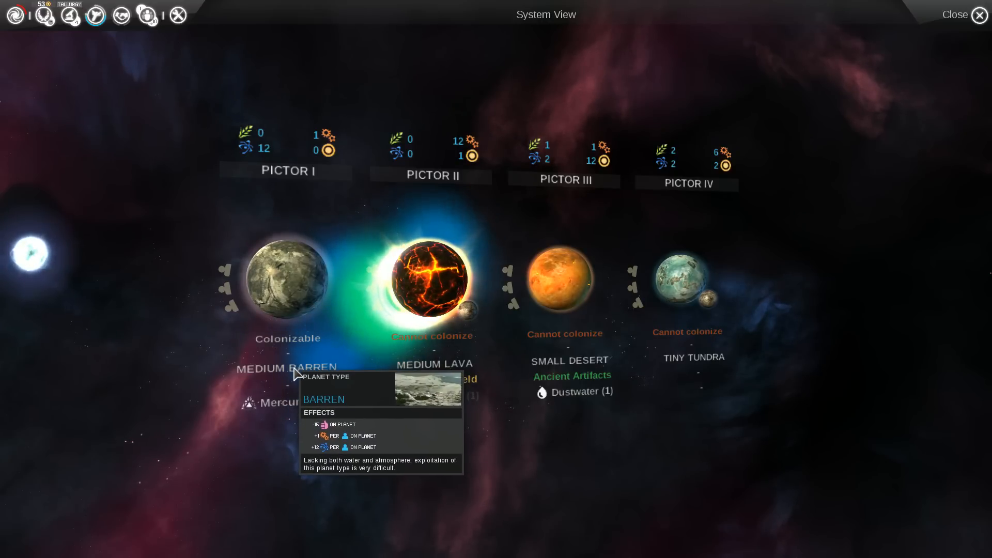
mouse_move(461, 441)
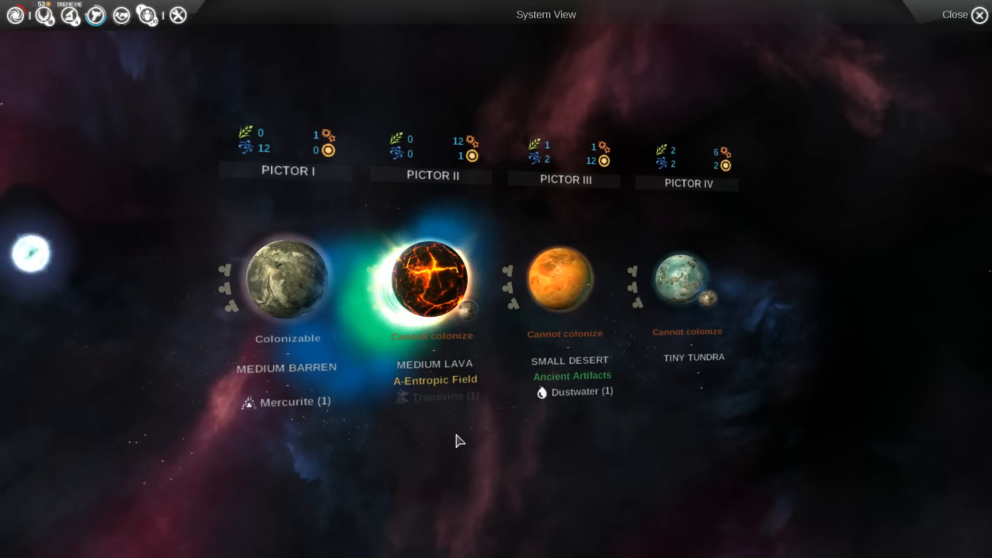
mouse_move(451, 393)
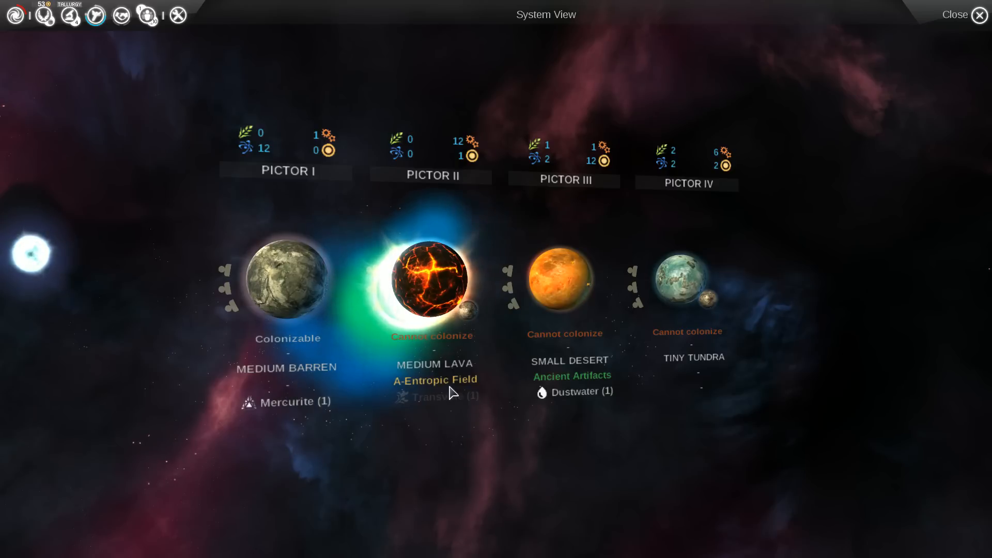
mouse_move(440, 397)
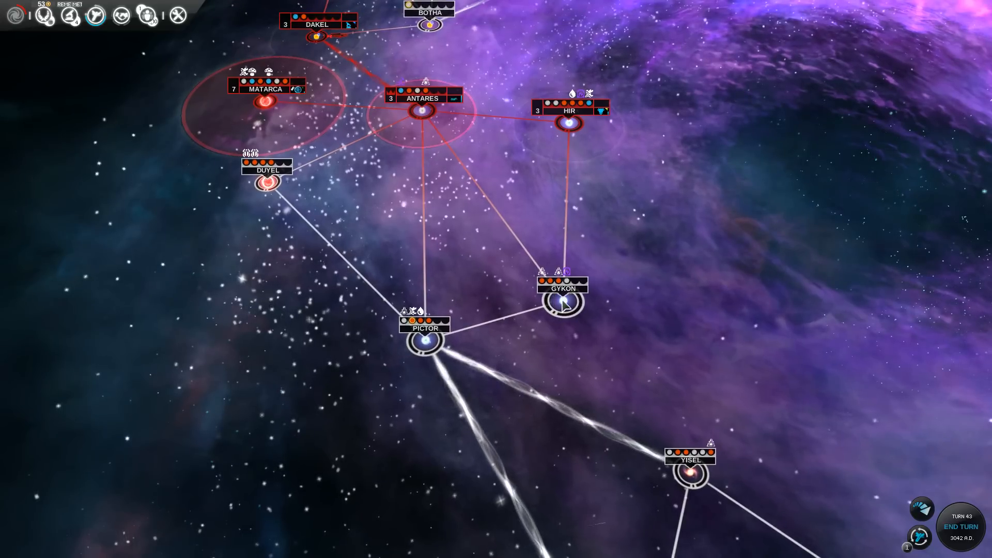
Step: Inspect Gykon's four planets and Gykon IV's Hyperium, then bring up the ship design screen
left_click(562, 304)
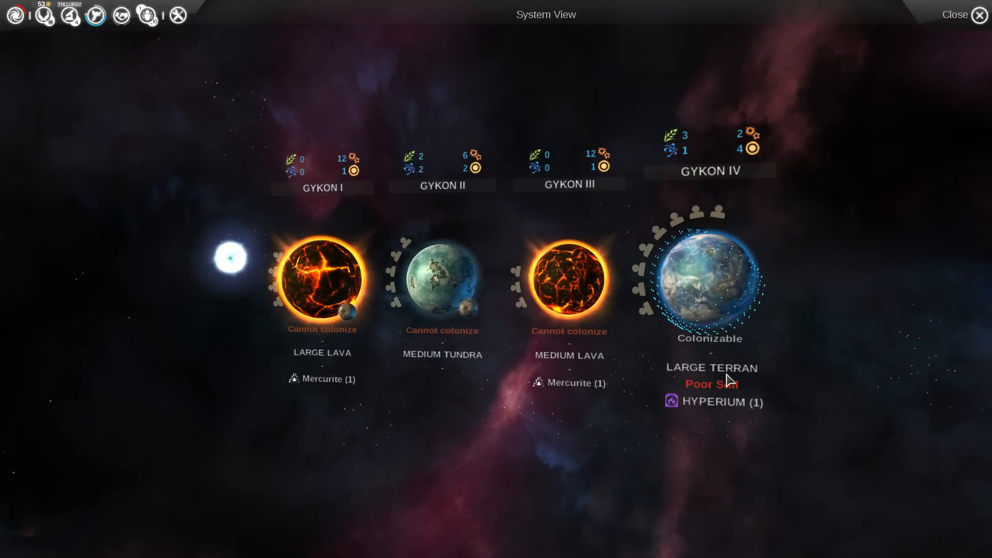
mouse_move(711, 384)
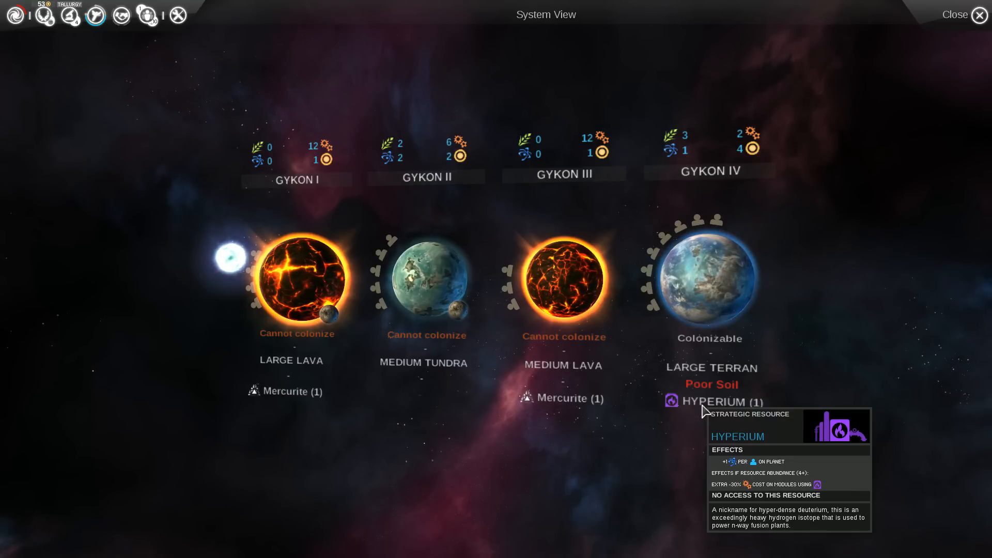
left_click(956, 15)
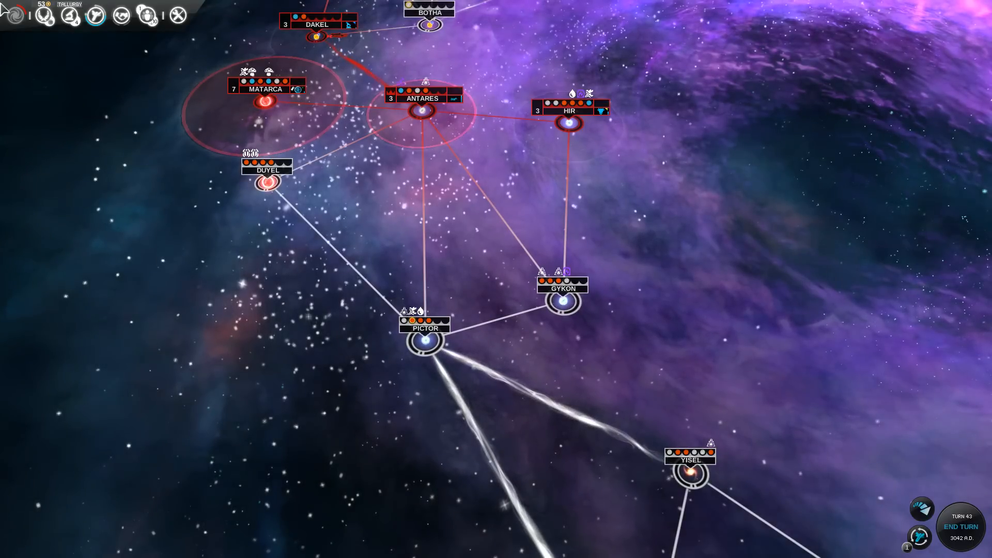
left_click(95, 15)
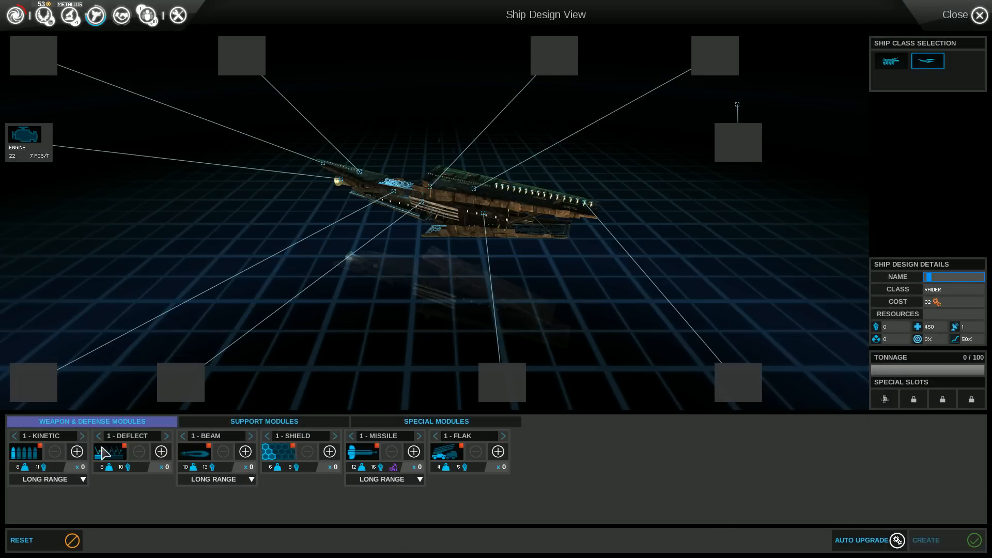
Step: Browse ship design modules and the military screen, leaving without creating a new design
left_click(54, 452)
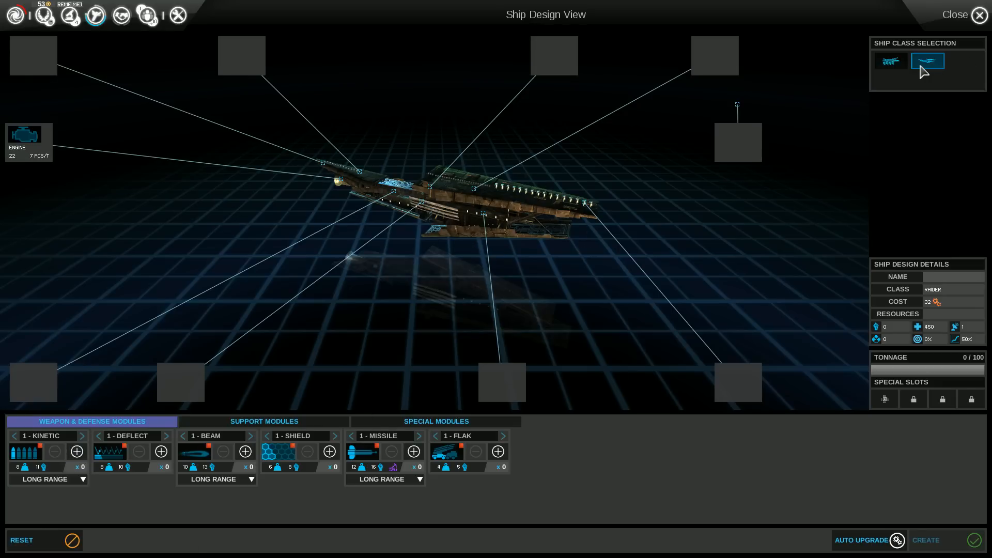
left_click(980, 14)
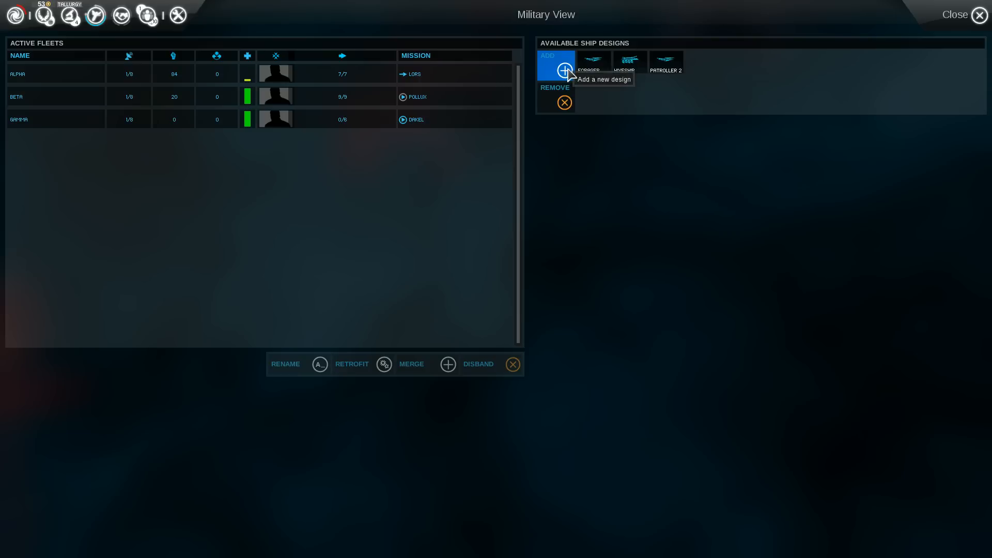
left_click(564, 69)
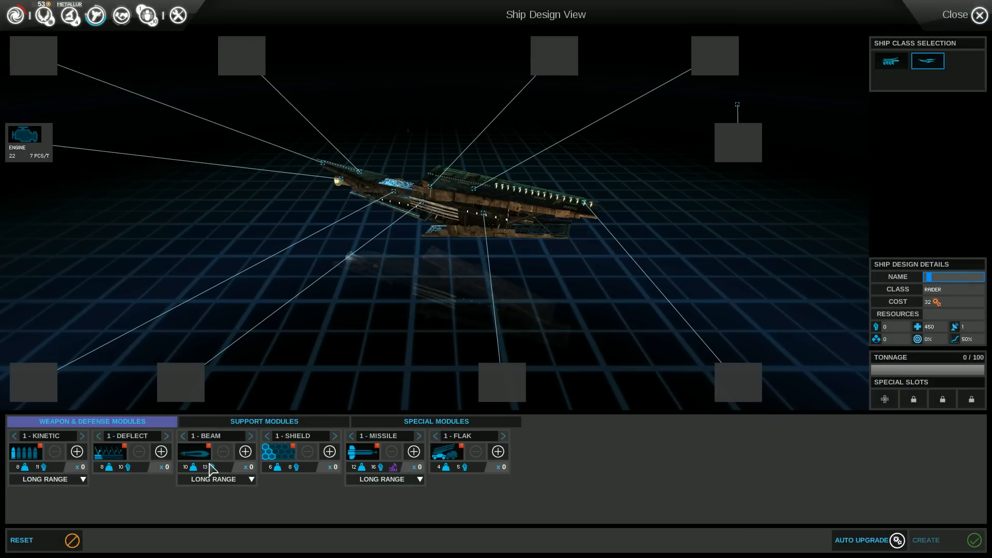
left_click(264, 422)
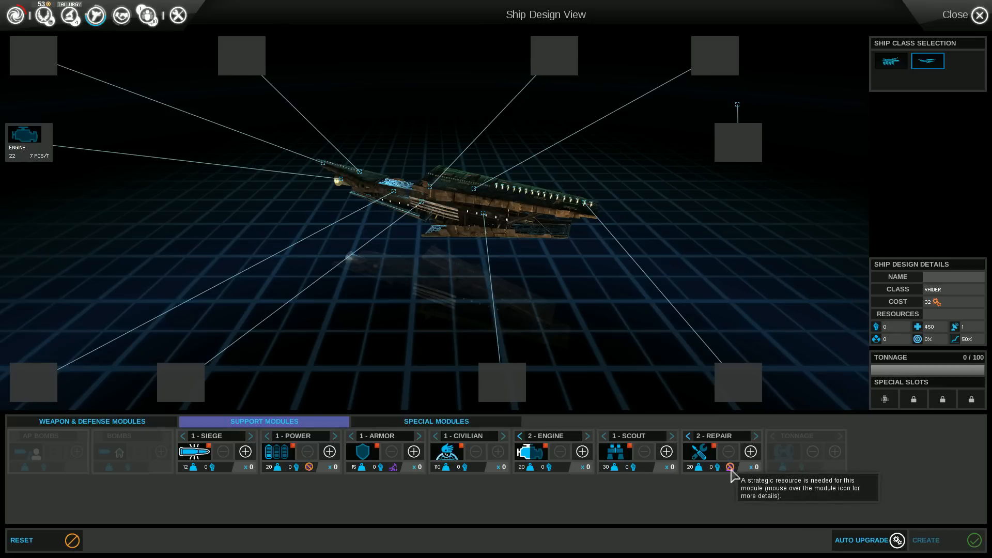
left_click(436, 422)
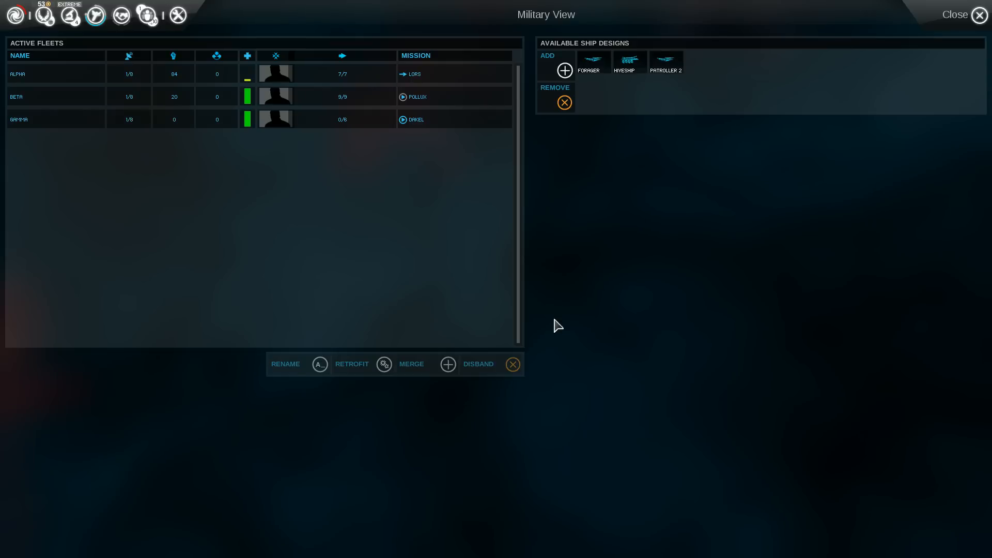
left_click(955, 14)
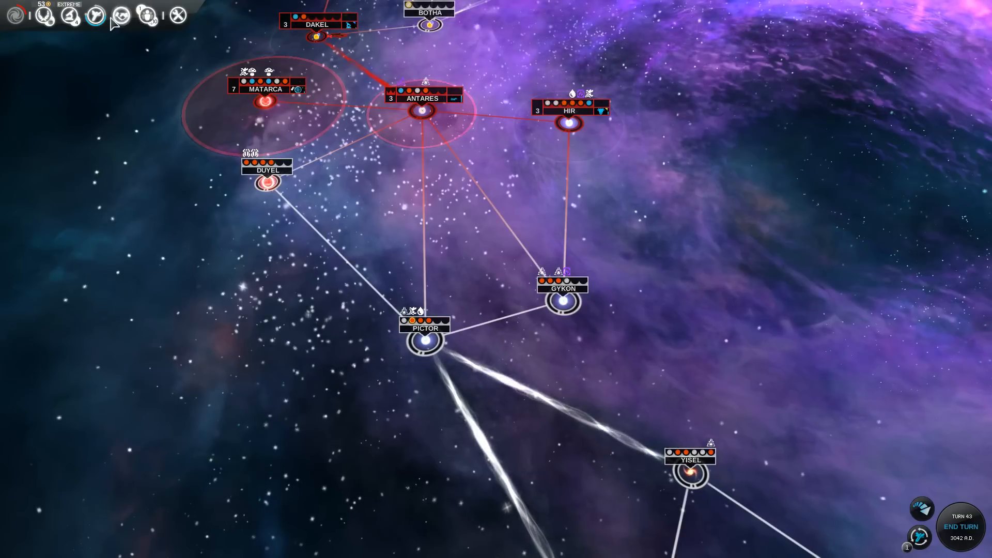
Step: Open the research tree, with Extreme Metallurgy as current research
left_click(96, 15)
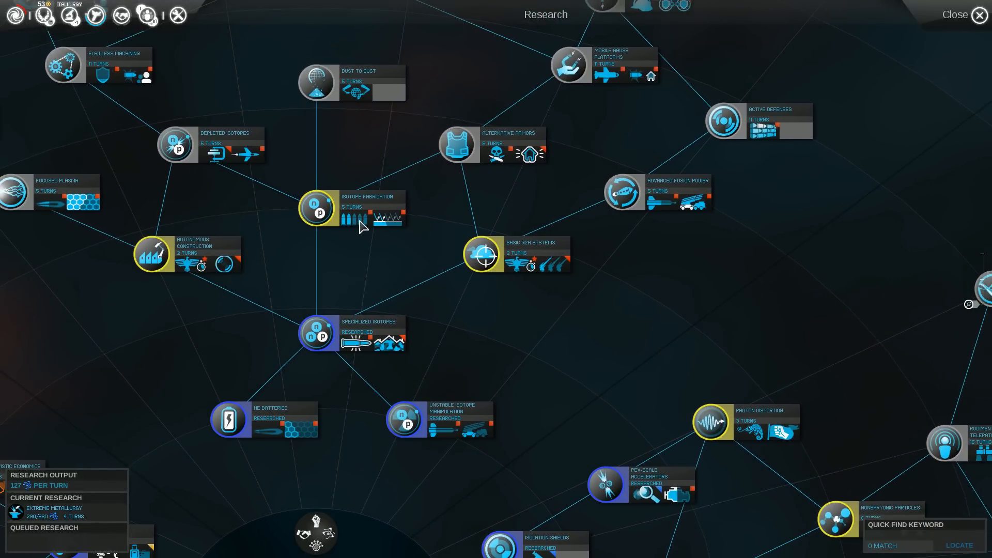
mouse_move(388, 220)
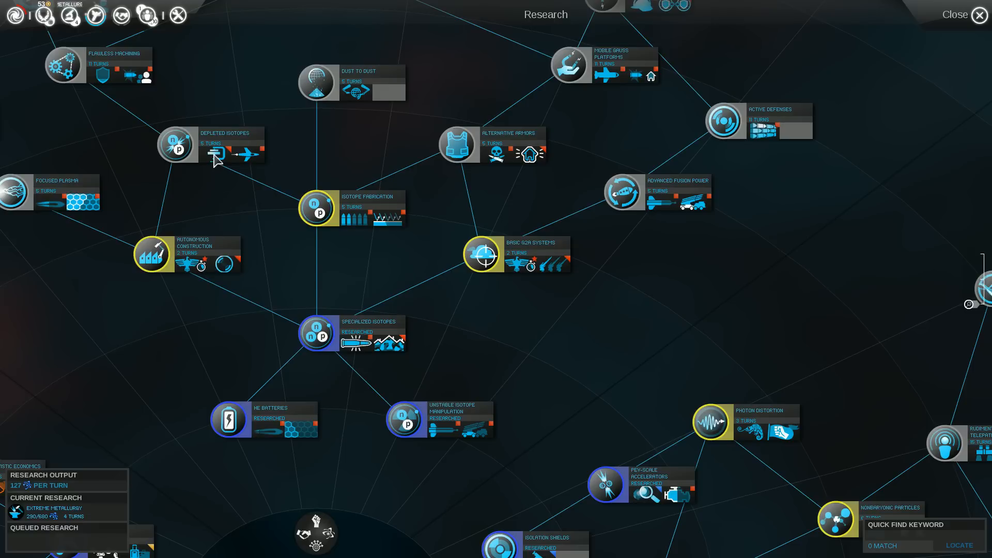
mouse_move(247, 158)
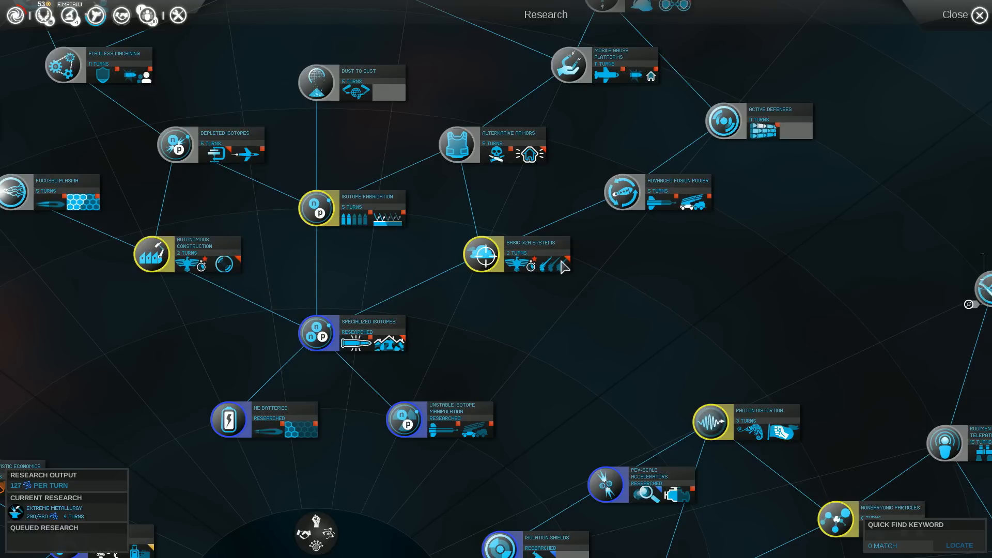
mouse_move(660, 209)
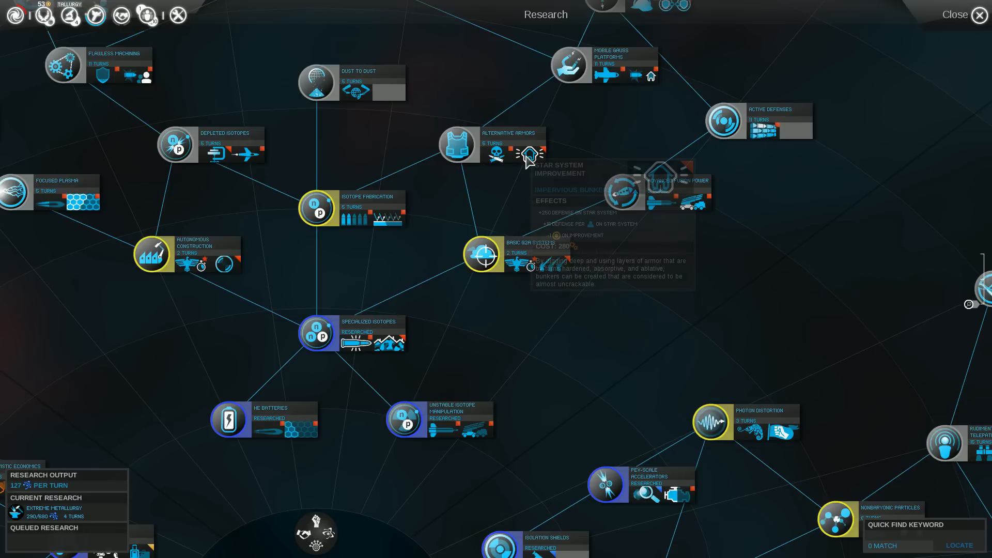
mouse_move(272, 434)
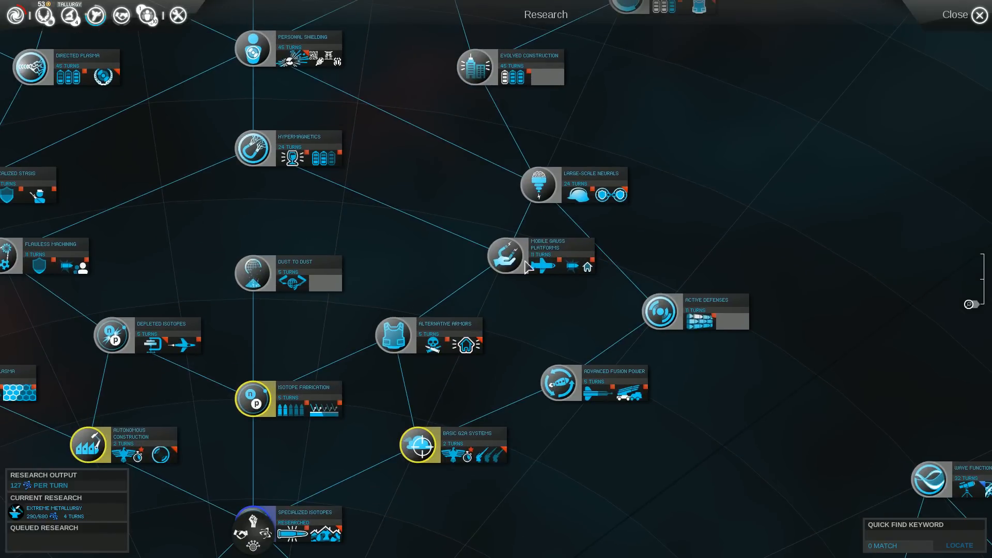
mouse_move(573, 265)
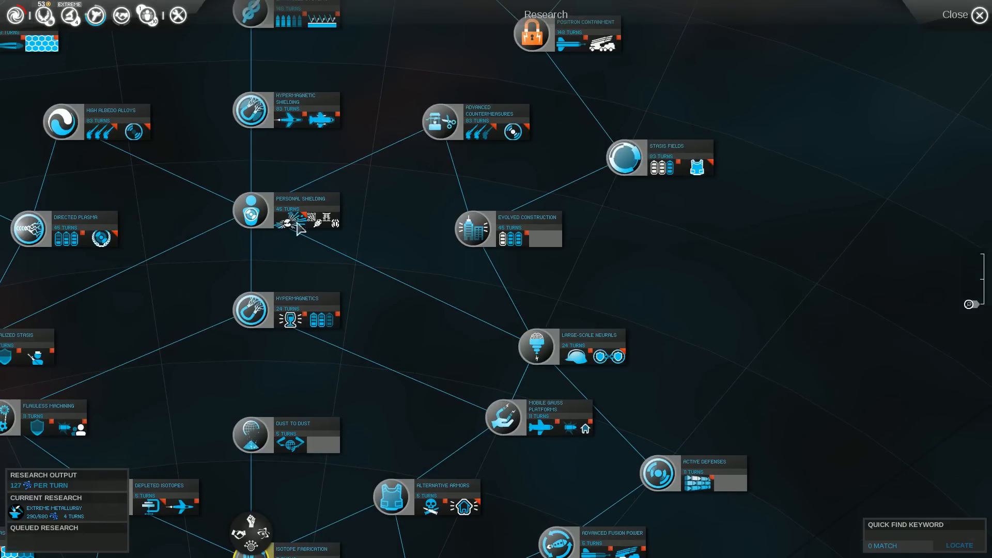
mouse_move(308, 222)
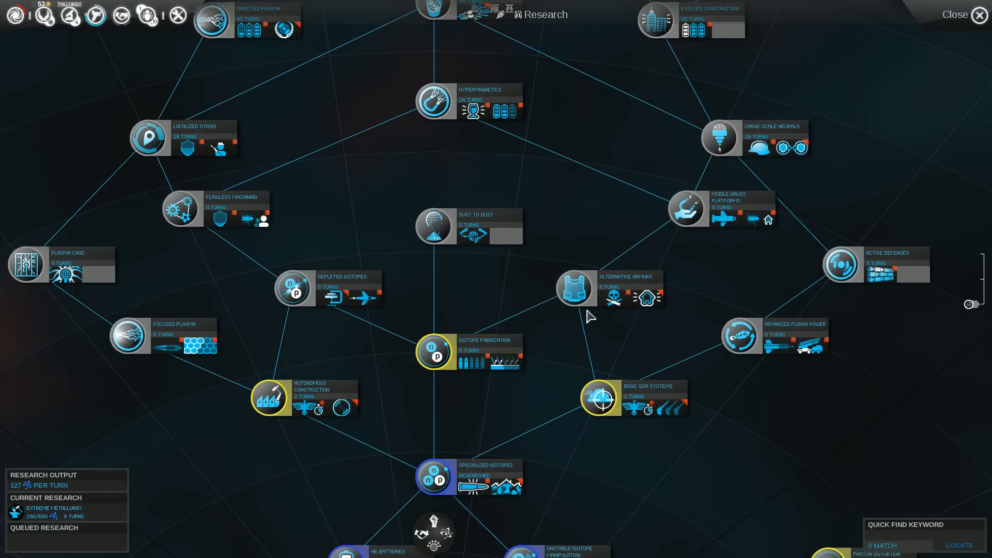
mouse_move(652, 292)
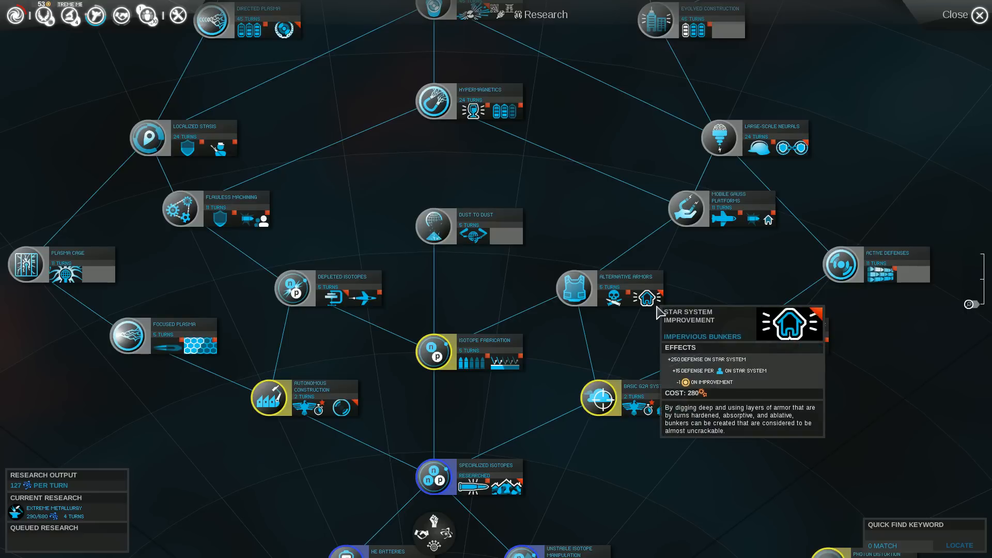
mouse_move(820, 355)
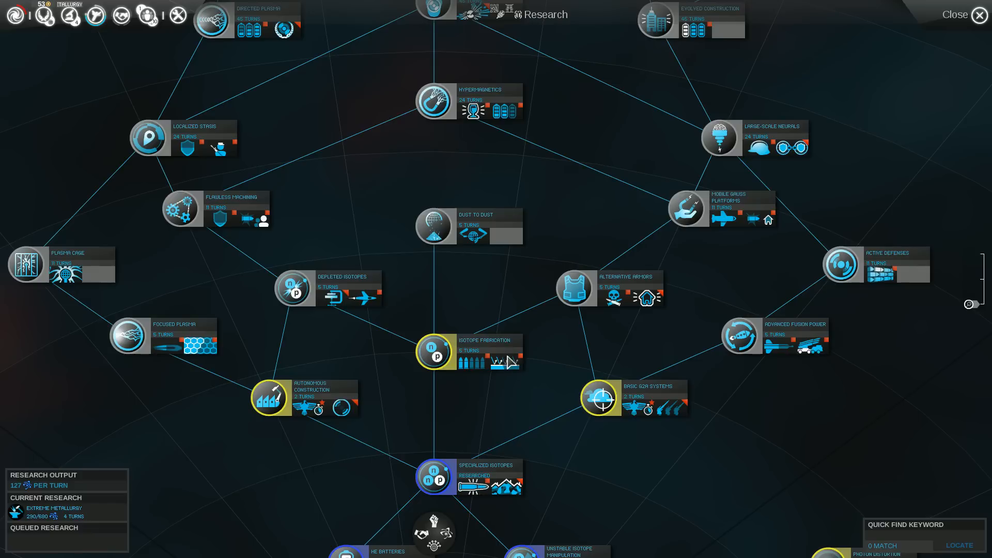
mouse_move(506, 366)
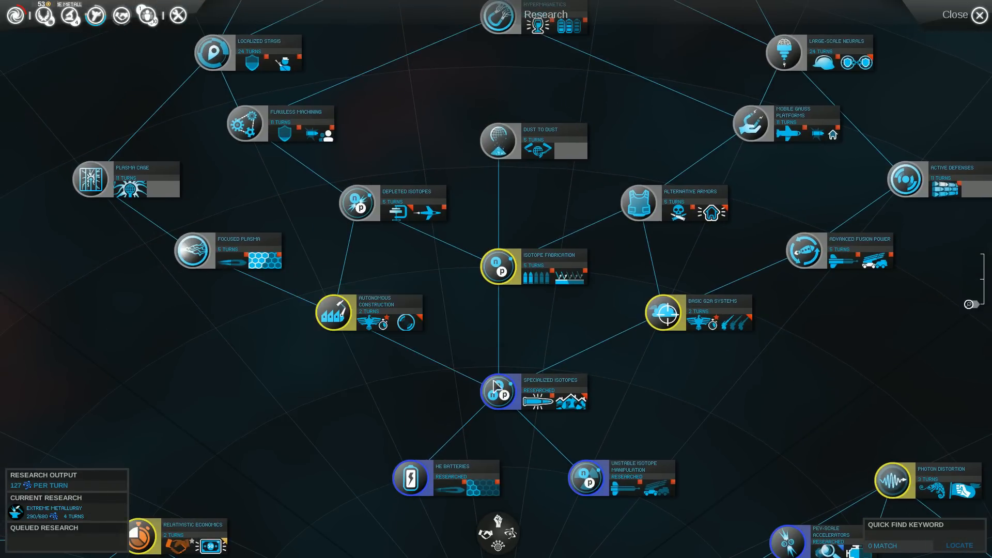
Step: Close Research, pan the map back to Antares, and end turn 43
left_click(979, 15)
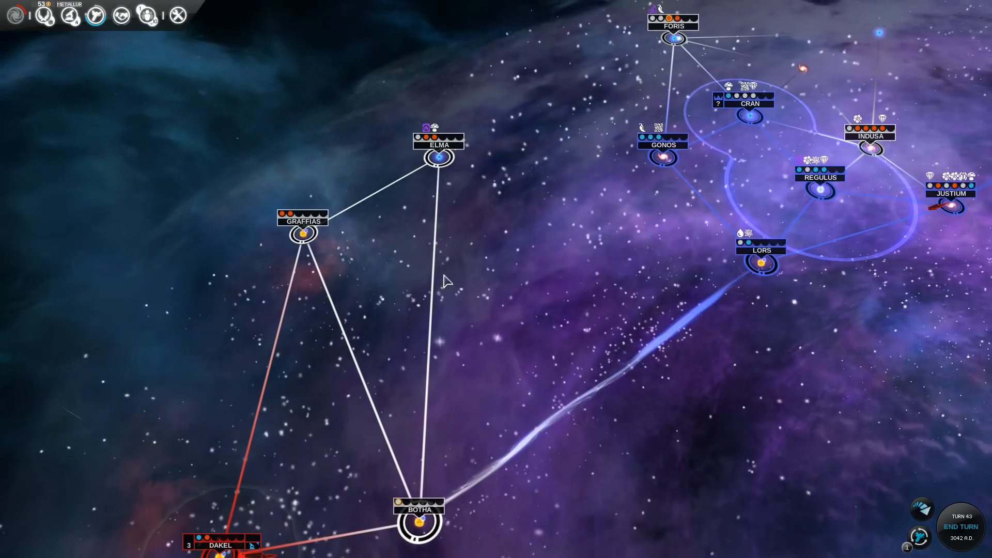
left_click_drag(443, 280, 796, 132)
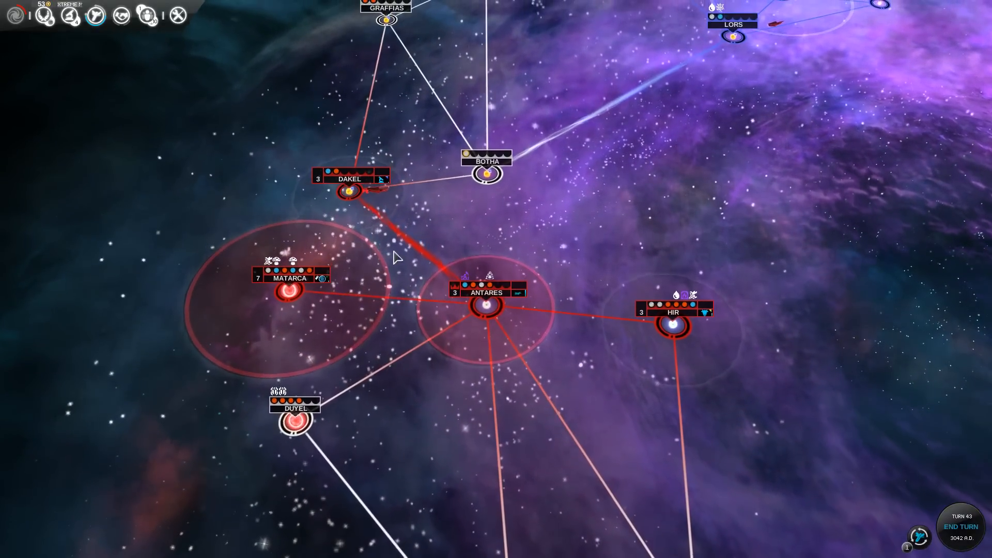
left_click(959, 526)
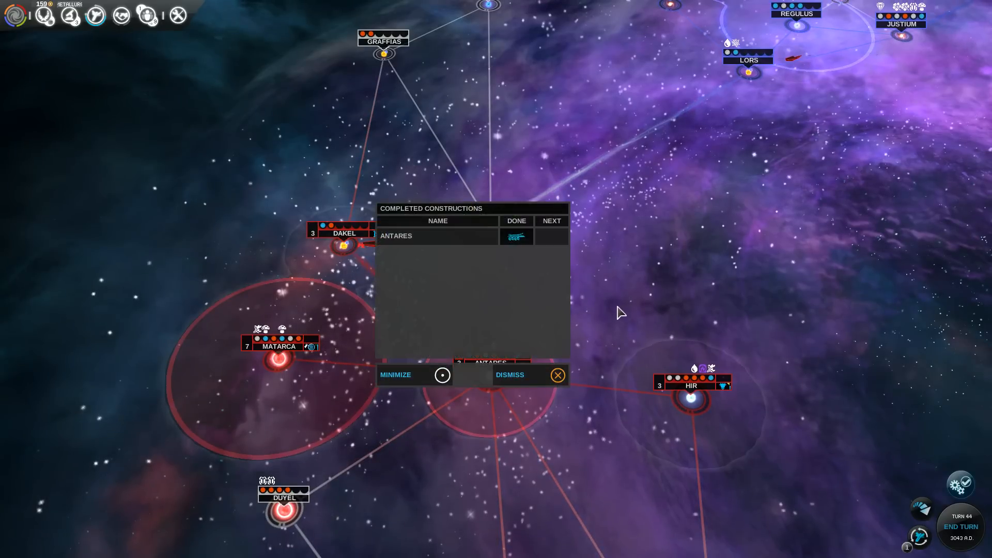
Step: Dismiss the Antares completed-constructions notice and close the Elma and Pollux system views
left_click(557, 374)
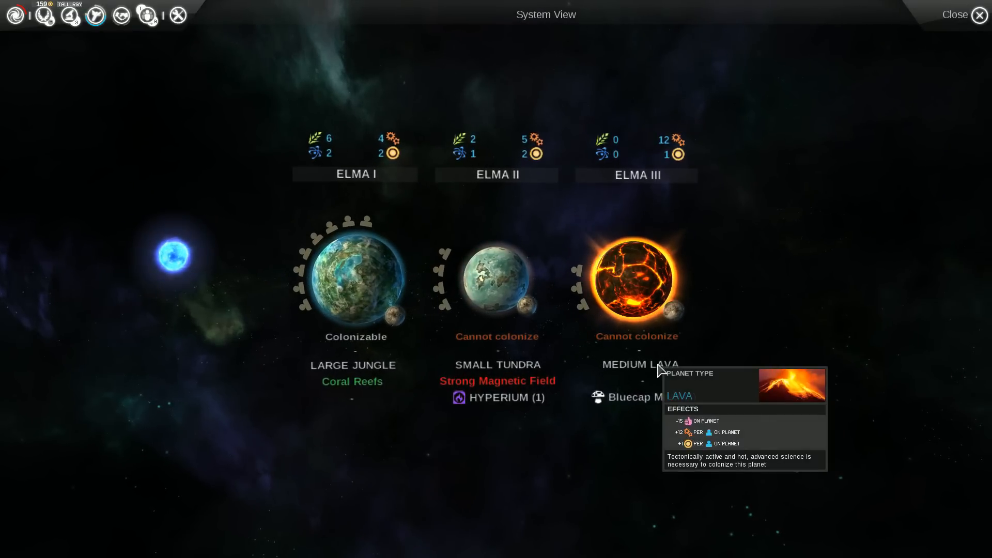
left_click(955, 14)
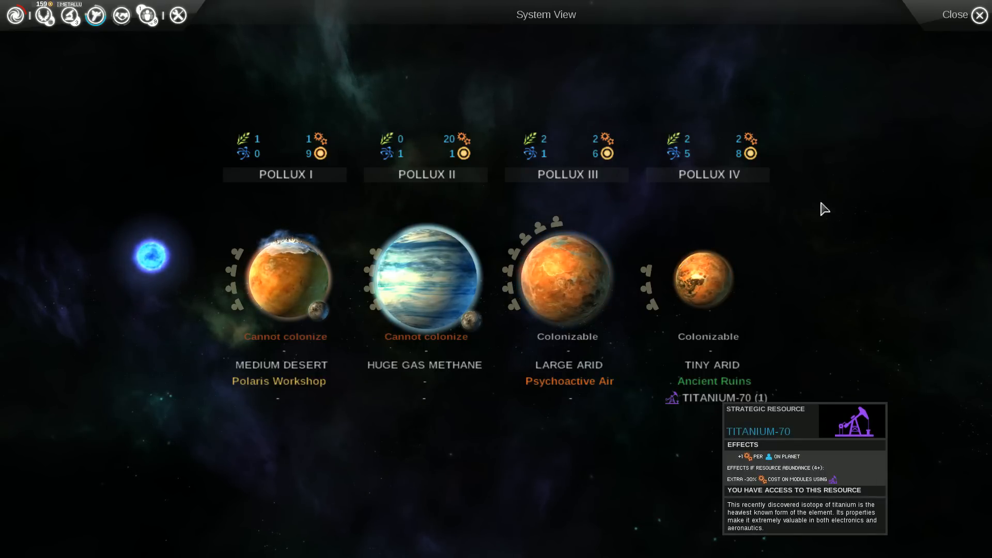
left_click(956, 14)
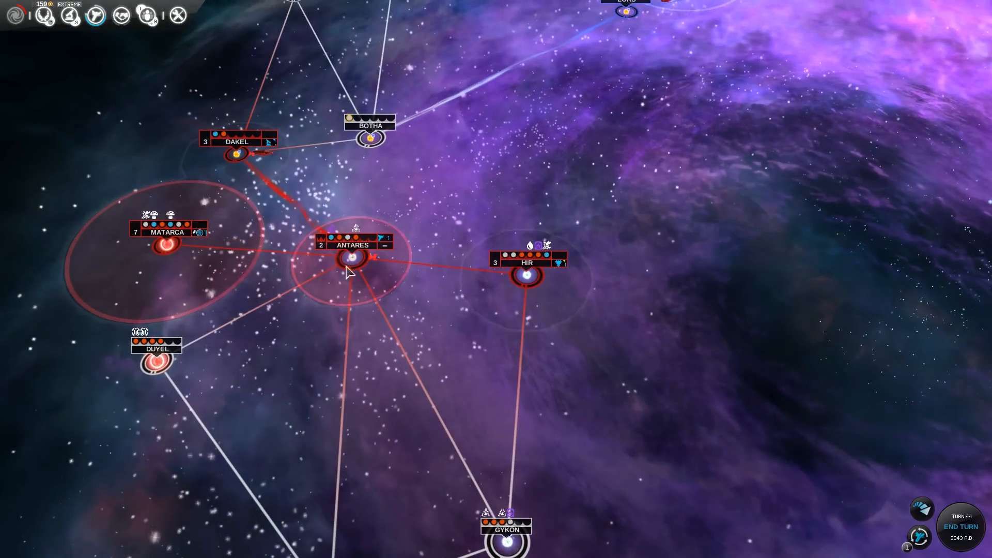
Step: Open the Military View, briefly enter Ship Design, then return to fleets Alpha, Beta and Gamma
left_click(355, 258)
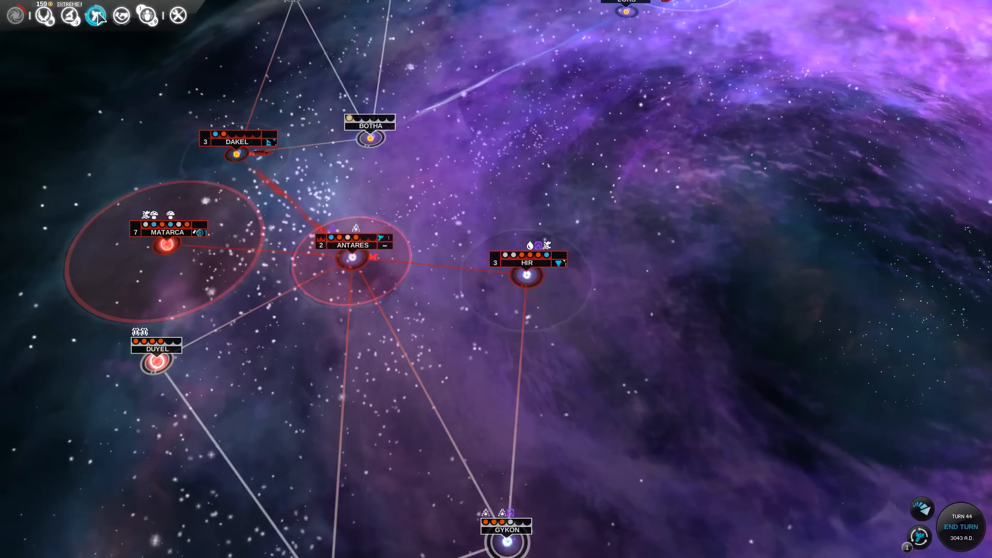
left_click(95, 15)
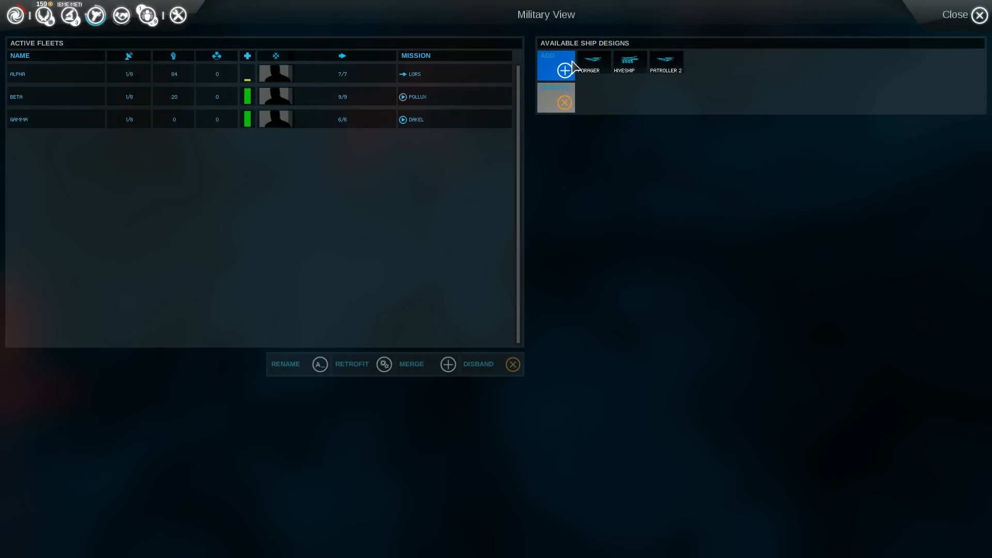
left_click(556, 63)
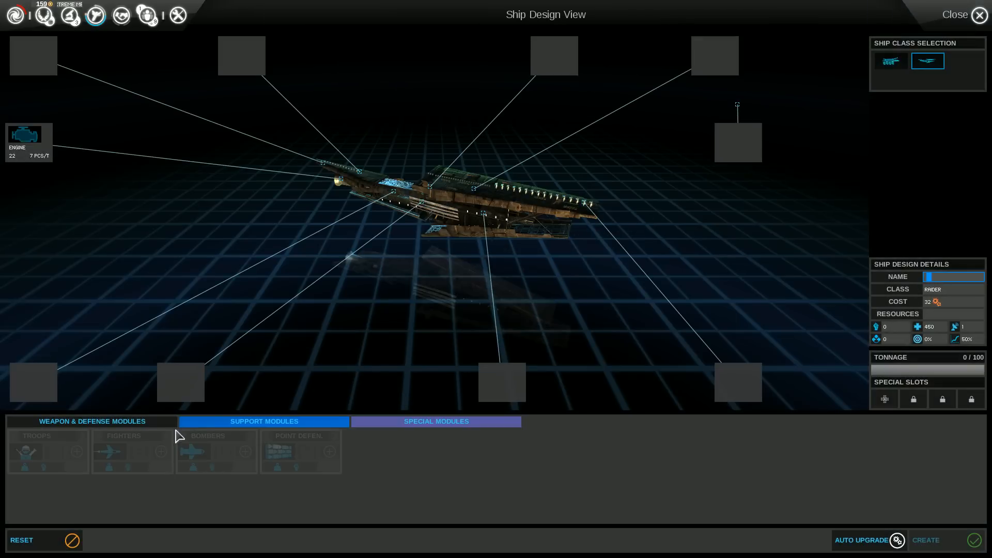
left_click(92, 422)
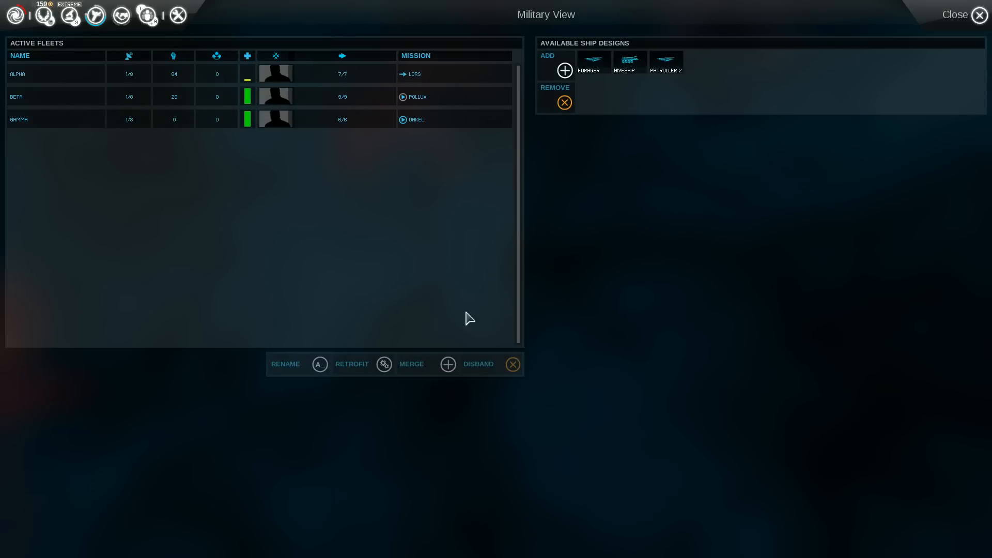
Step: Inspect Yisel's six planets, including Yisel I's Meteor Strikes anomaly, then close back to the map
left_click(978, 14)
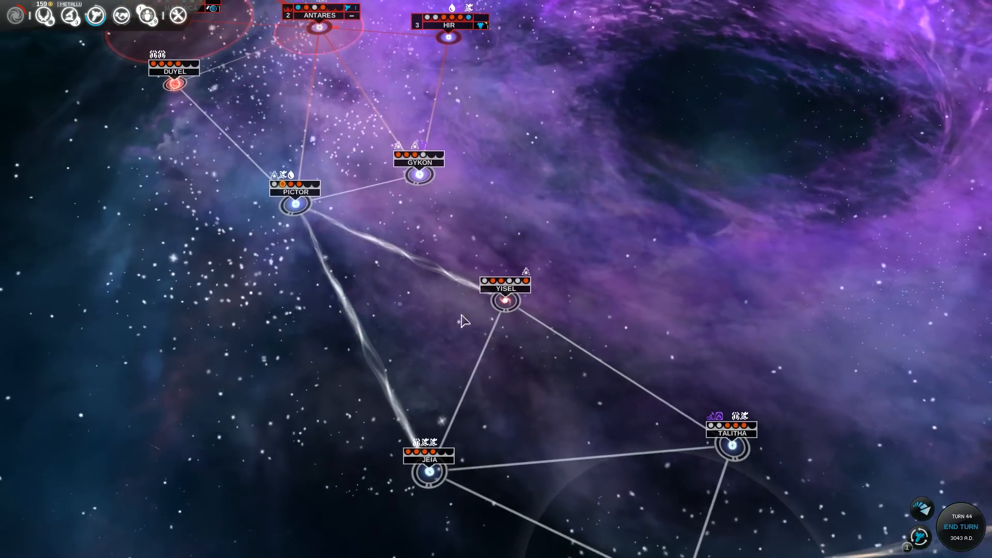
left_click(504, 301)
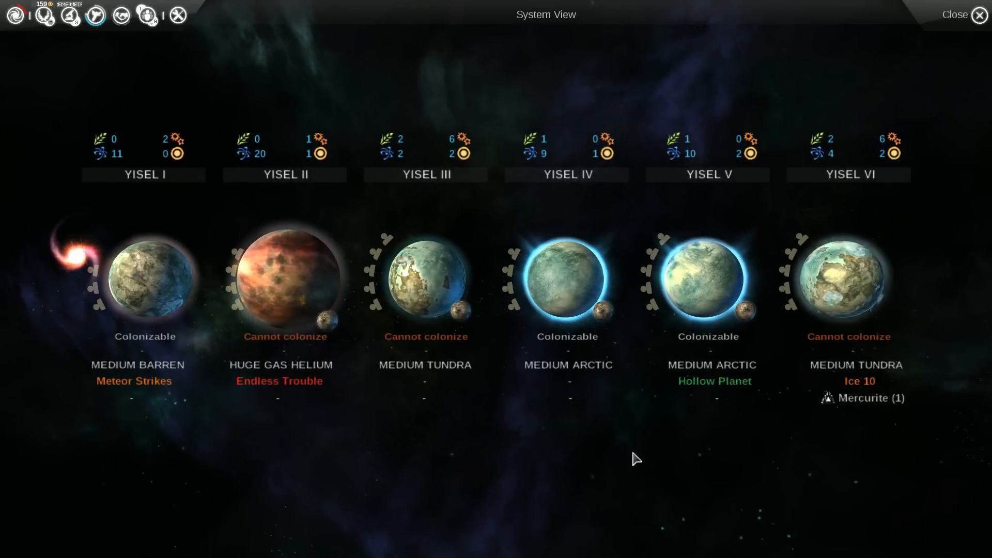
mouse_move(133, 381)
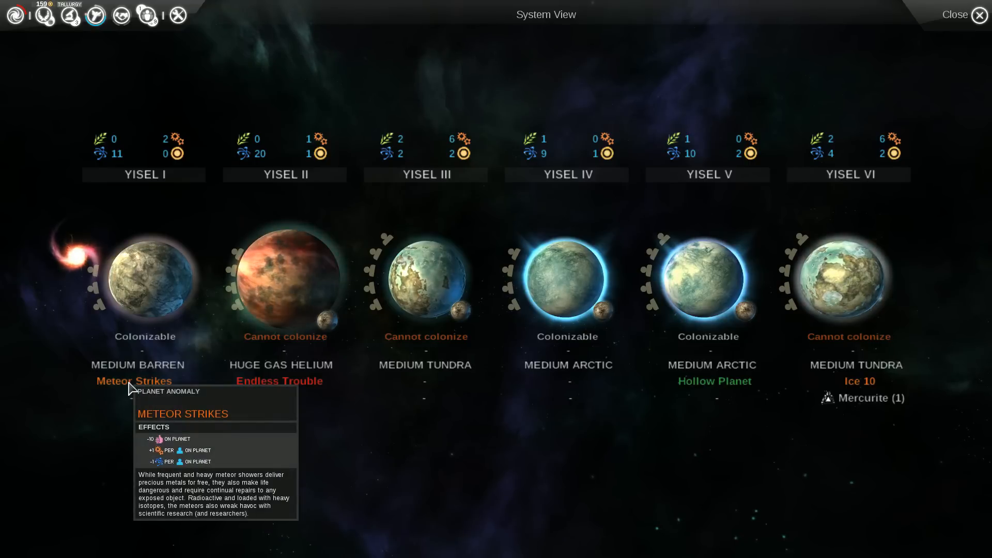
left_click(955, 14)
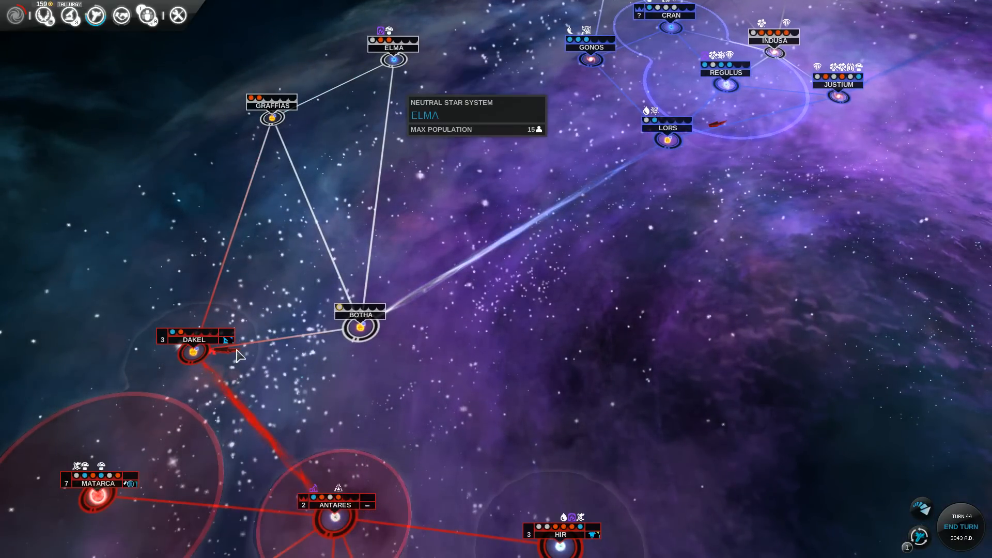
Step: Plot hiveship fleet Delta's route from Dakel through Botha, then check Dakel's system view
left_click(192, 353)
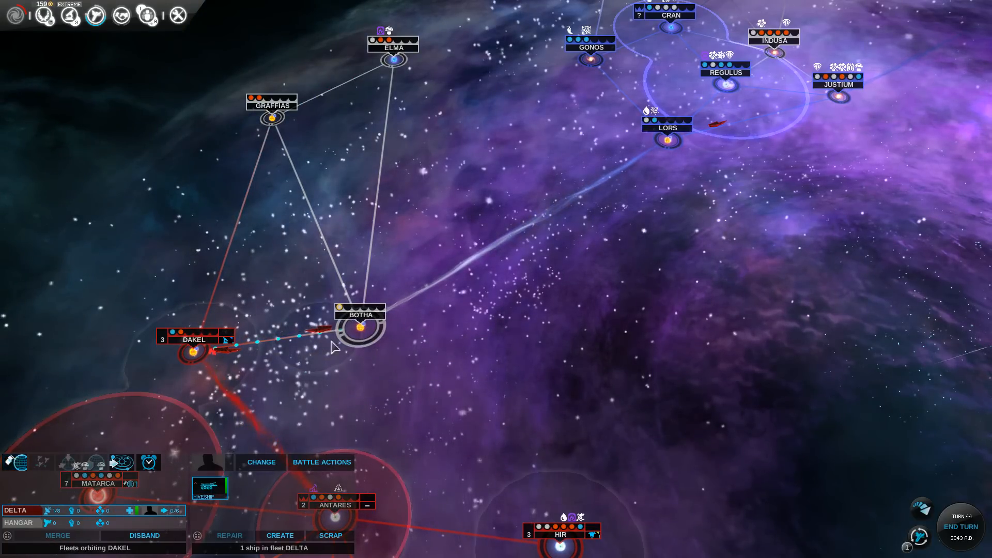
mouse_move(228, 357)
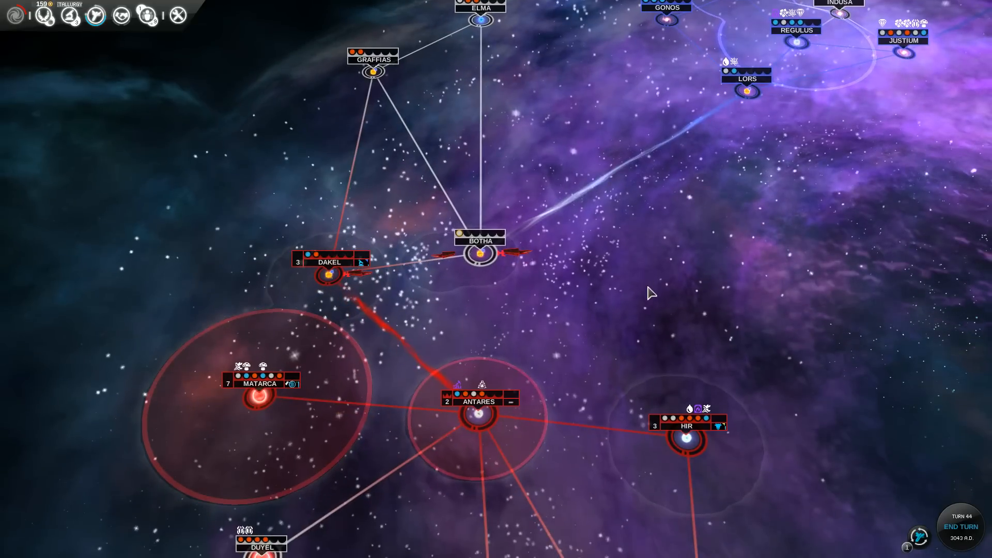
left_click(509, 253)
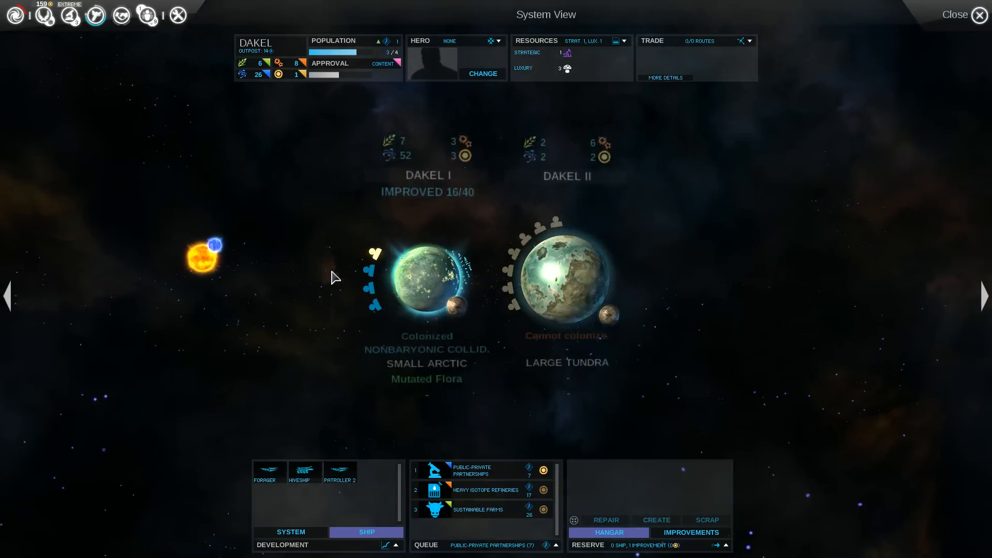
left_click(980, 15)
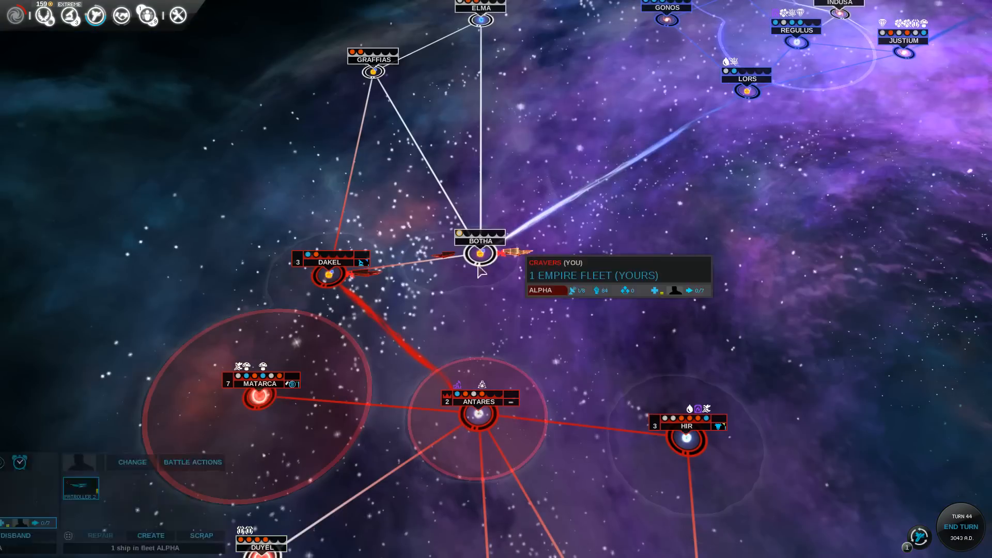